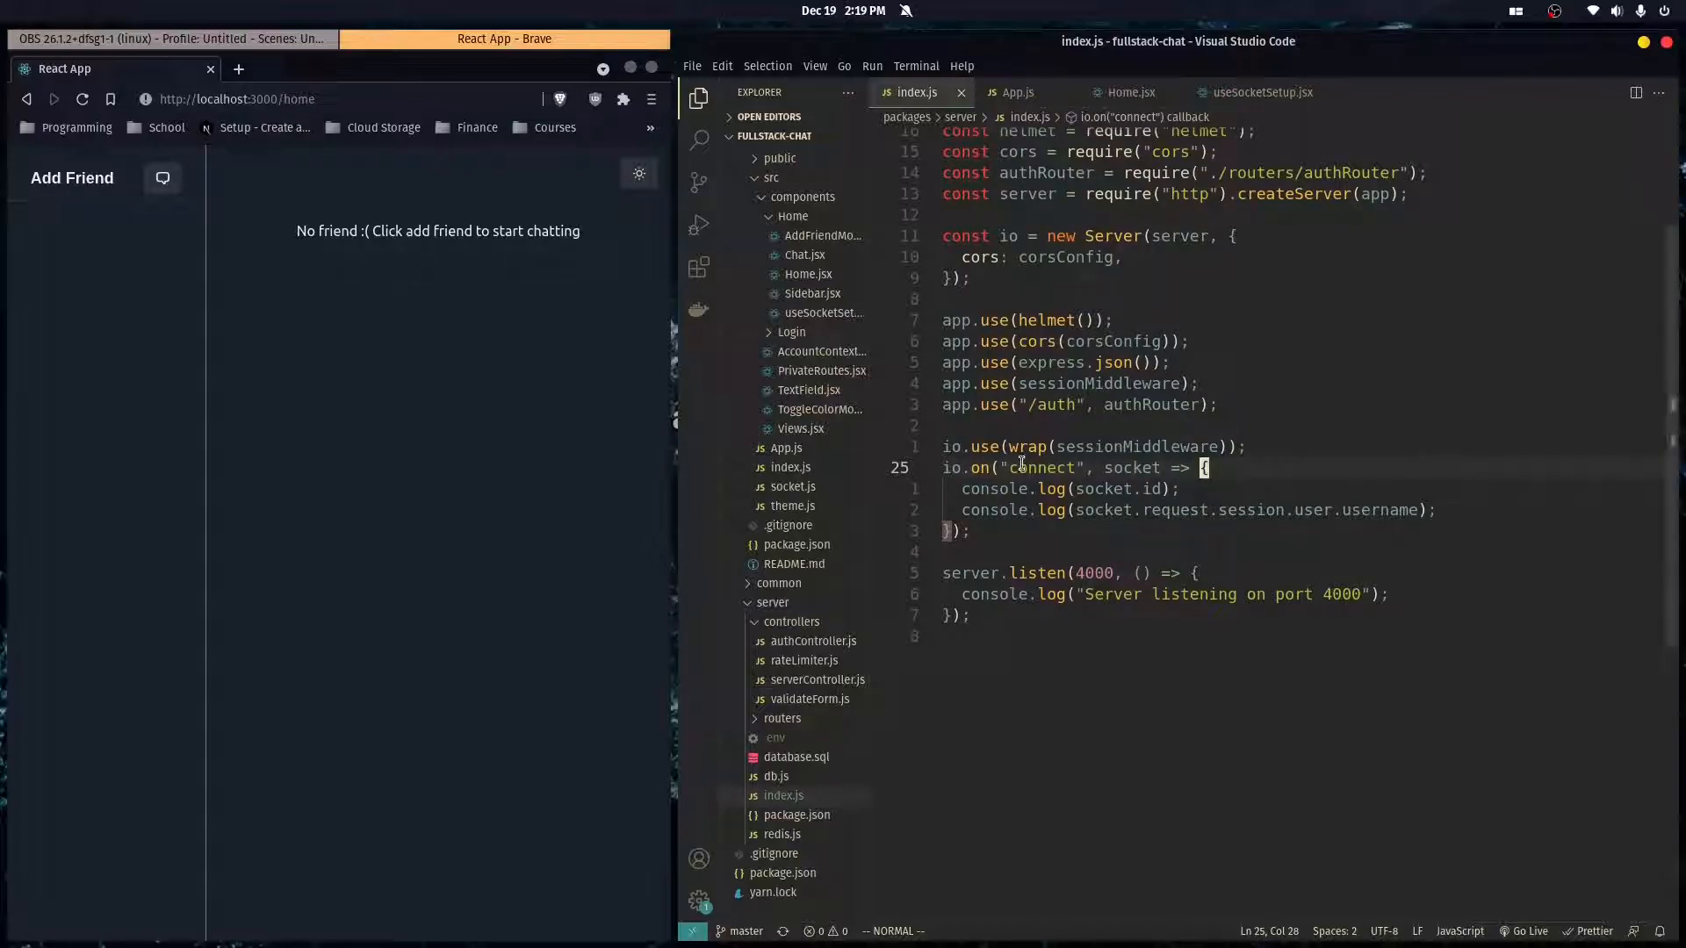
mouse_move(1029, 556)
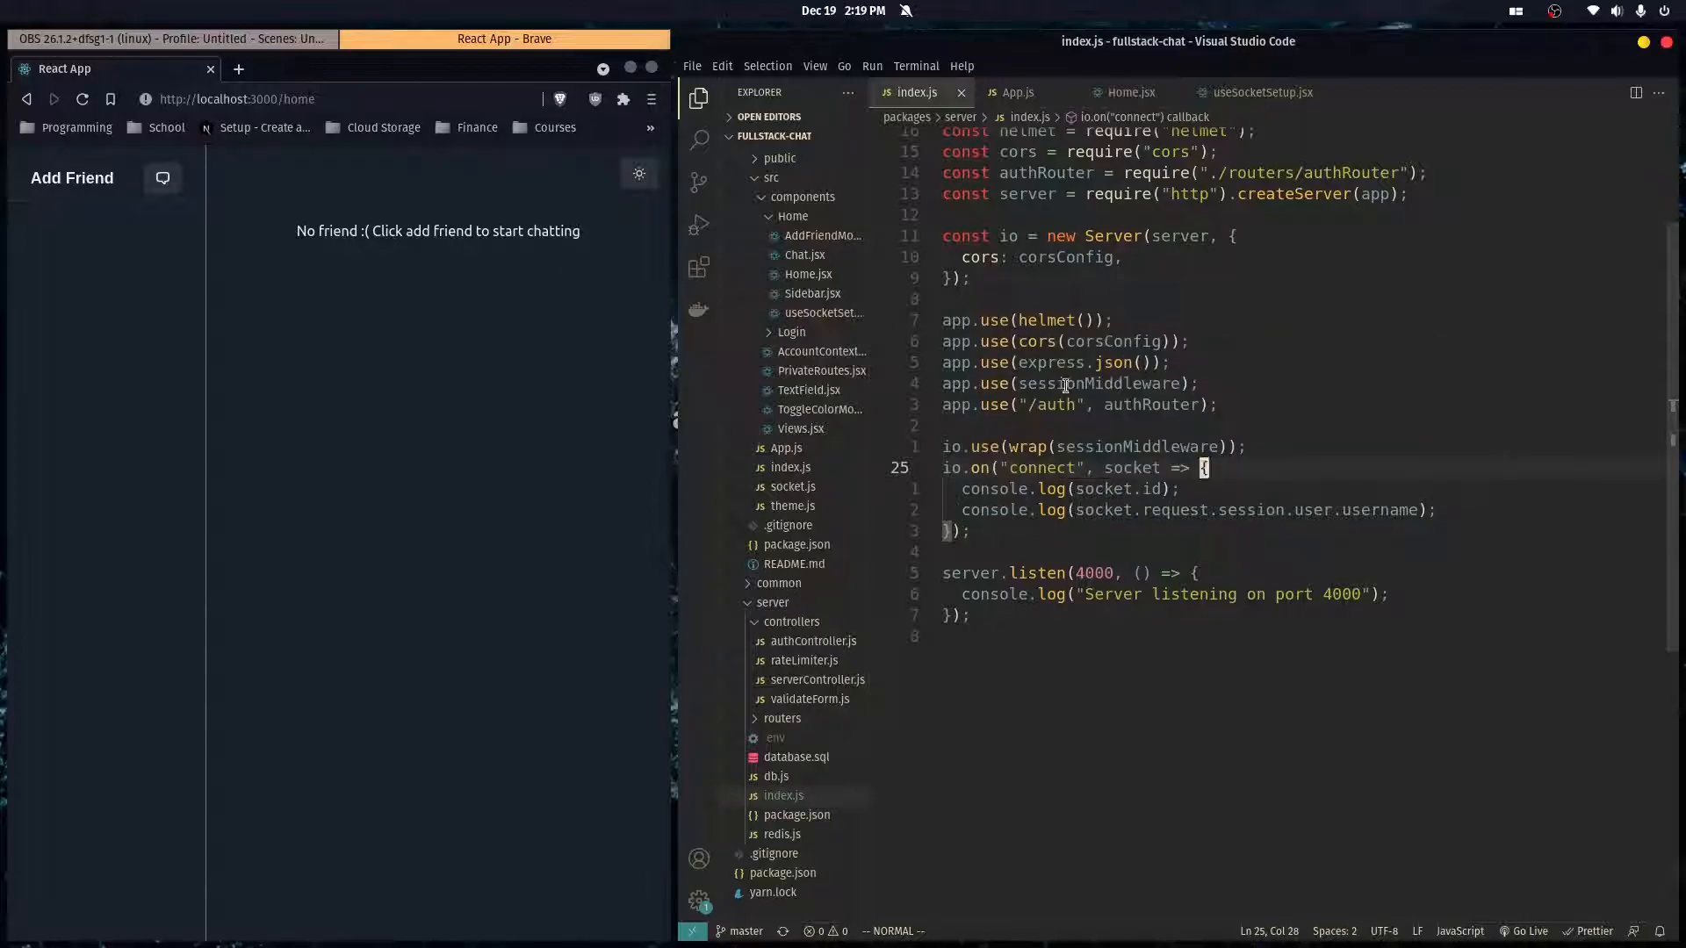
Step: Import socket from './socket' in App.js, call socket.connect(), and reload the app to the Log In page
click(1013, 91)
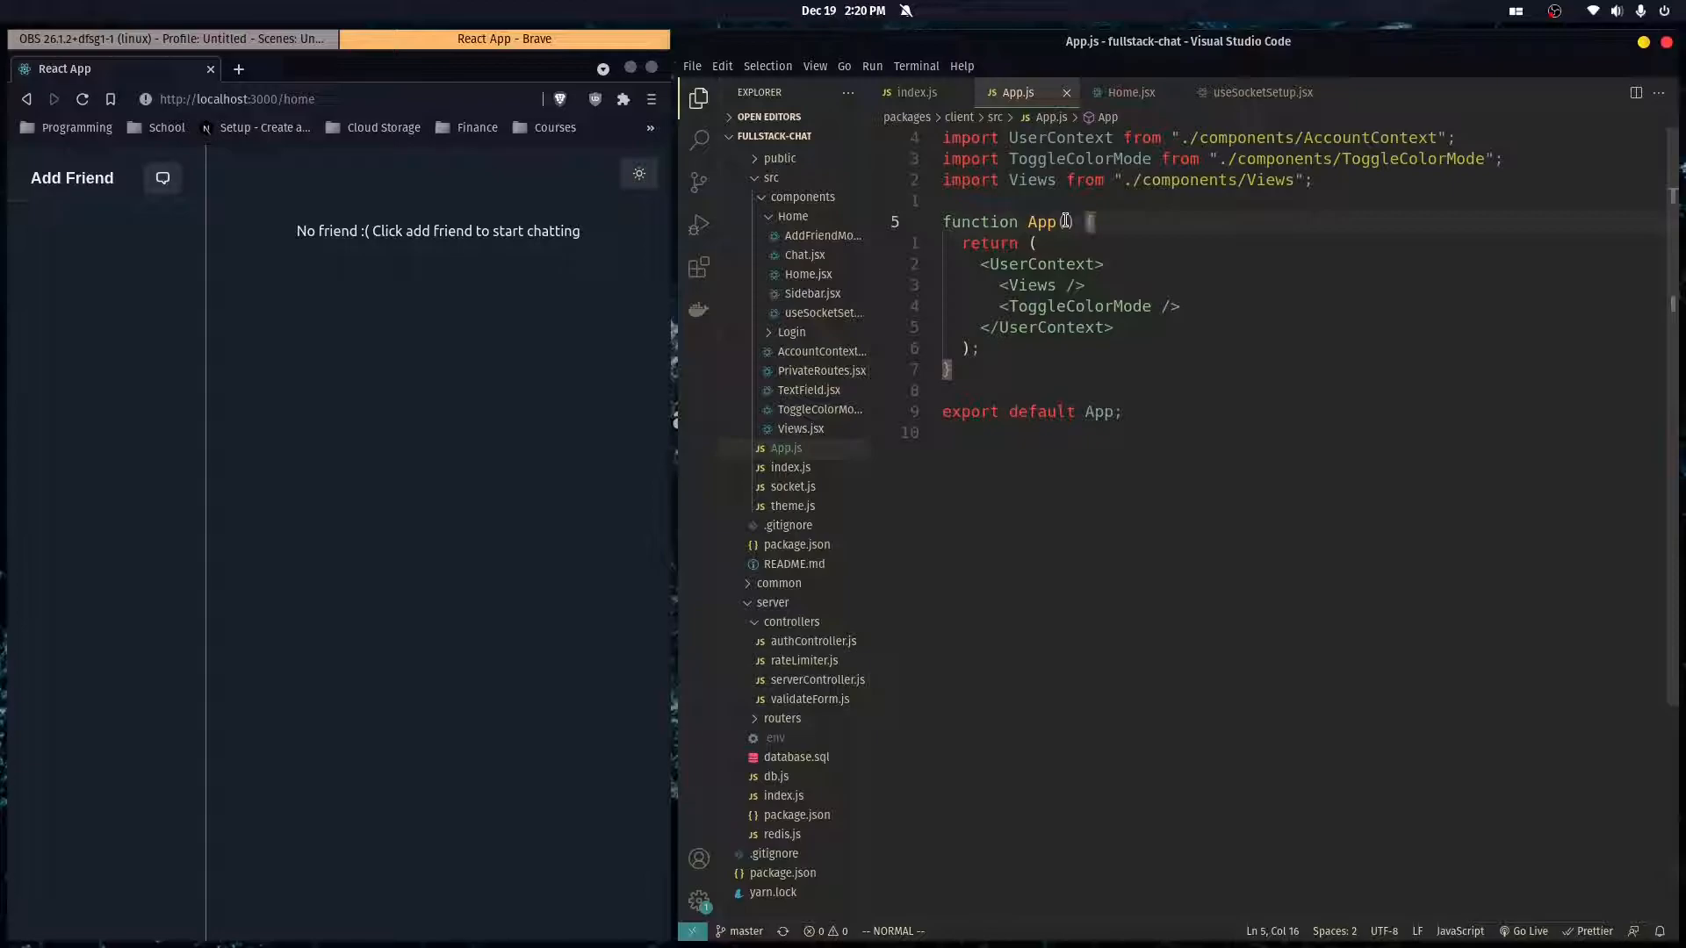
text(socket.connect();)
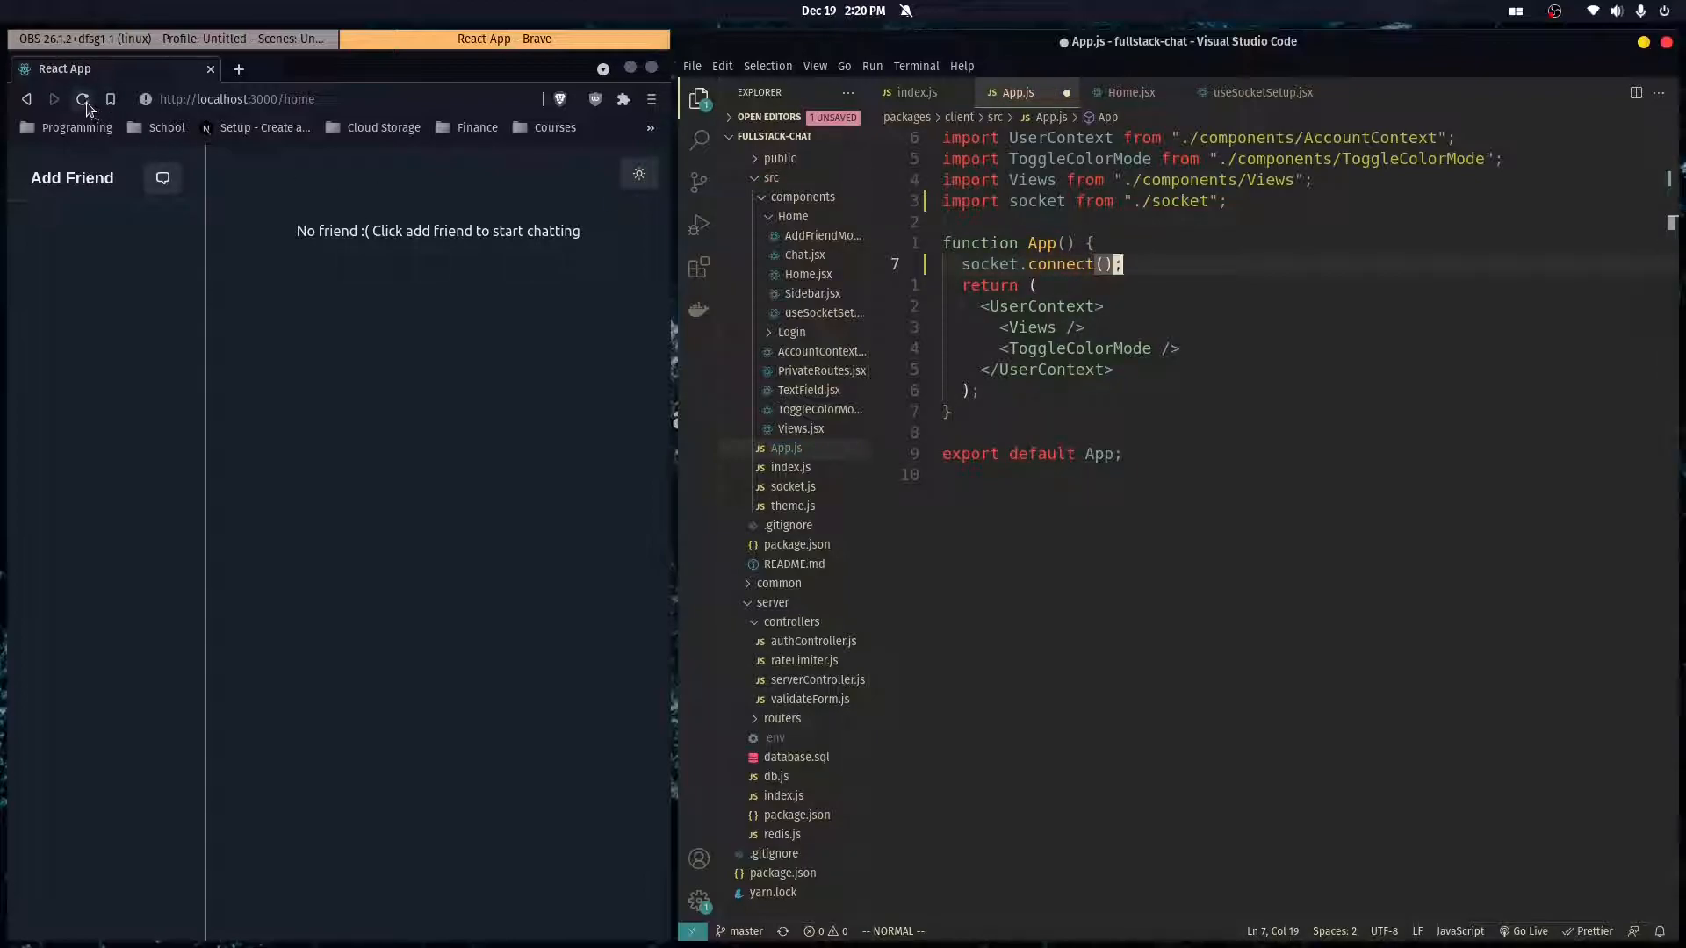
click(82, 99)
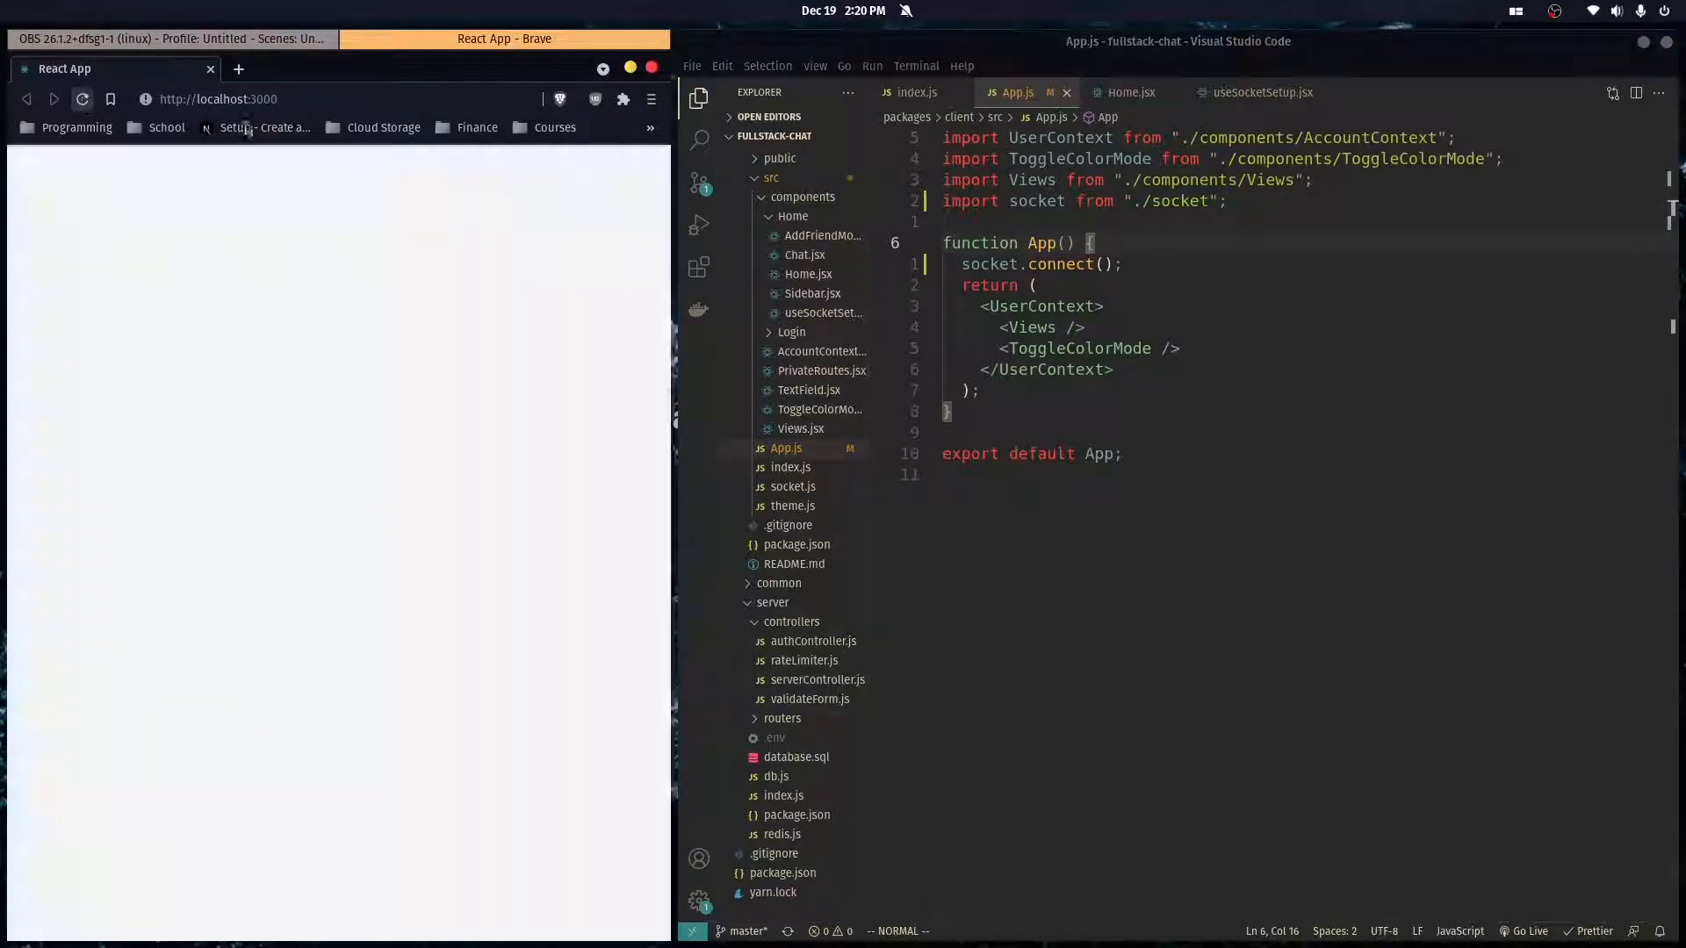
click(916, 91)
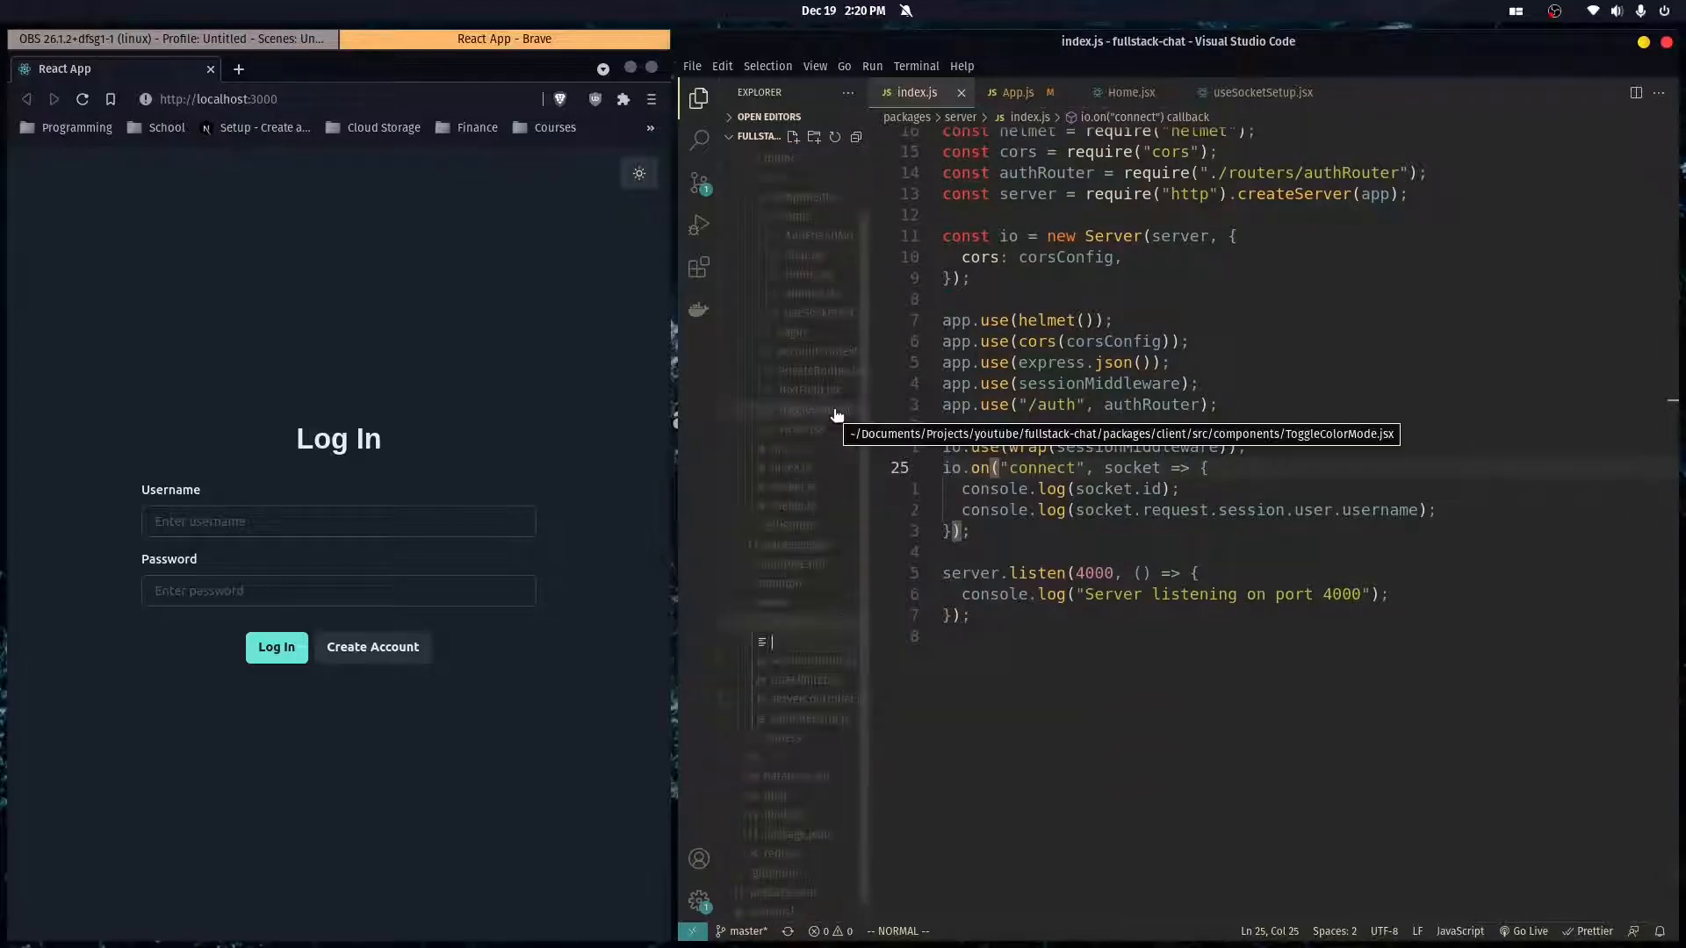
Step: Create socketController.js in server/controllers
text(socketContr)
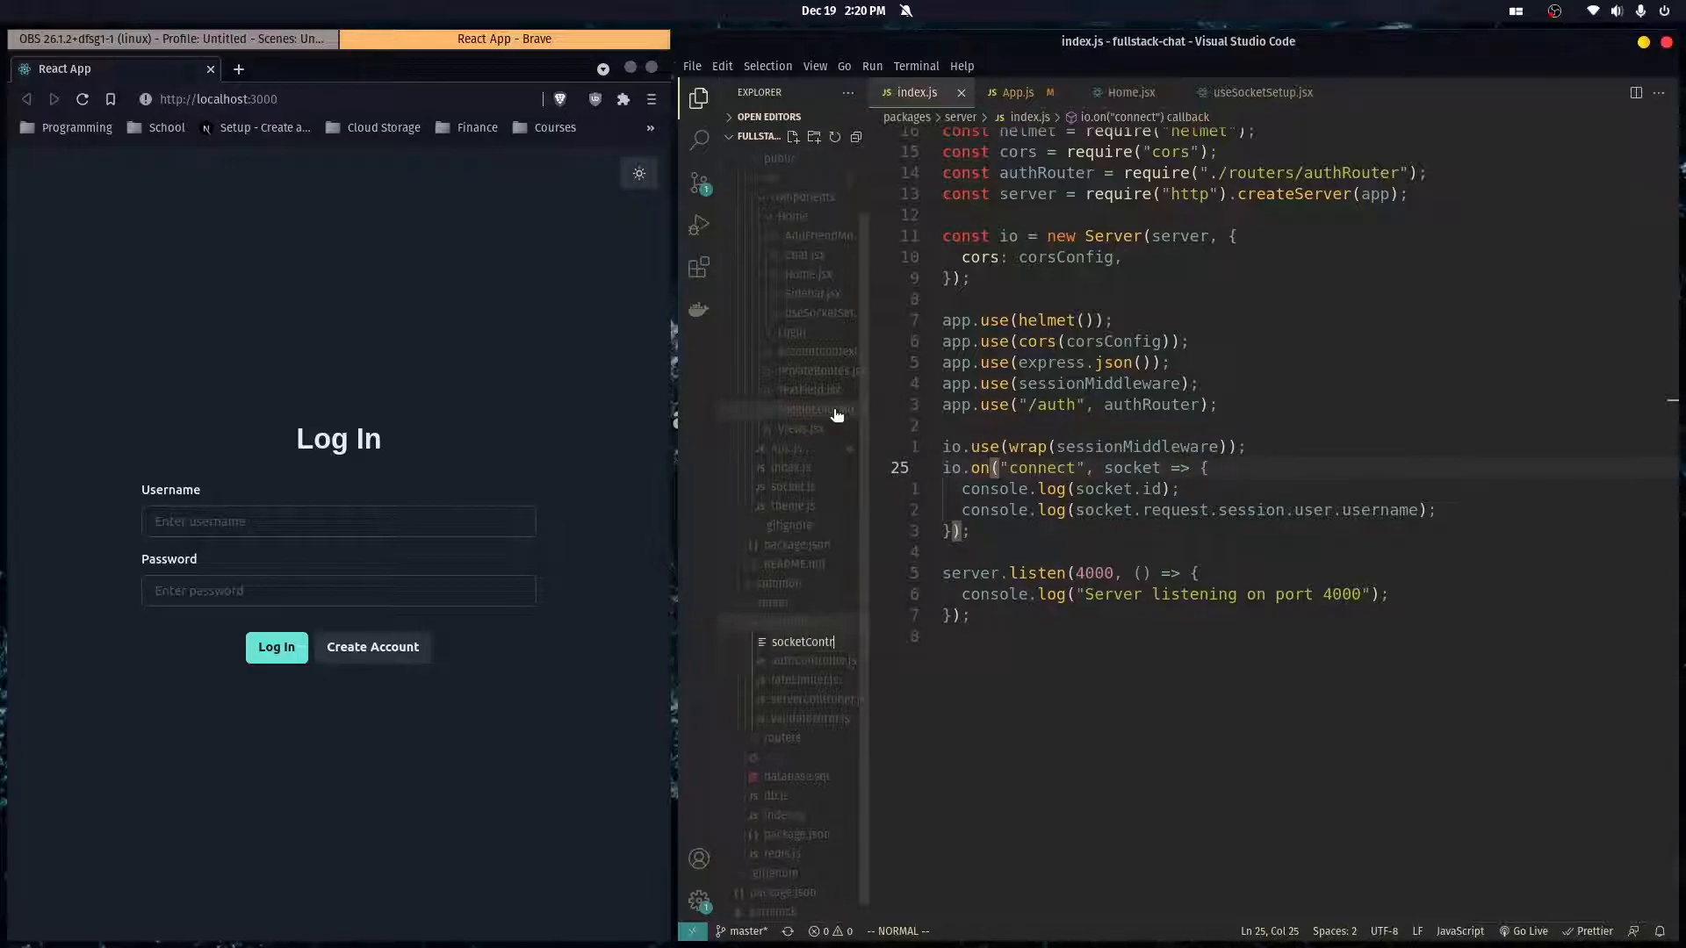
click(813, 697)
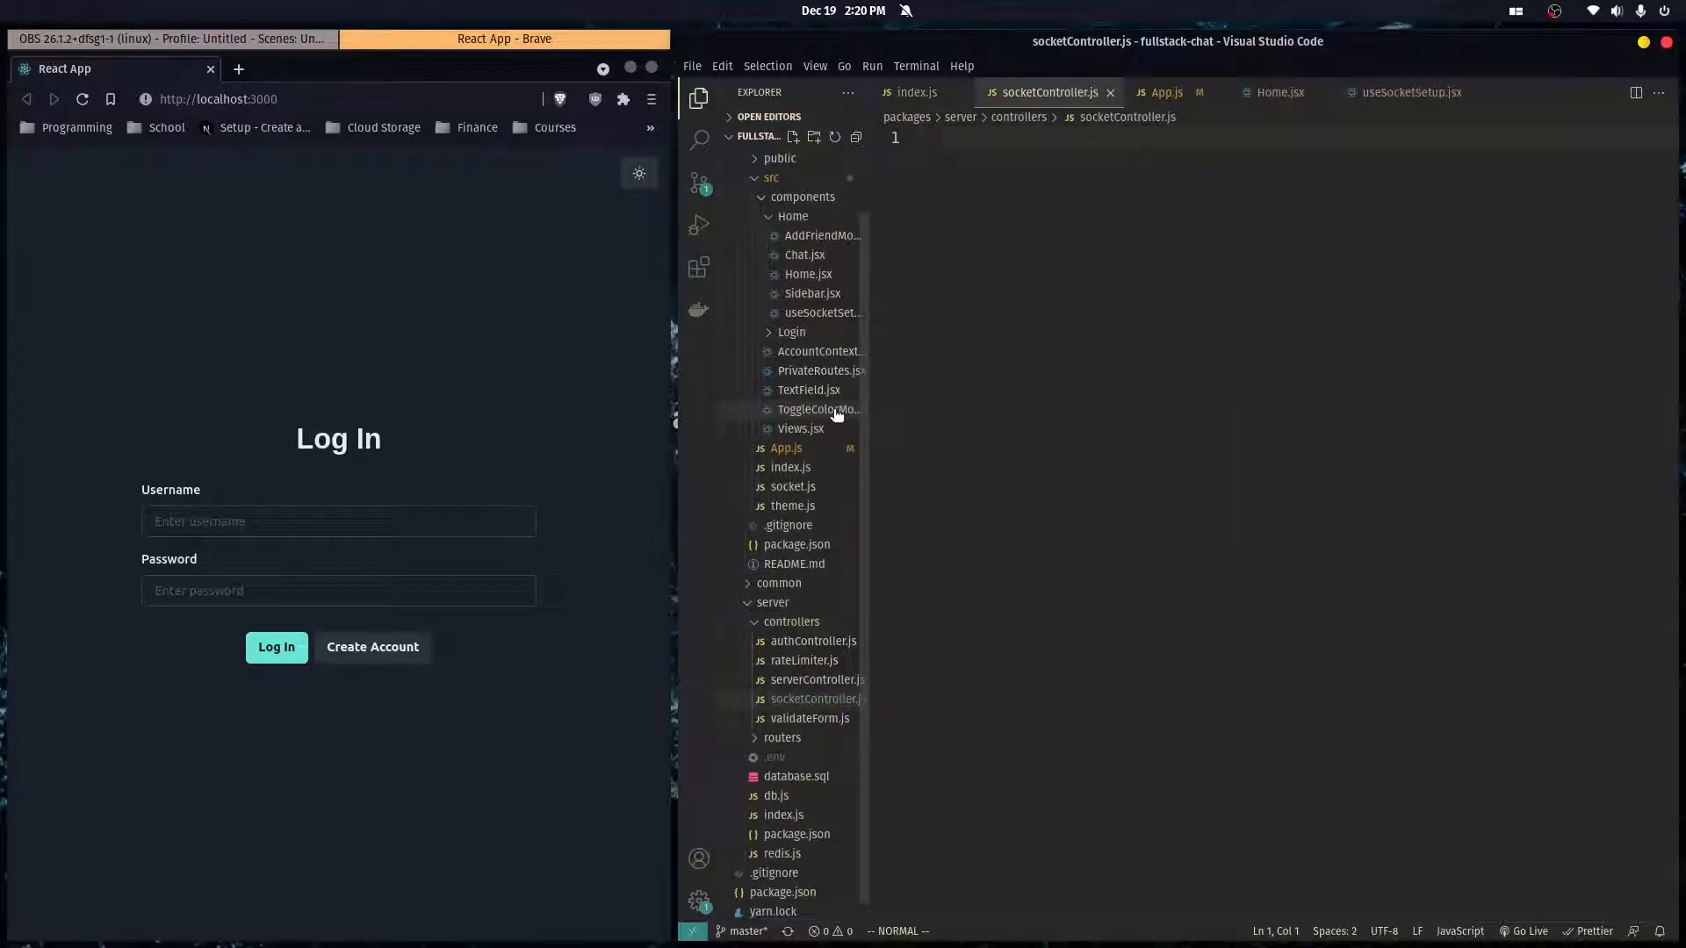
Step: Export an empty authorizeUser arrow function taking a socket parameter
text(module.)
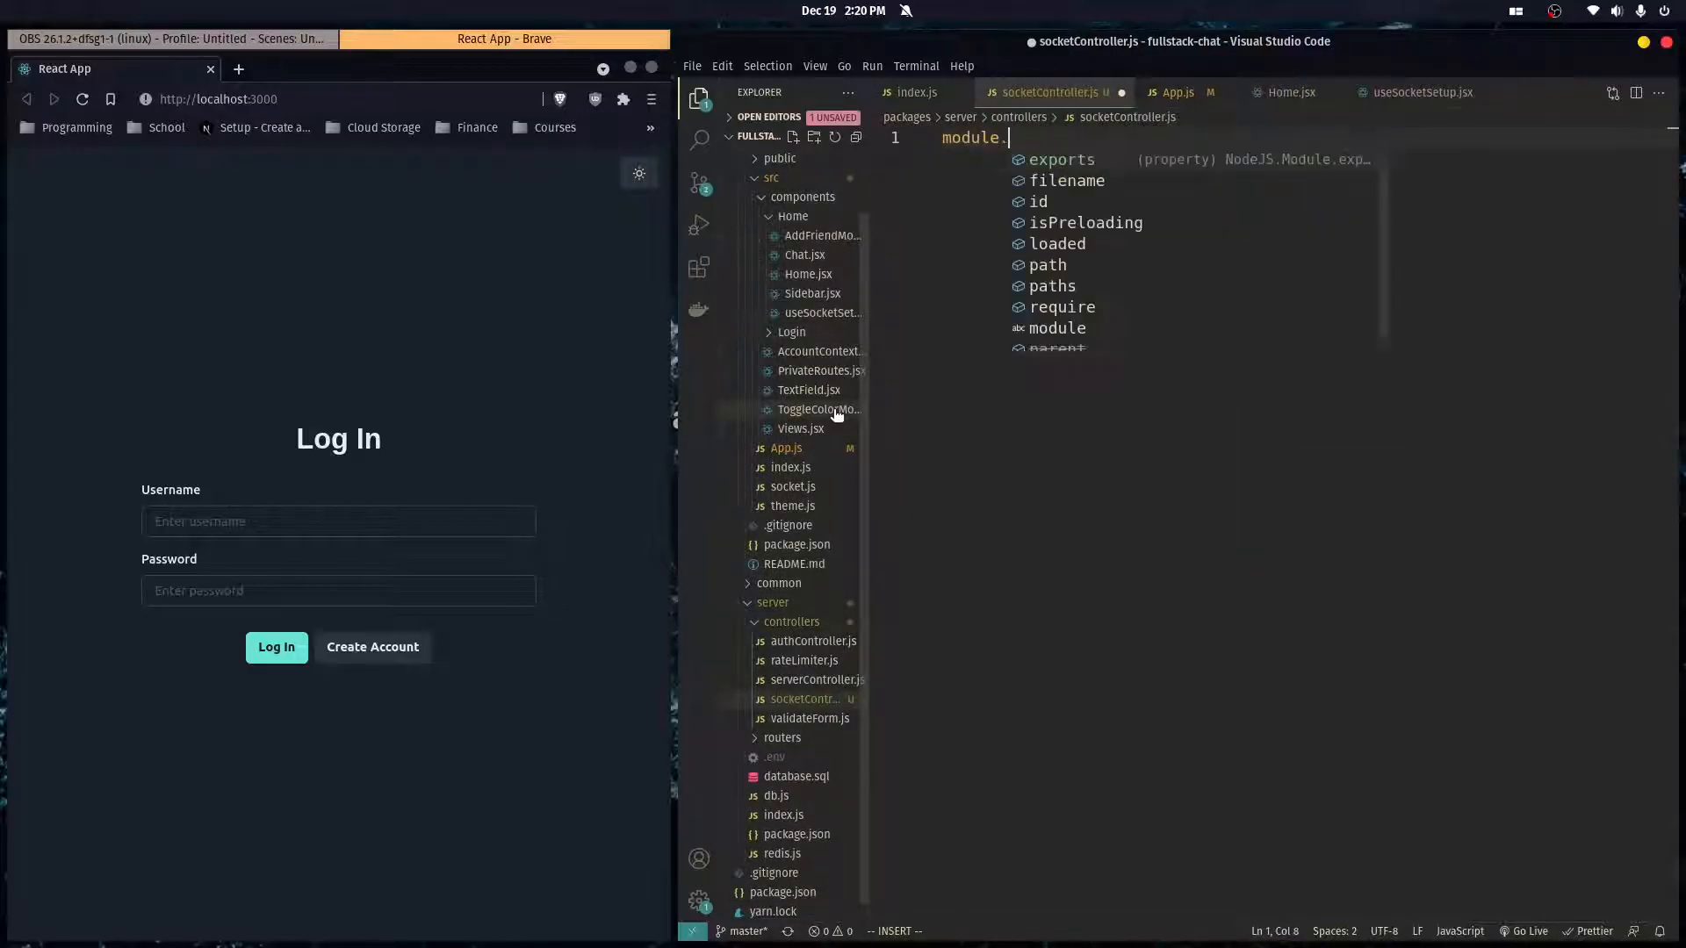
text(exports.)
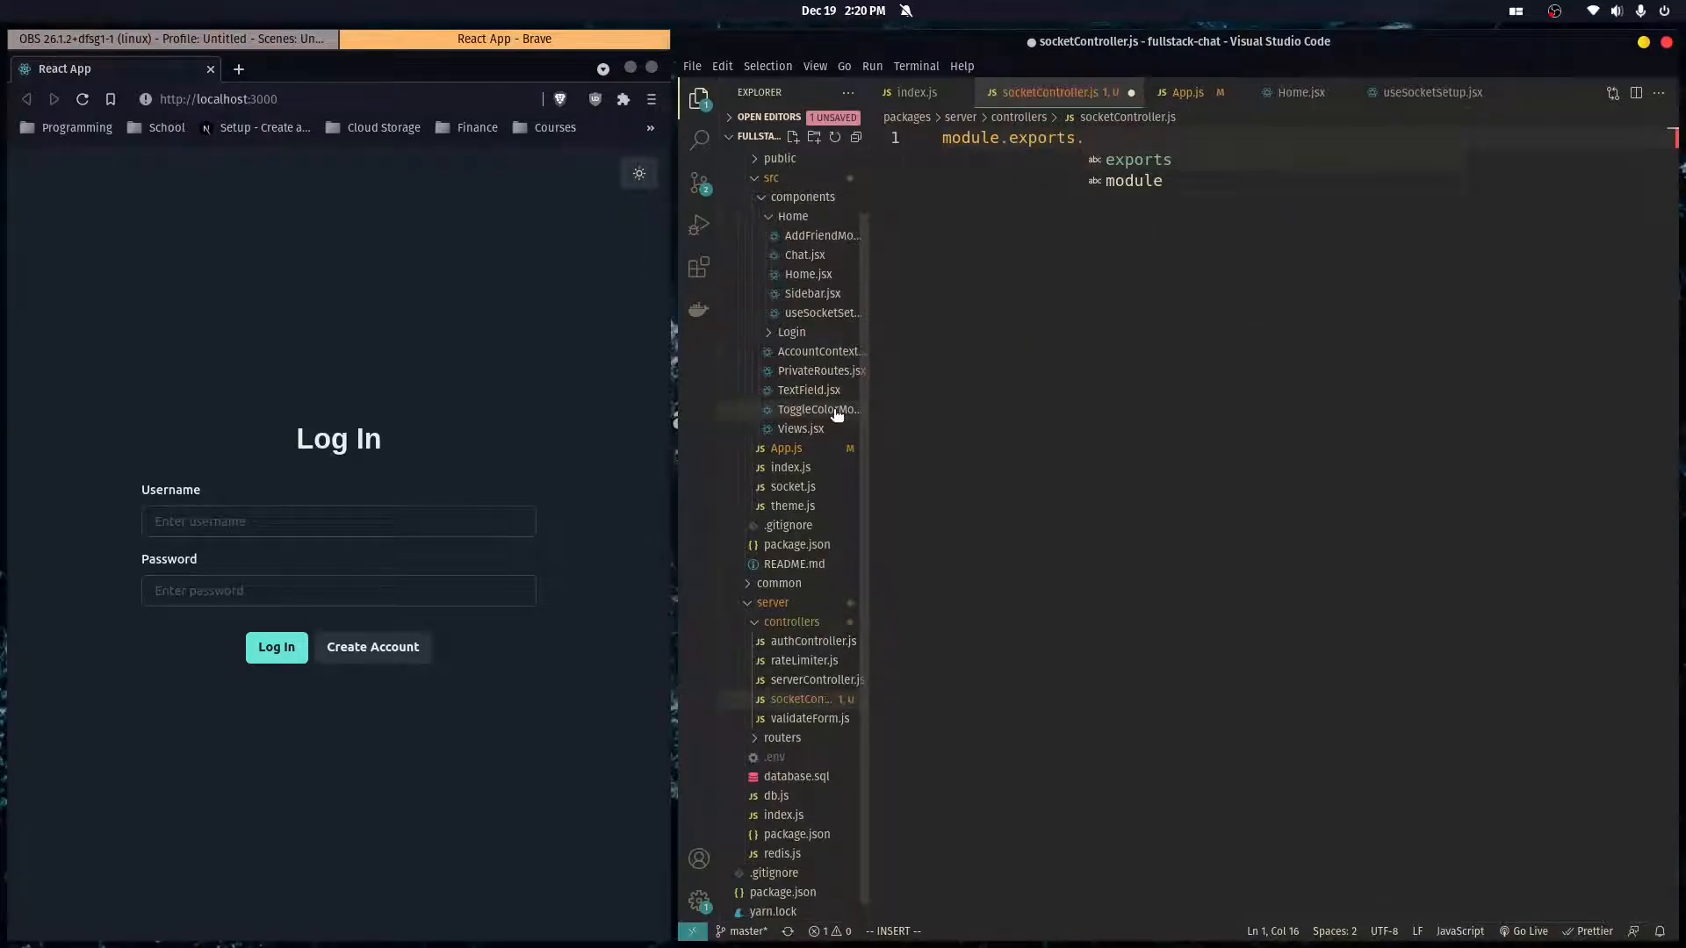
key(Escape)
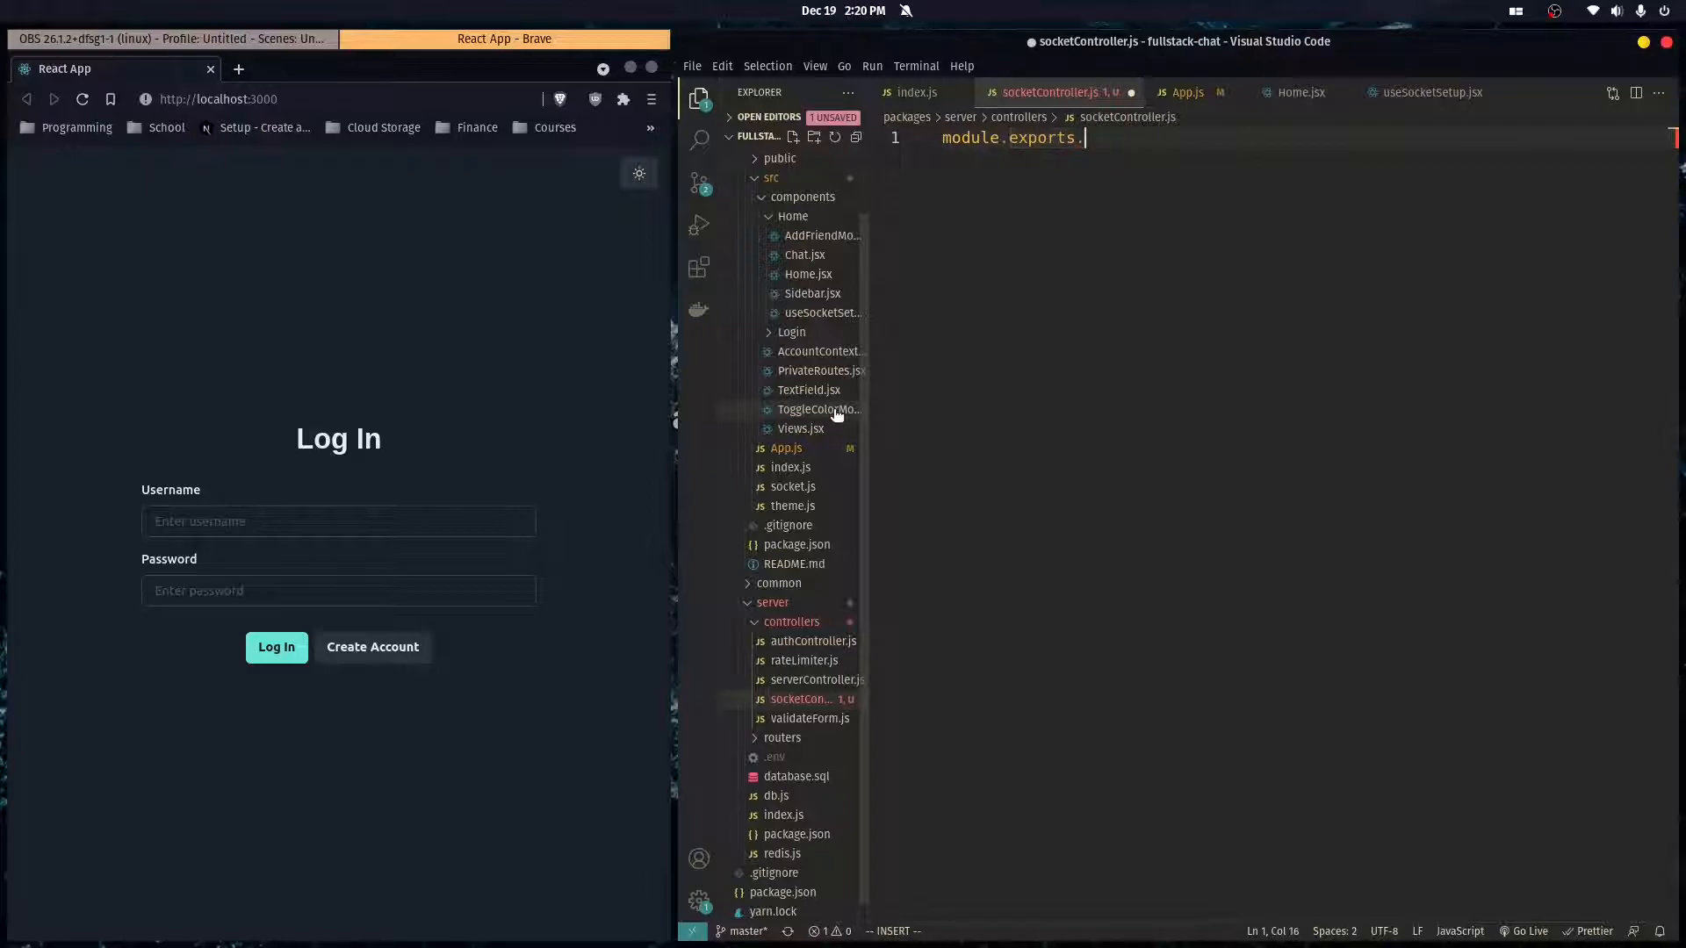
text(au)
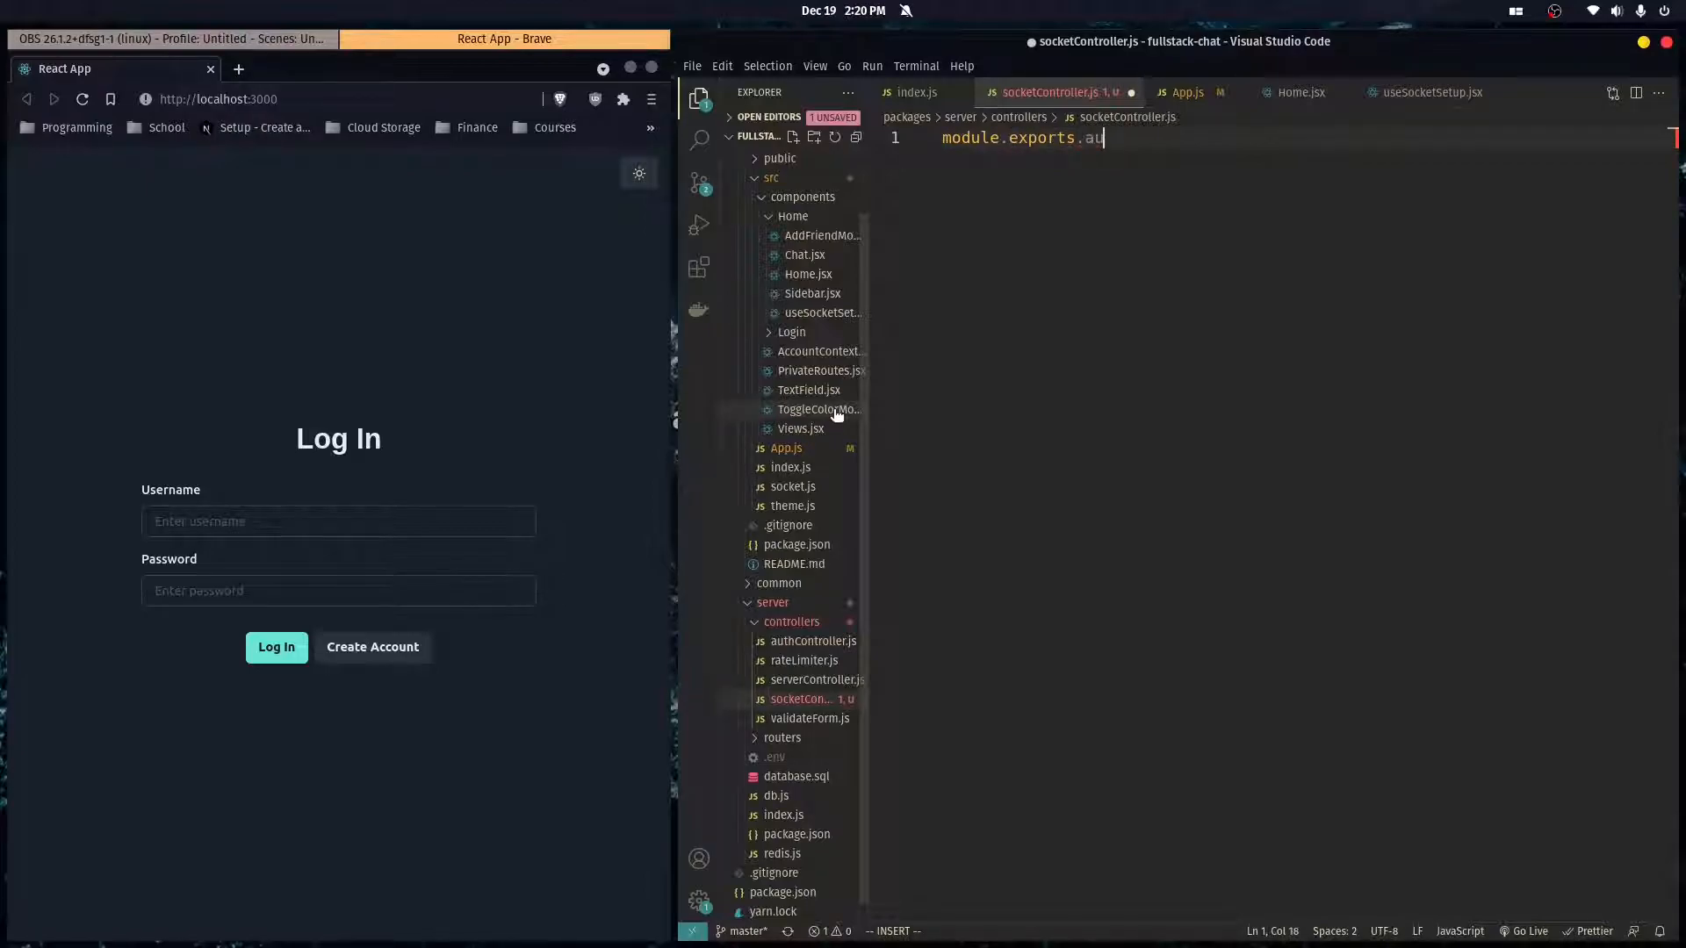
text(thorize)
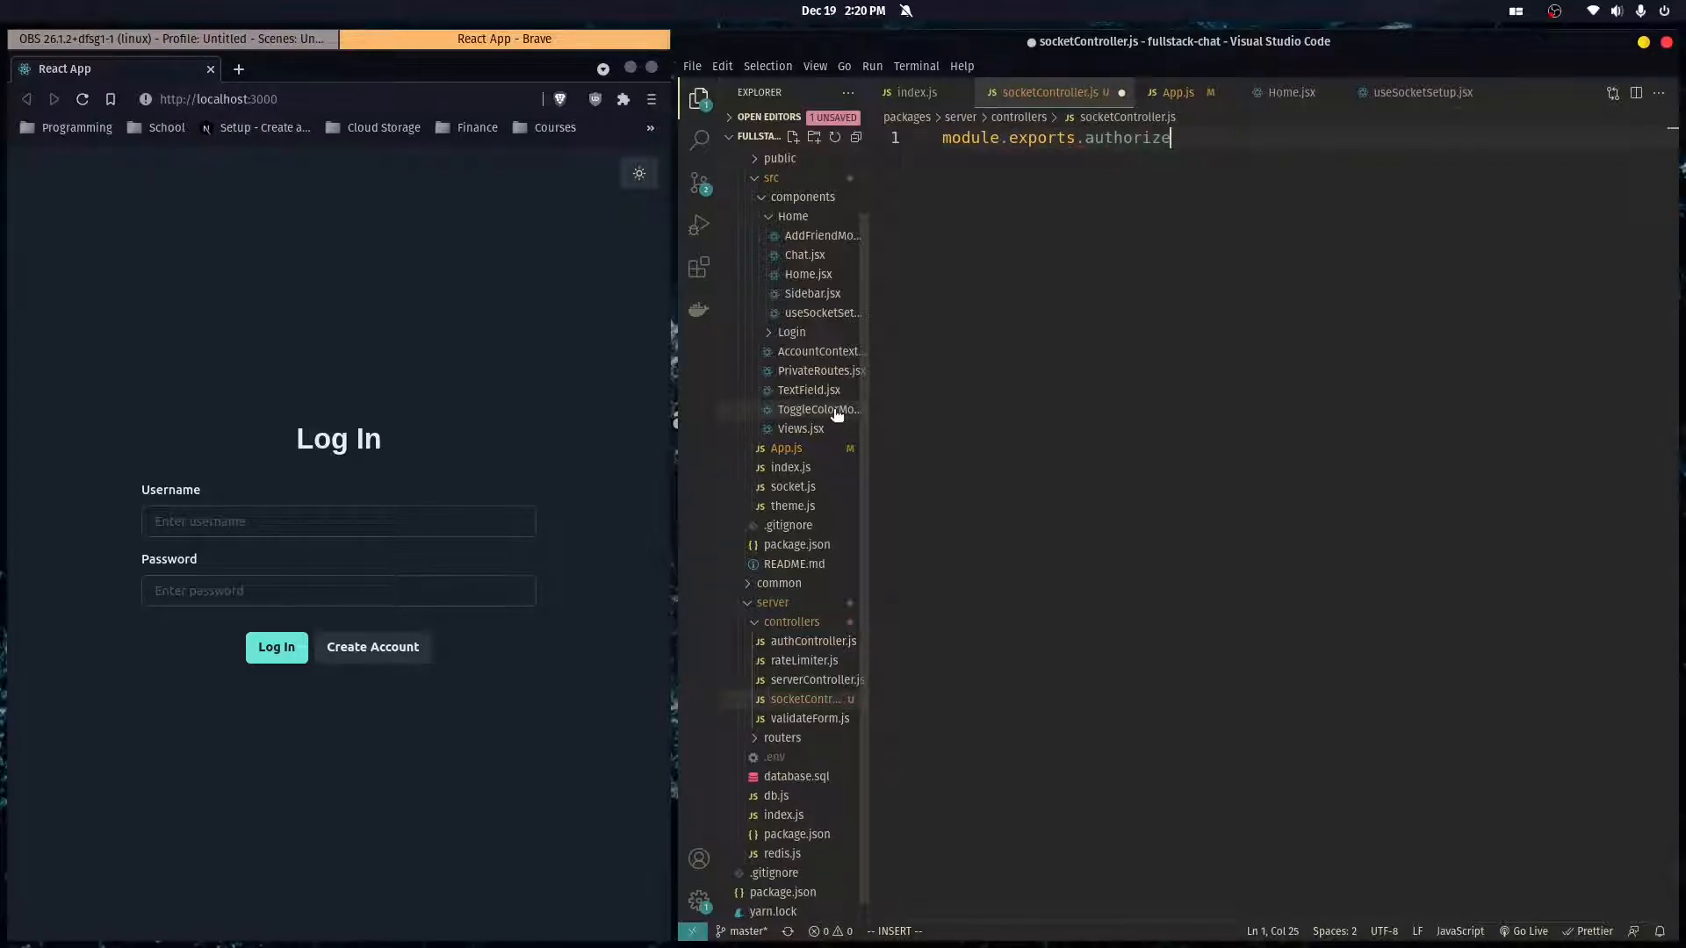
text(Us)
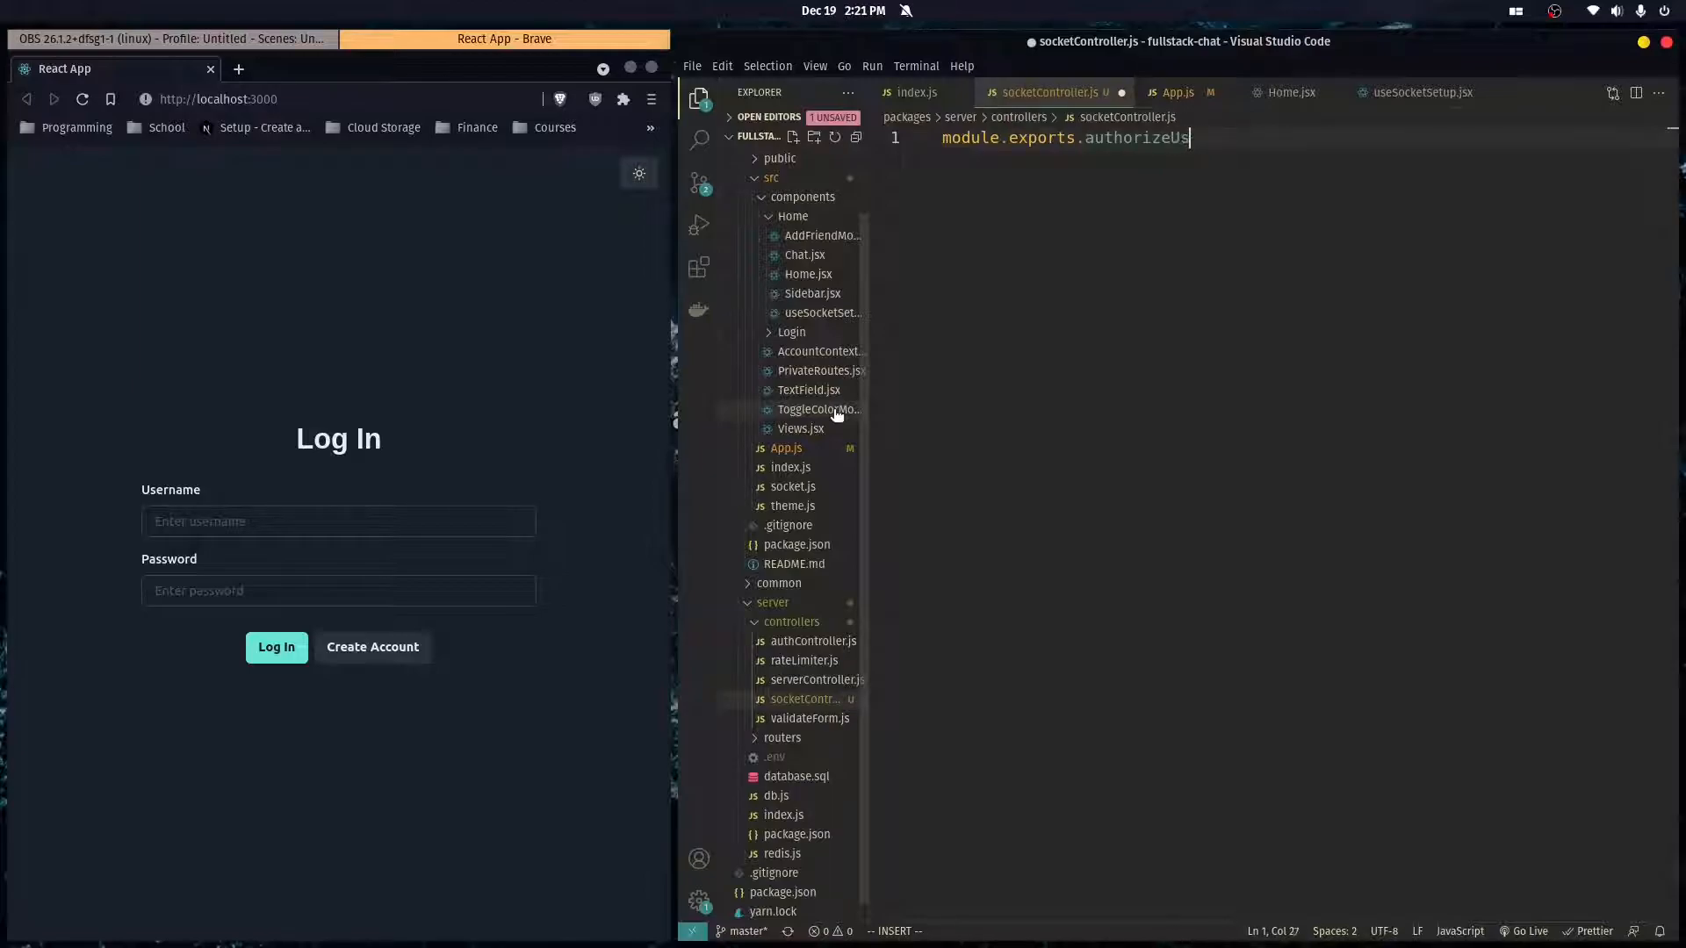
text(er = () =>)
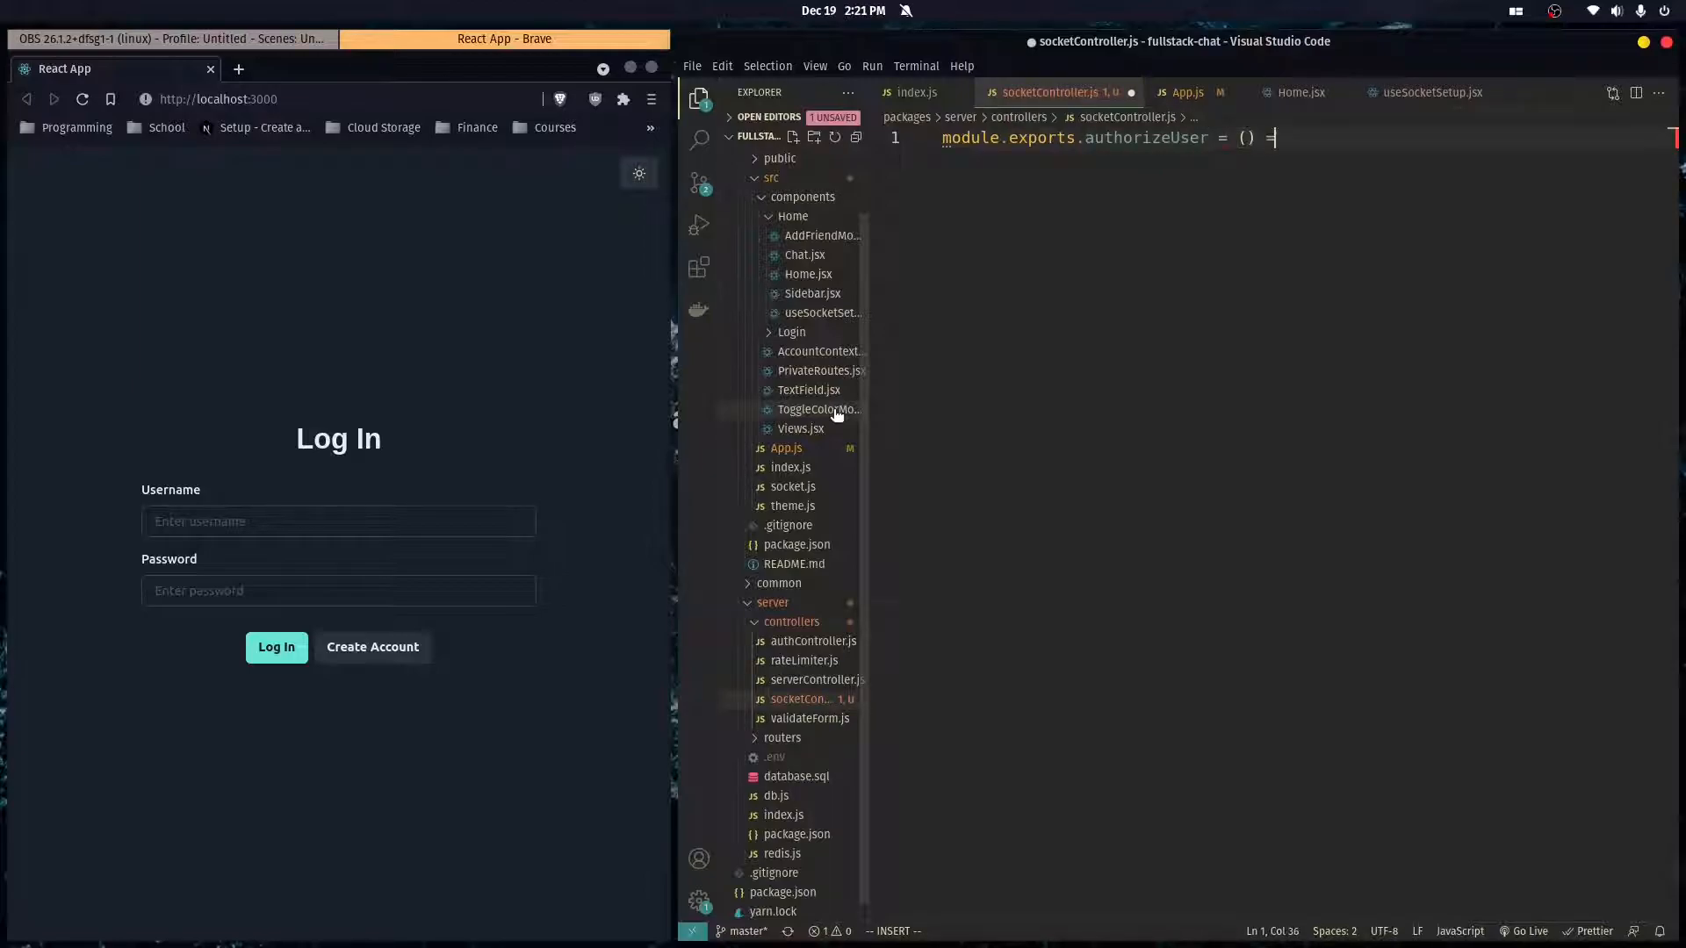
text(> {})
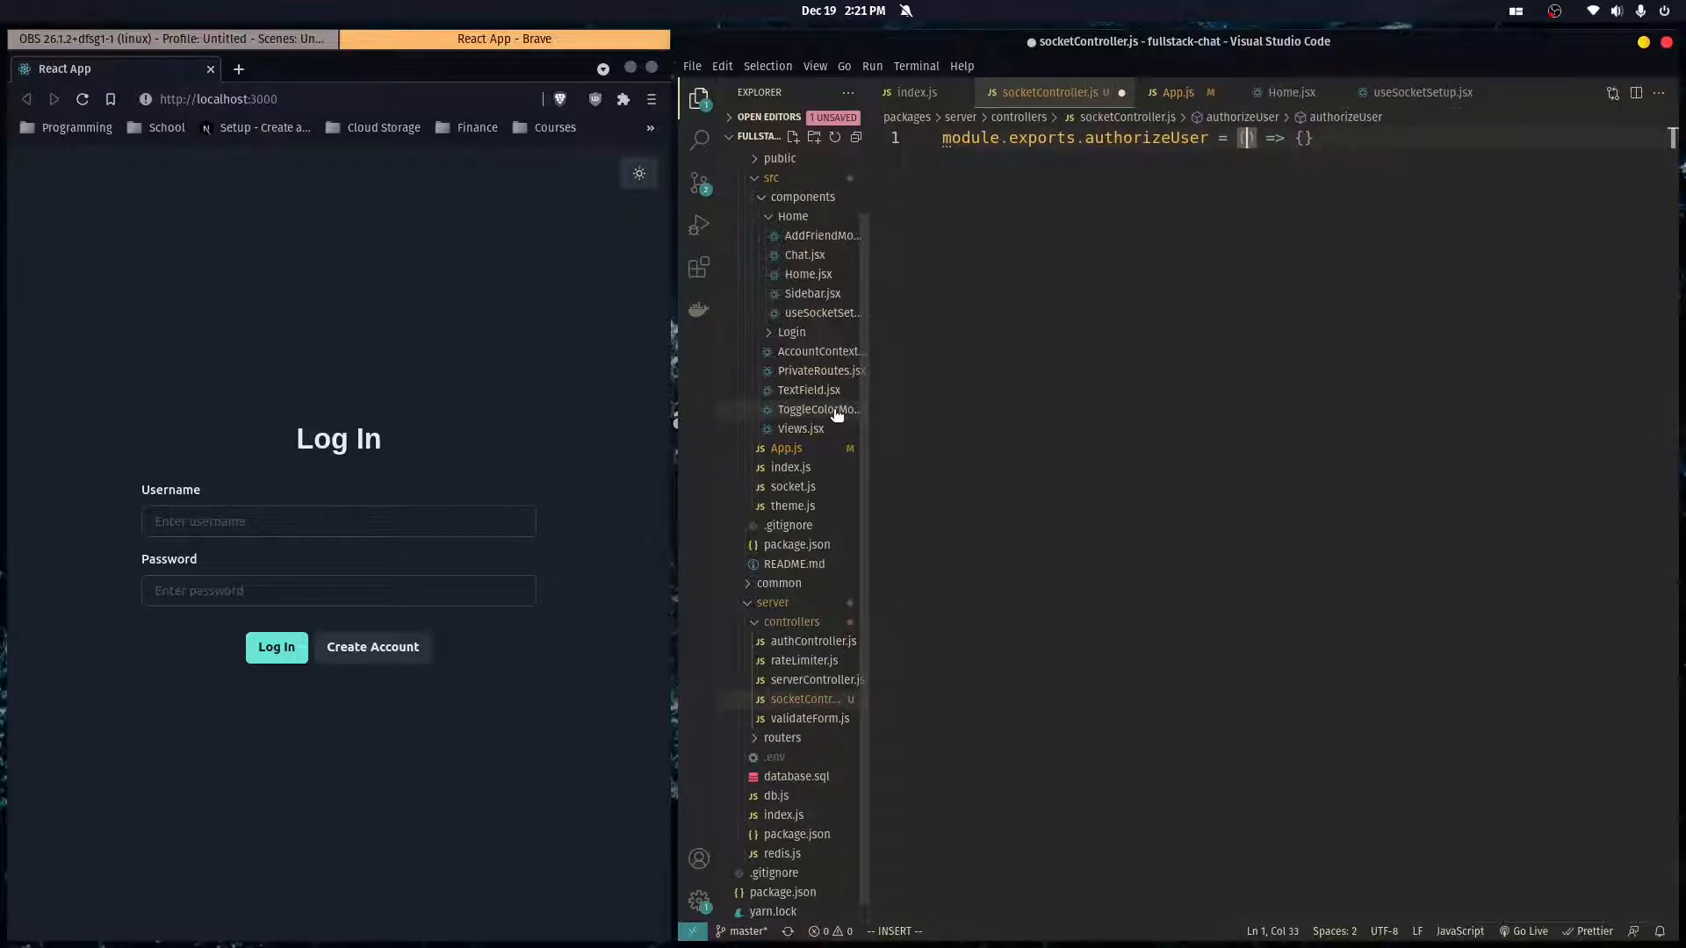
text(socket,)
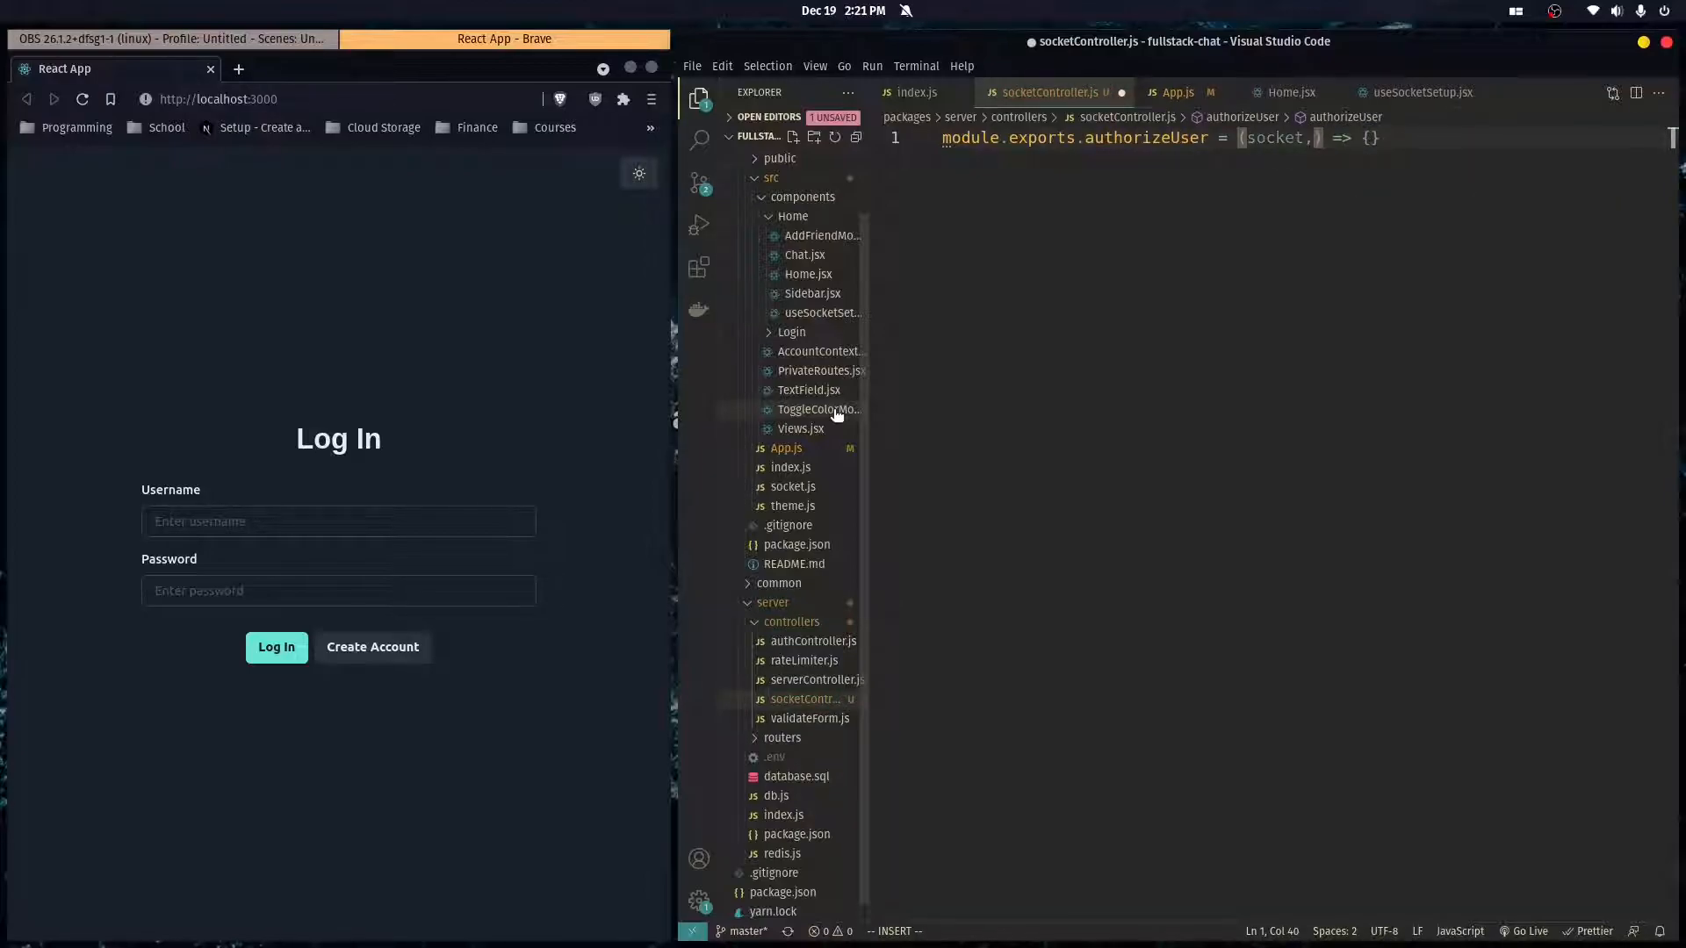
Step: Add the next parameter and an if checking for a missing socket.request.session user
text(next)
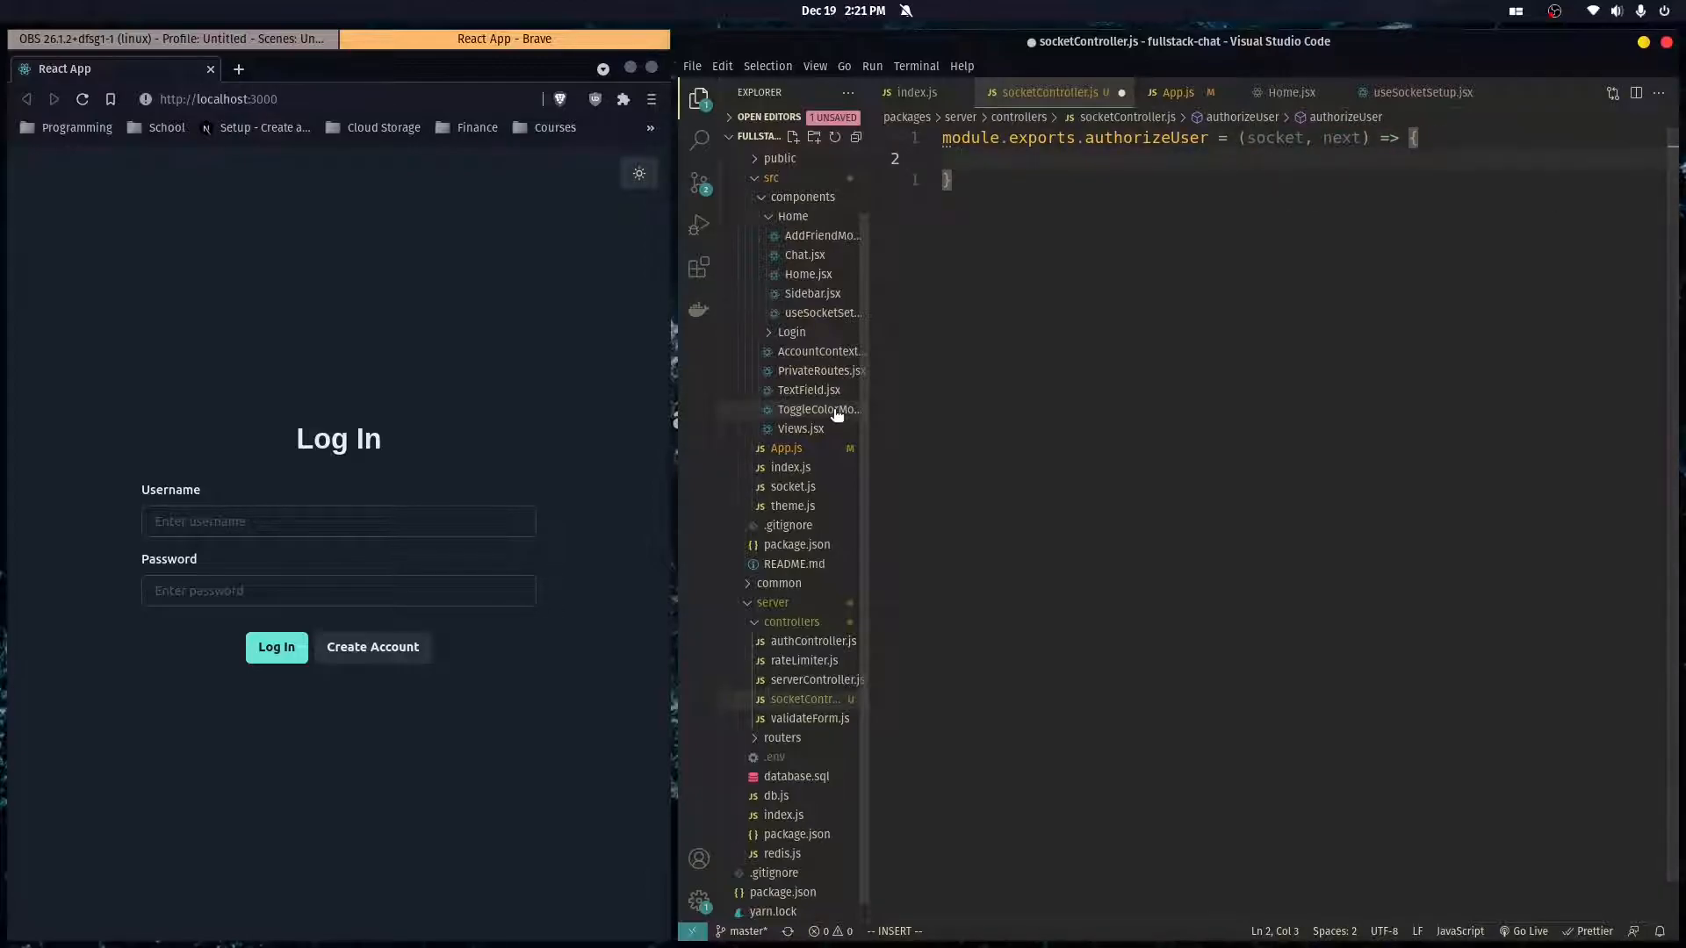
text(if ()
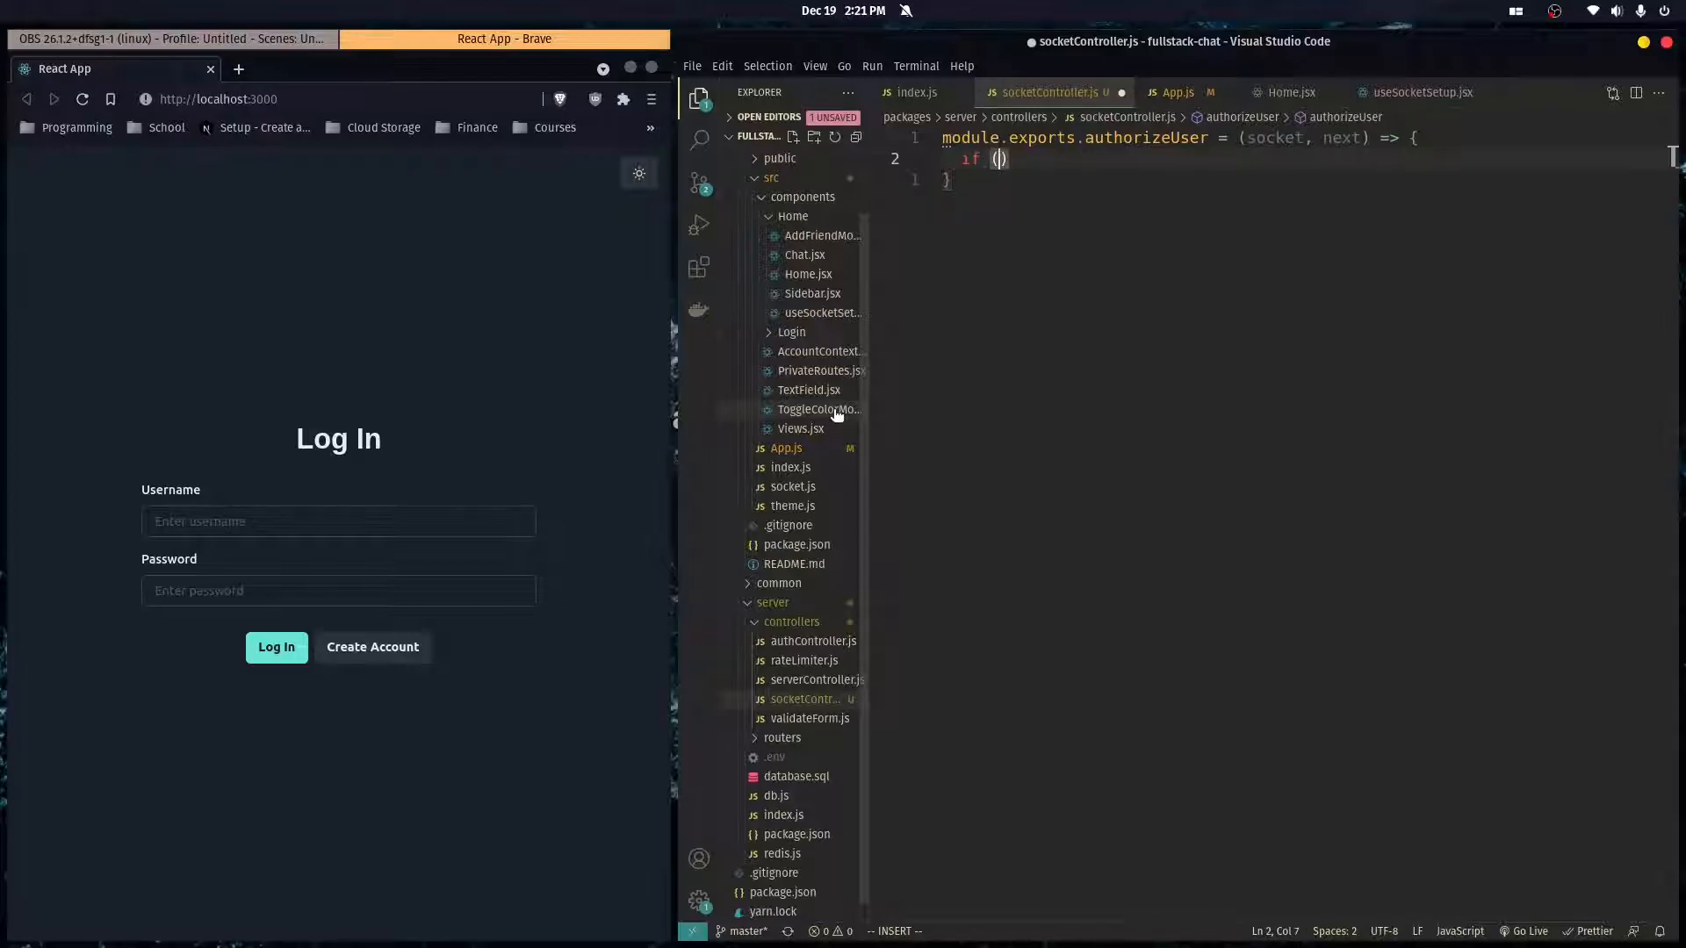
text(!socket.request.s)
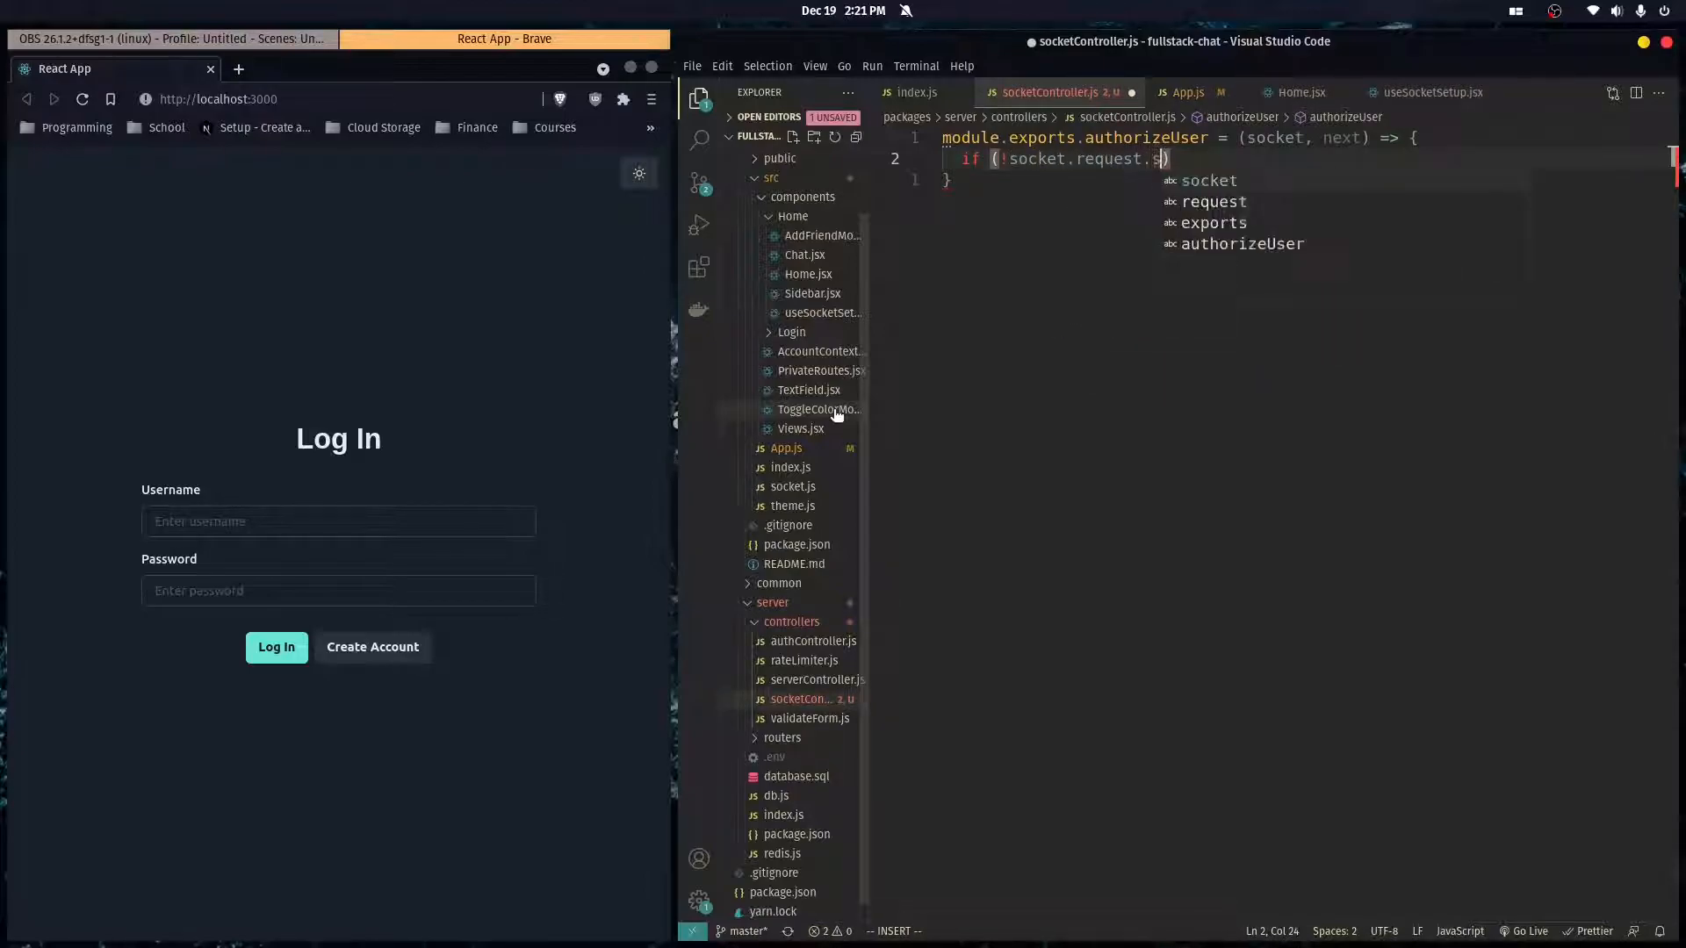
text(ession)
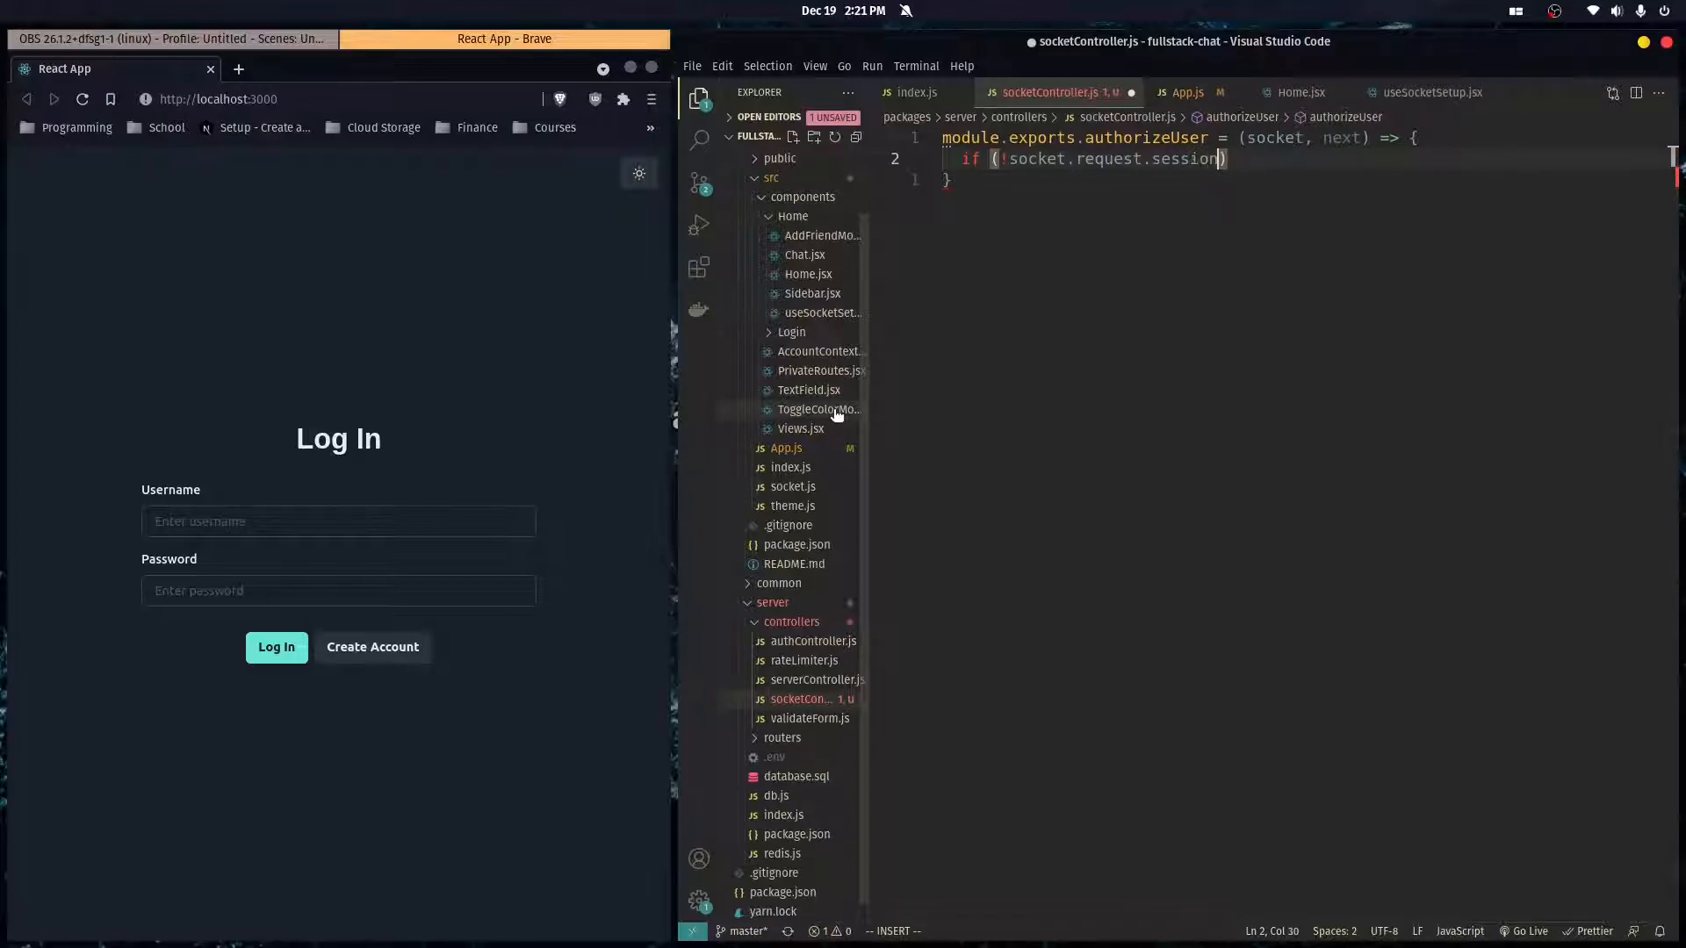
text(.user)
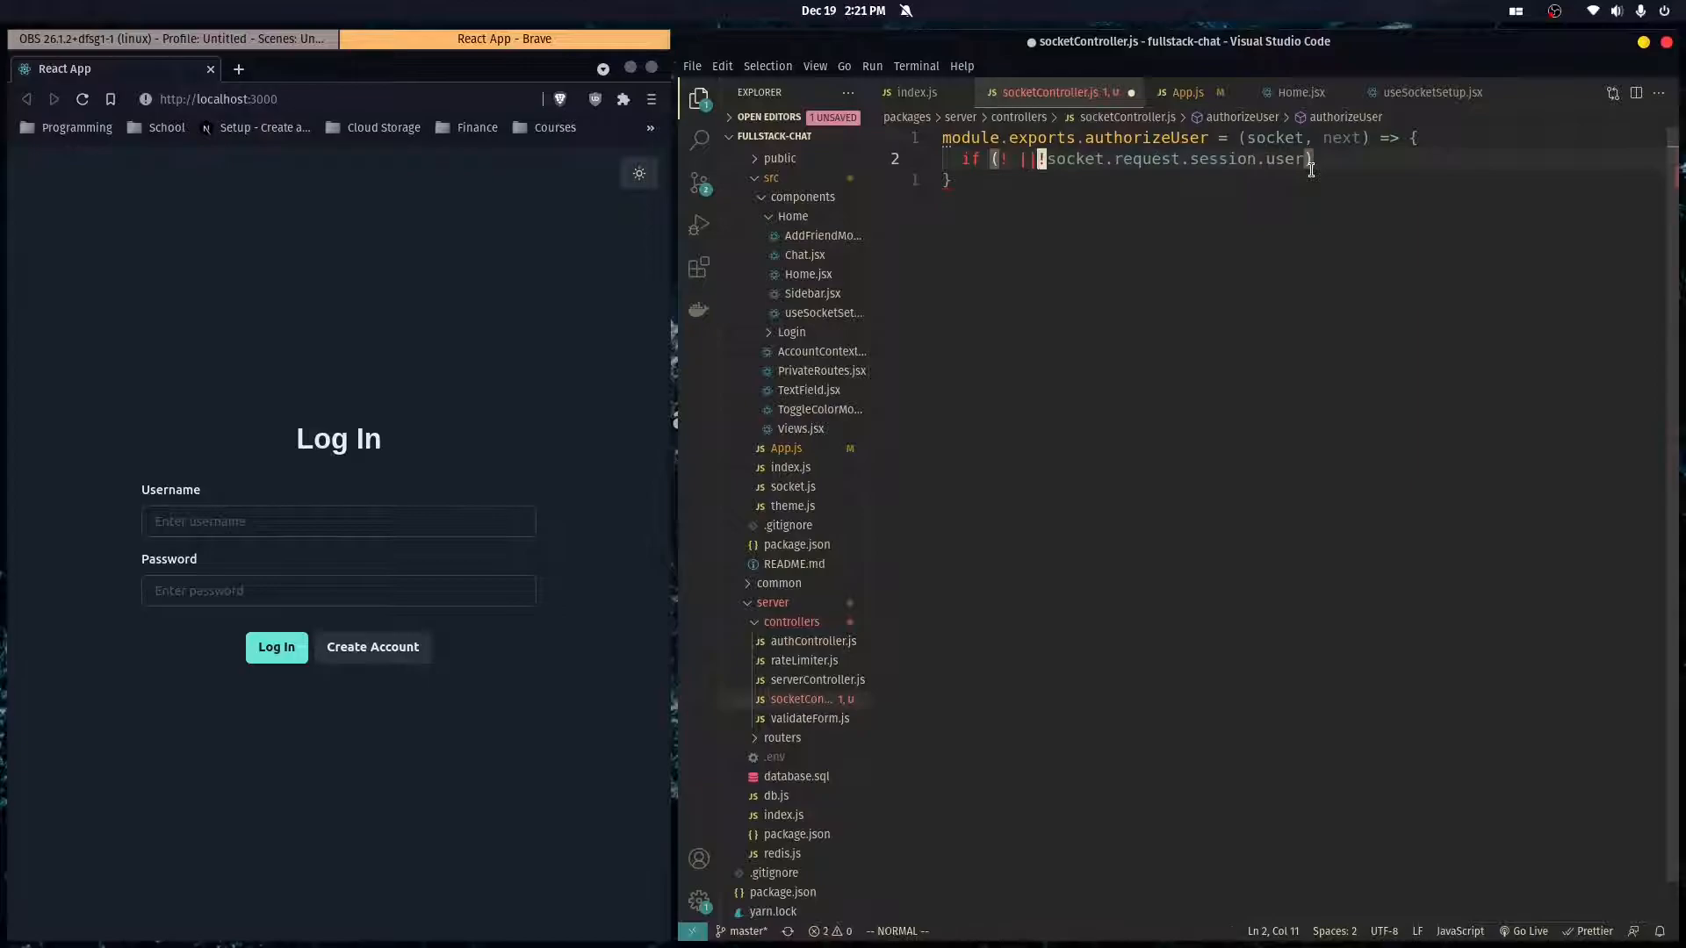
text(ServiceWorkerRegistration.)
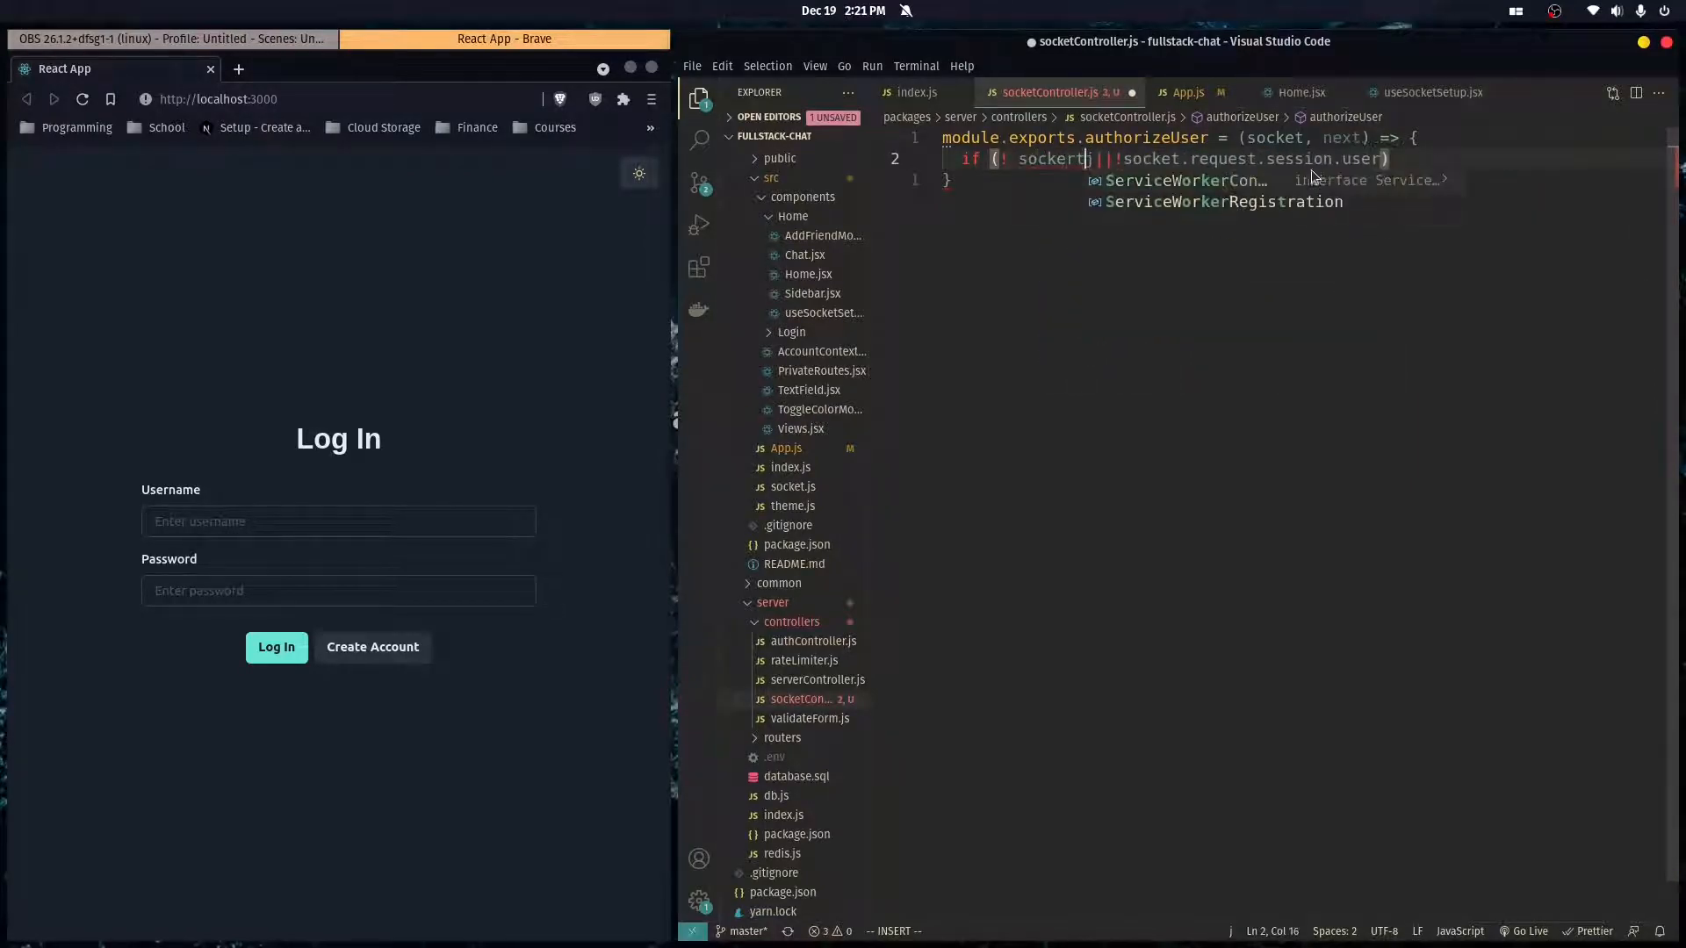
text(.request.sessio)
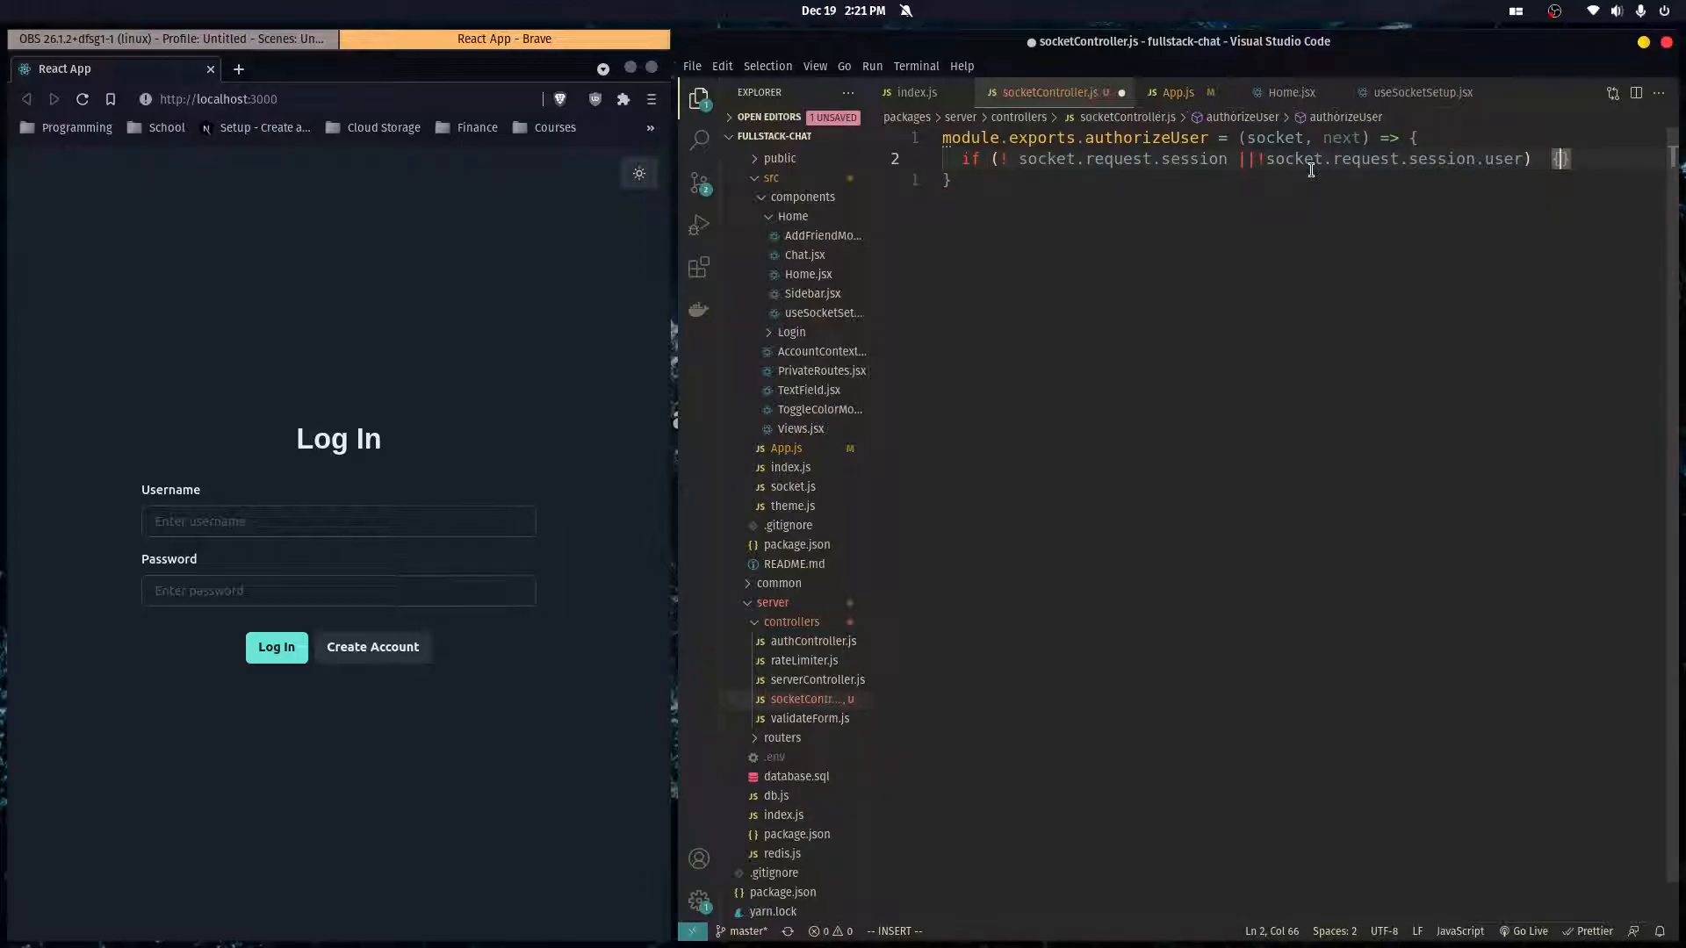
Step: Call next(new Error("Not authorized")) in the if, otherwise next(), and save
text(next())
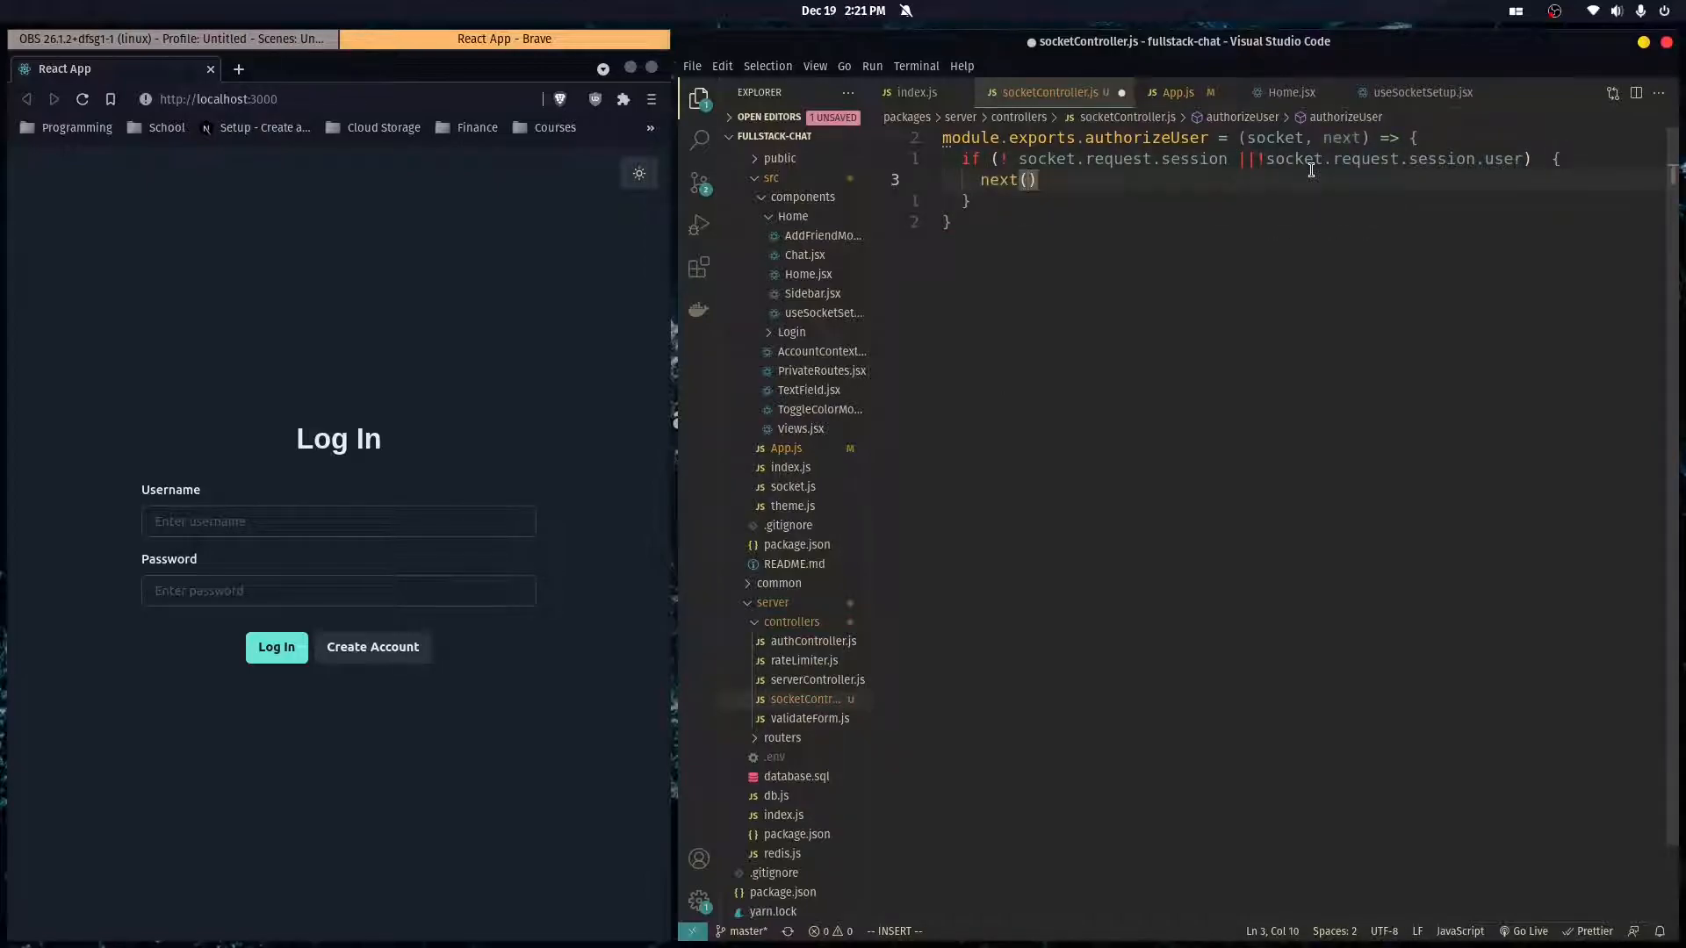
text(new Error)
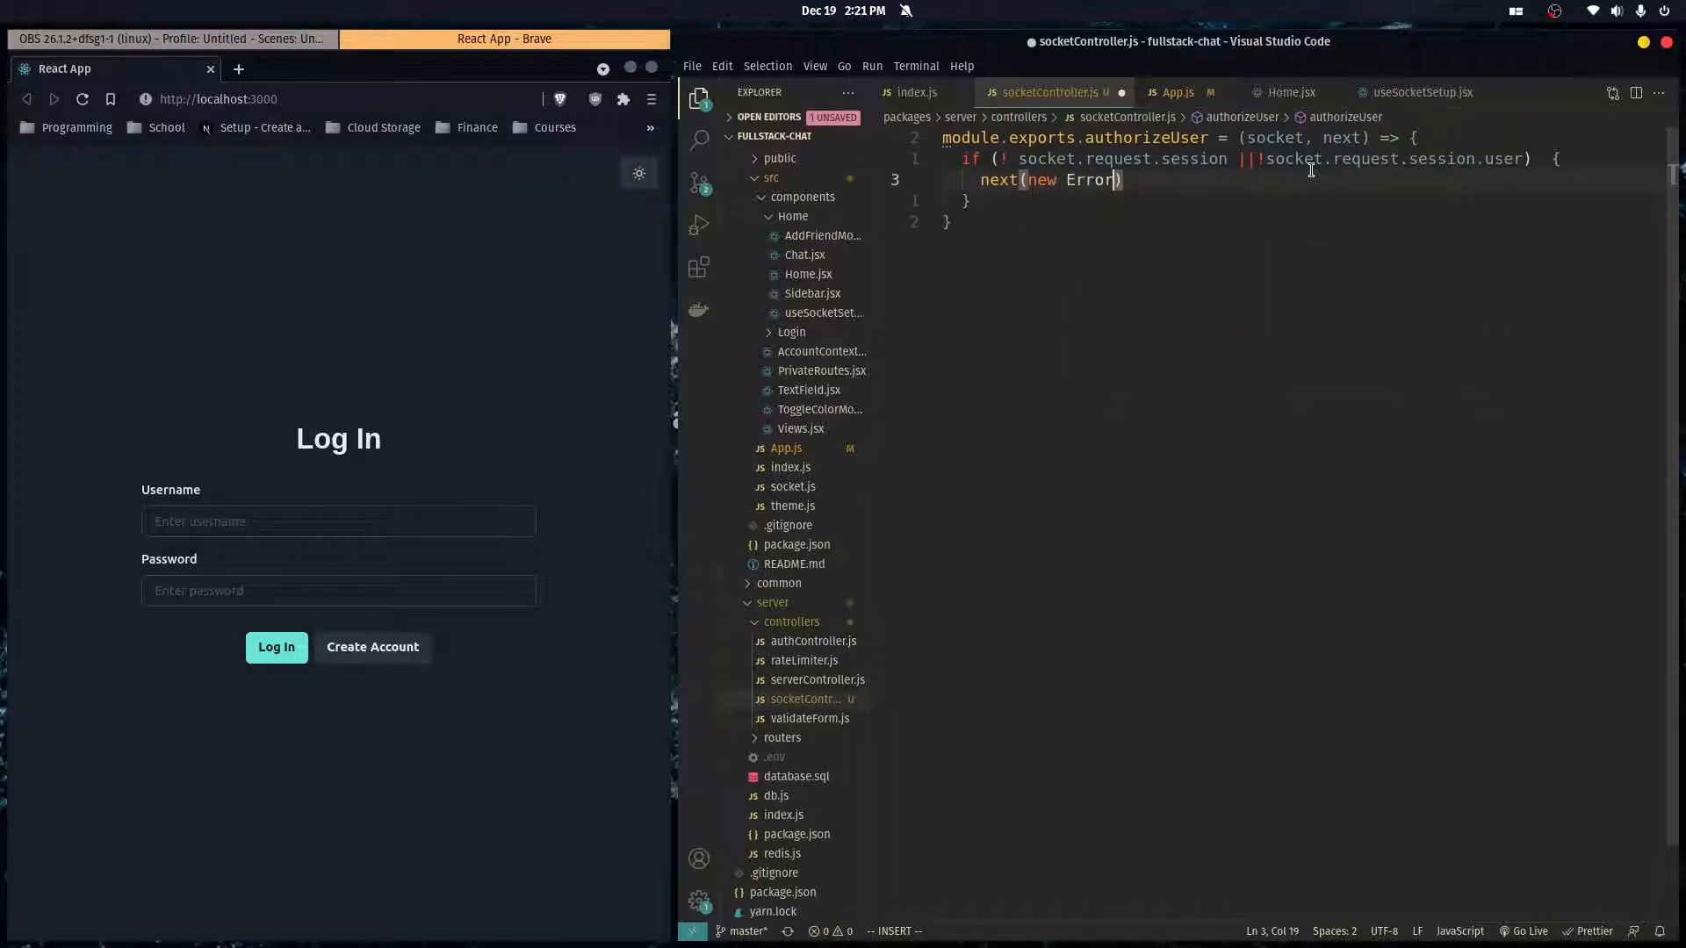
text(Not authorized")
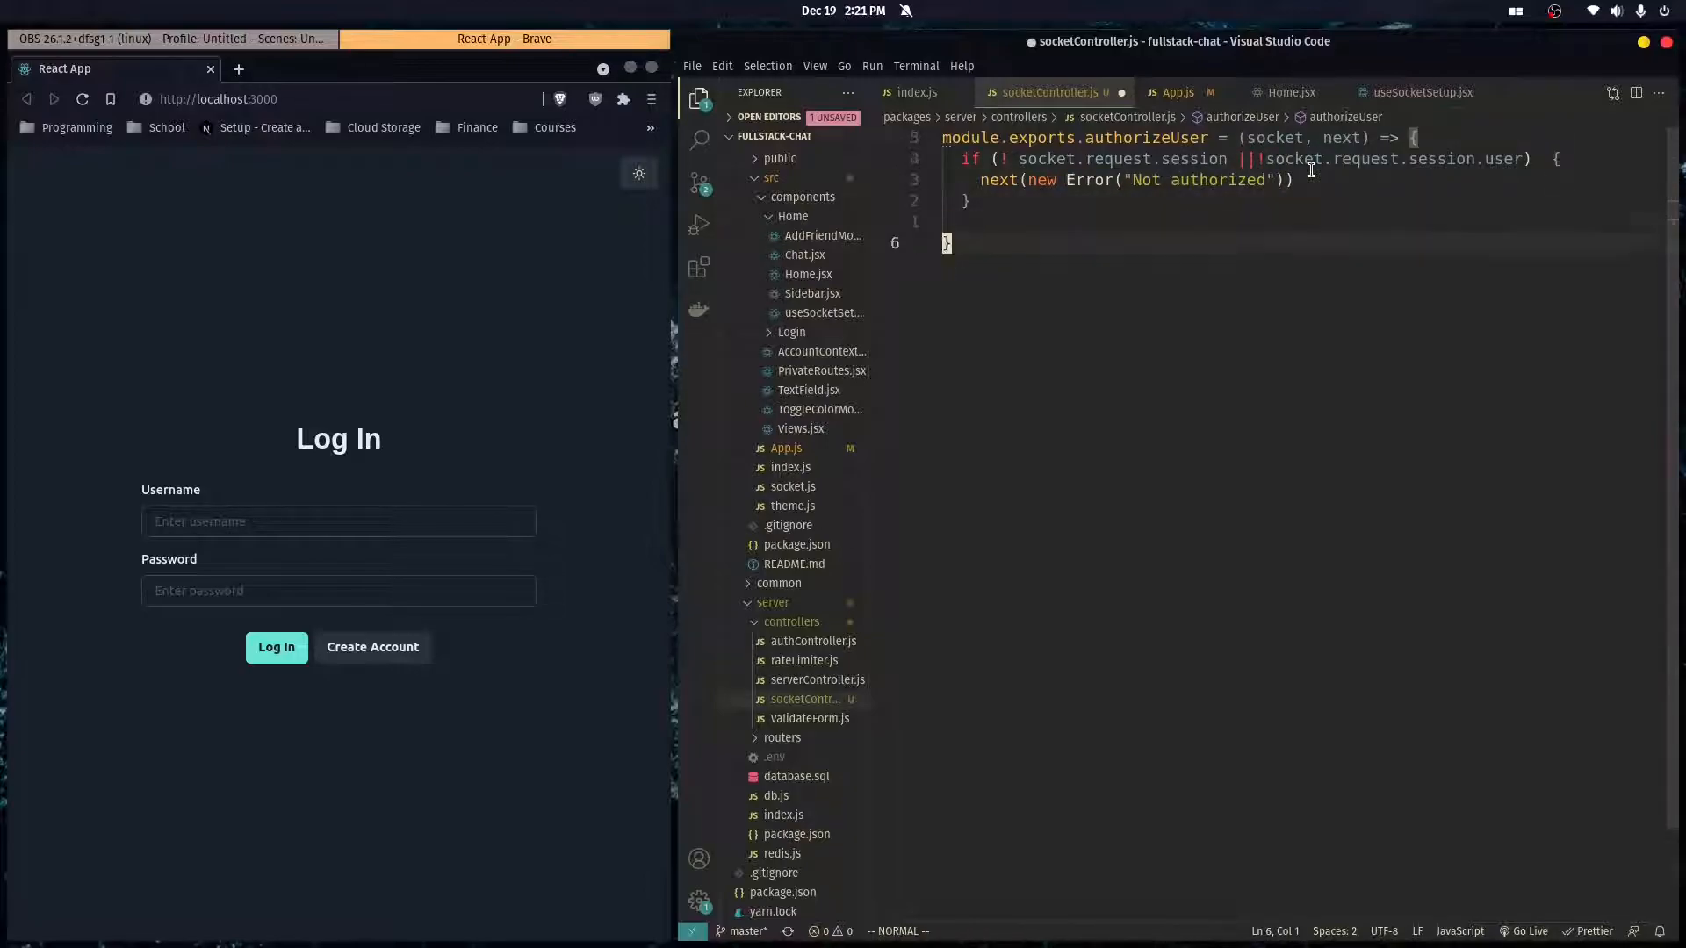
text(next())
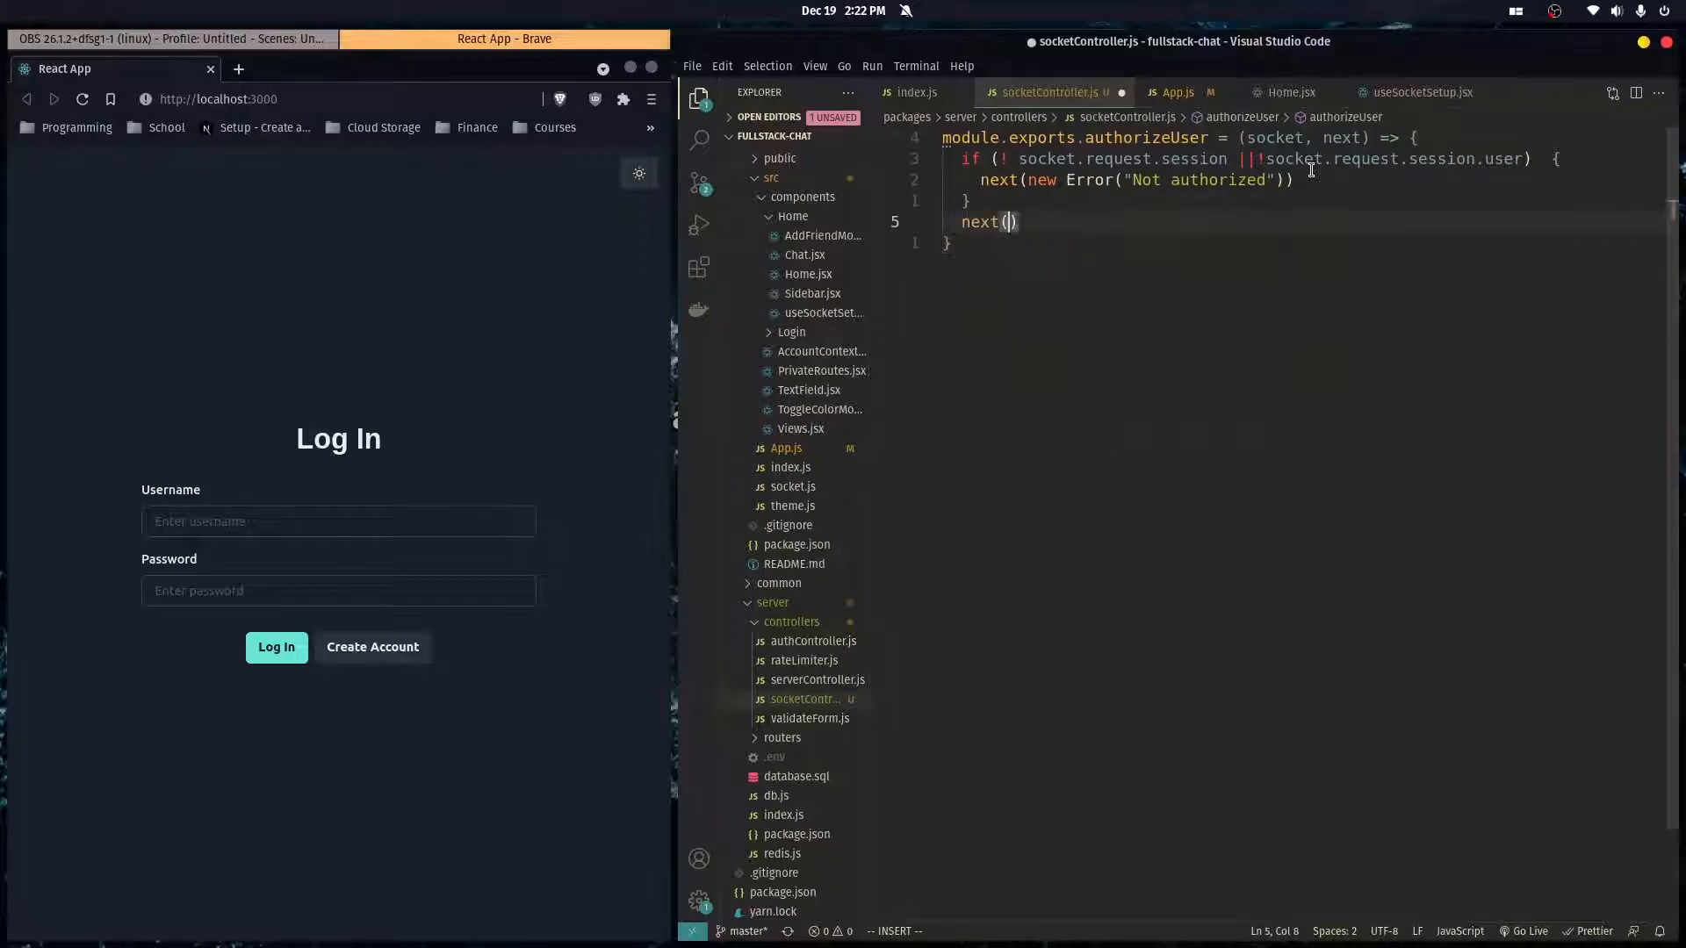
text(;)
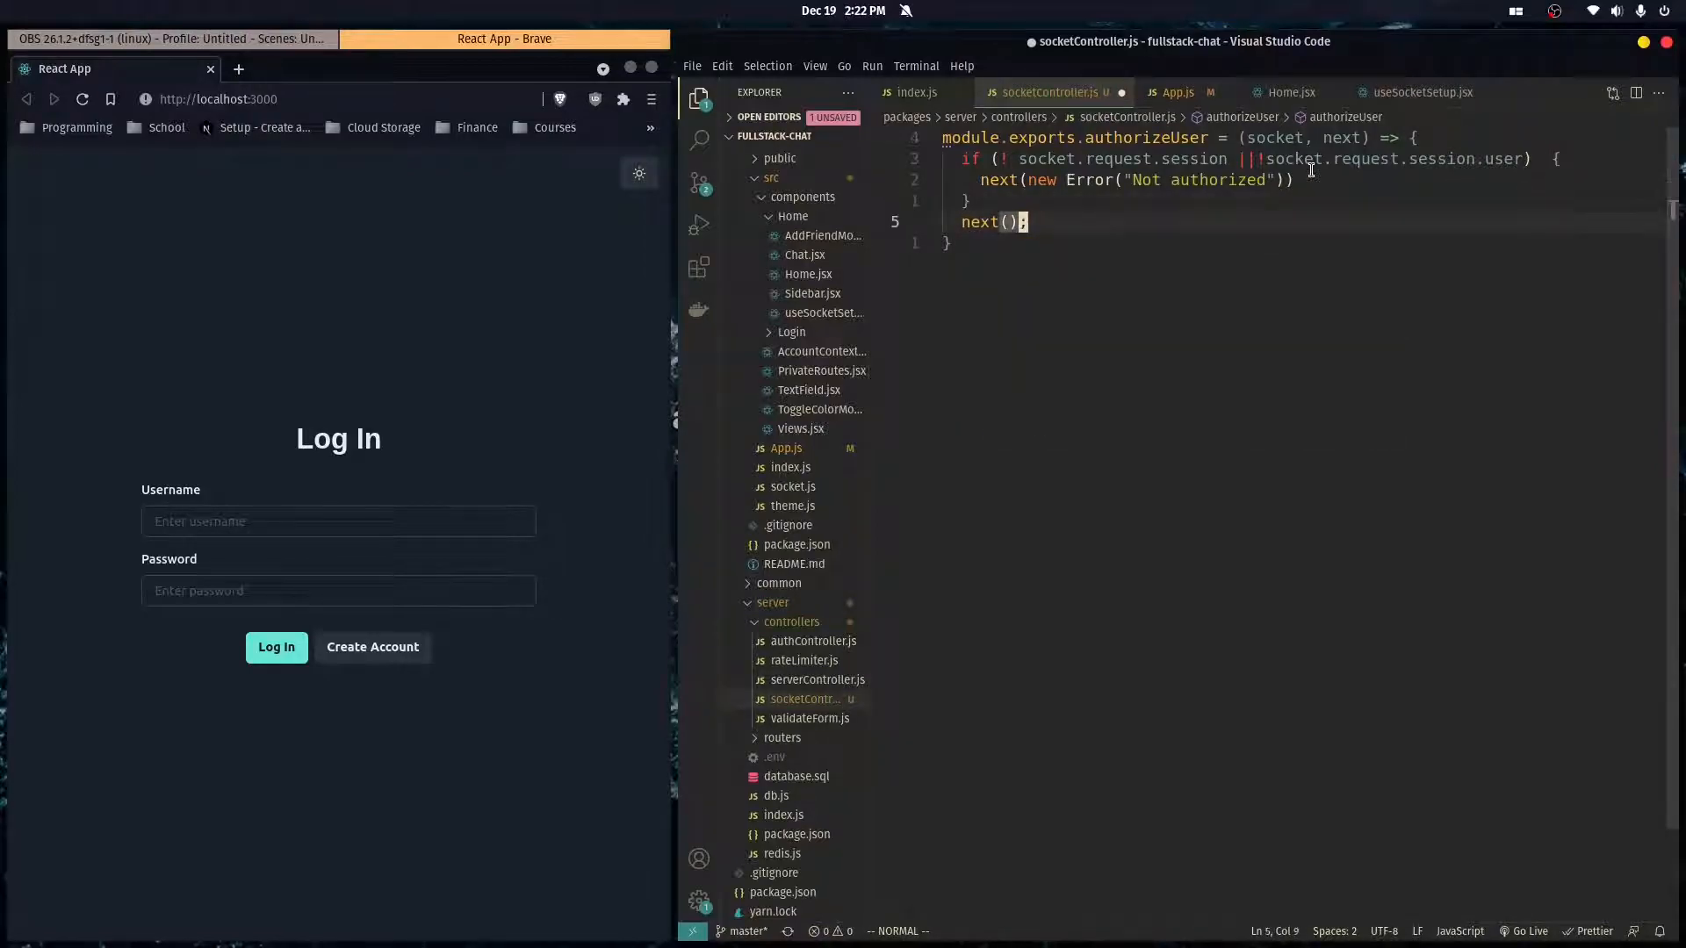
text(else {)
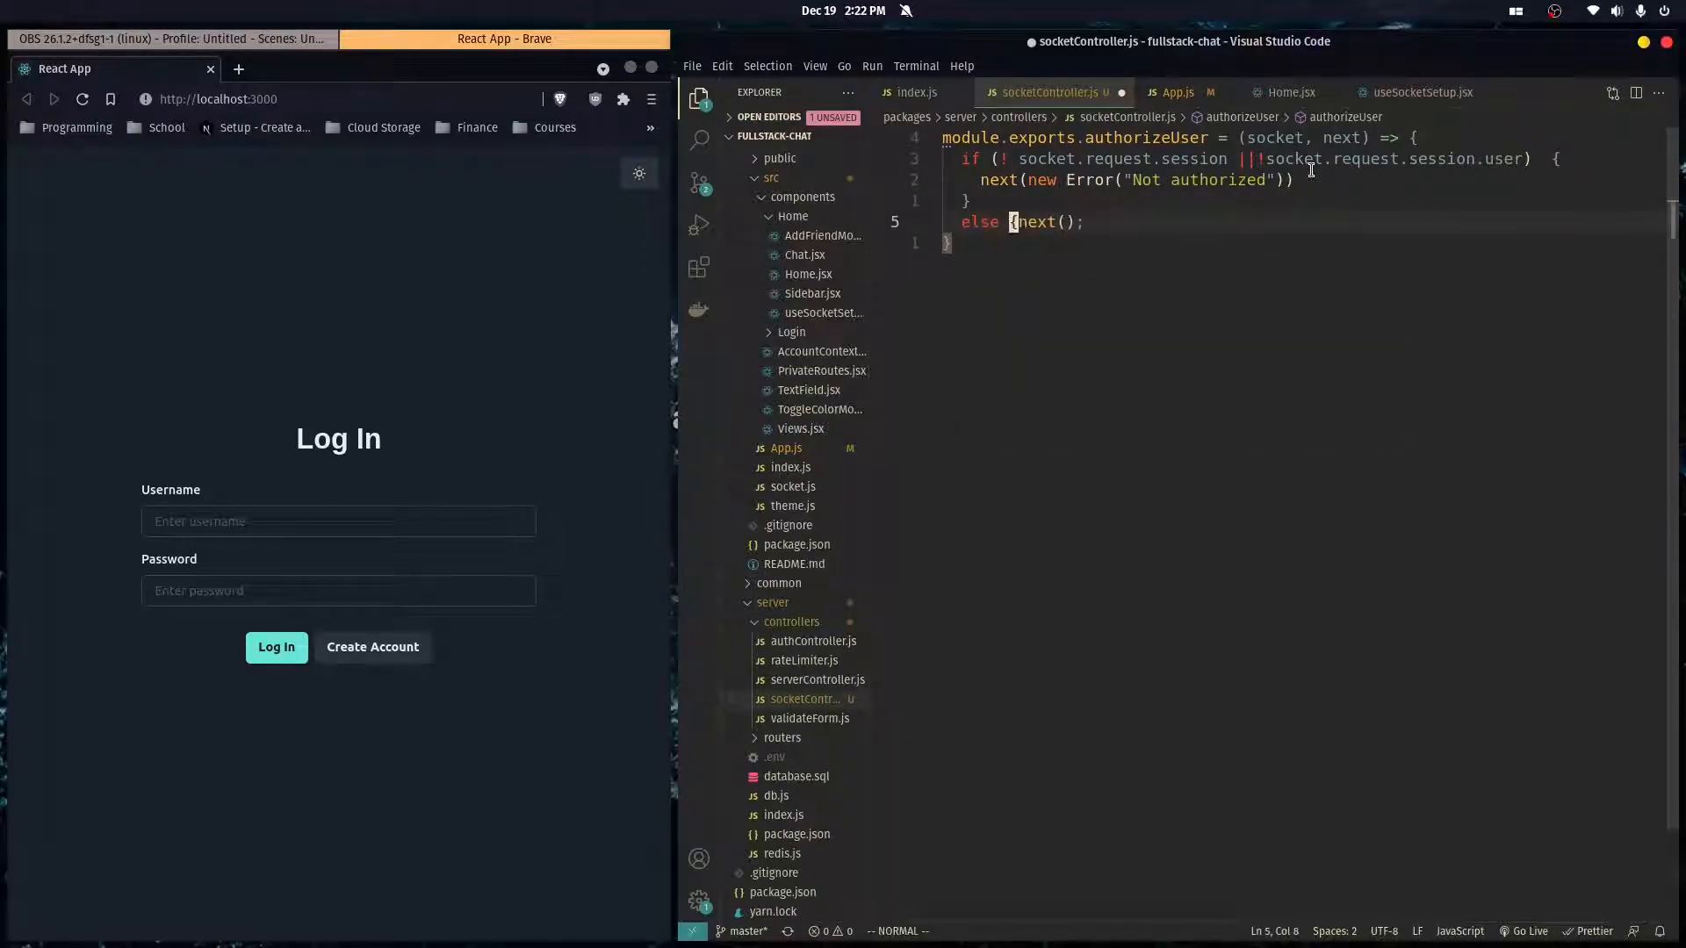
key(ctrl+s)
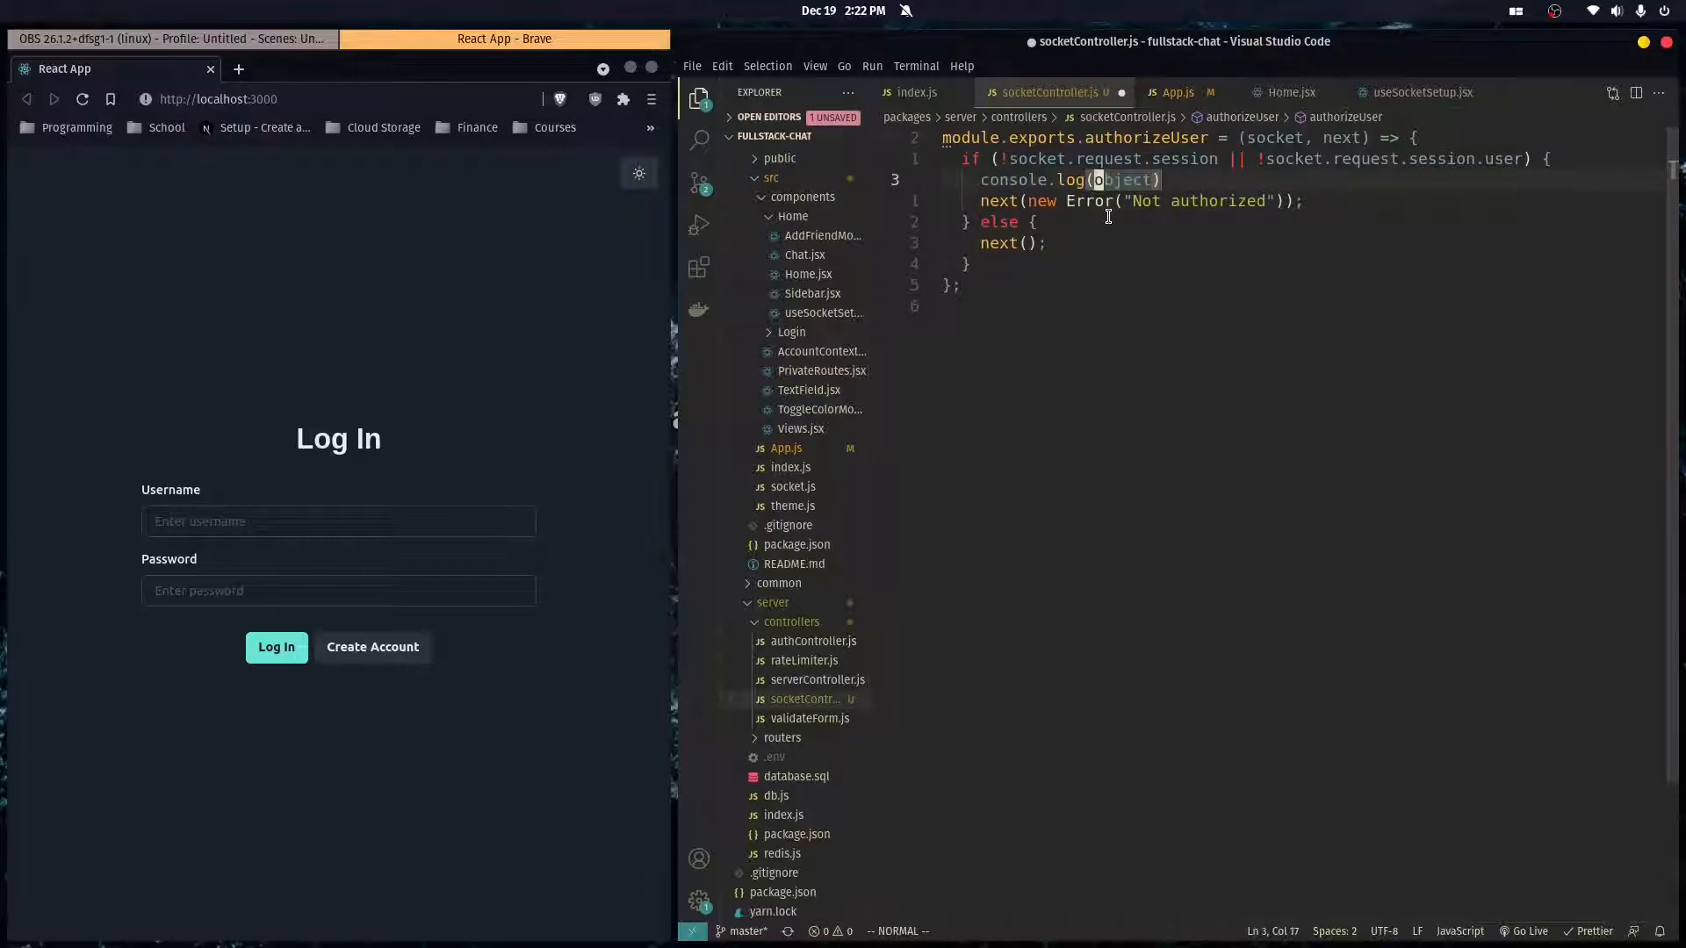
Step: Log "Bad request!" inside the if block before the error
text(")
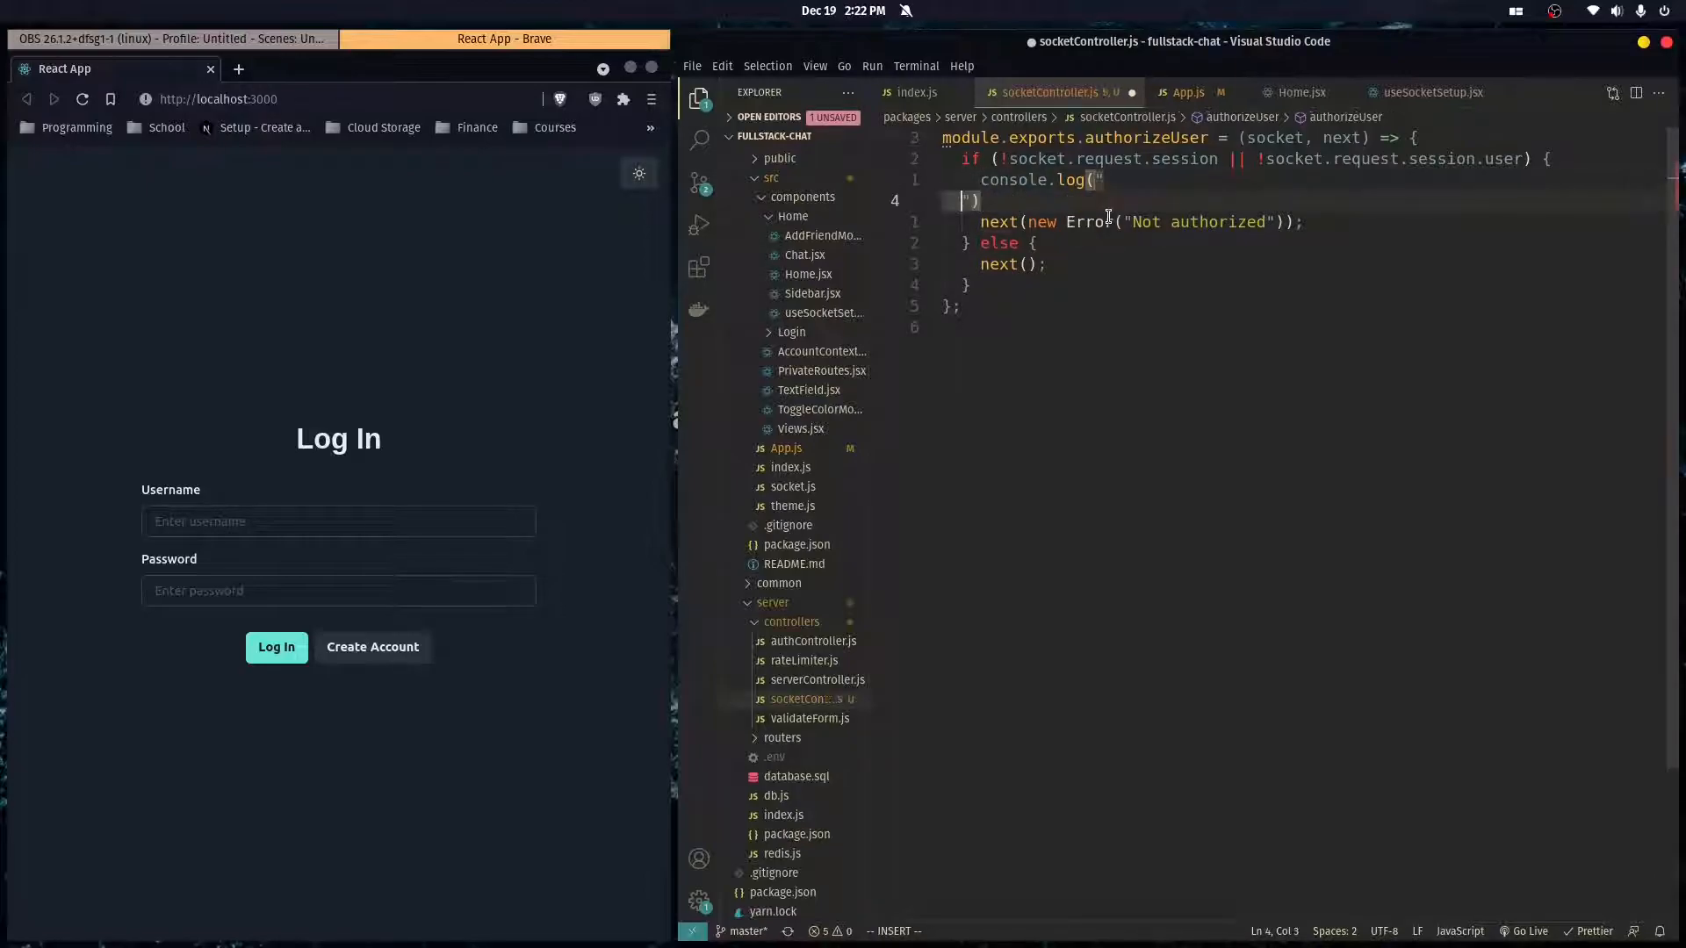
text(Bad request!");)
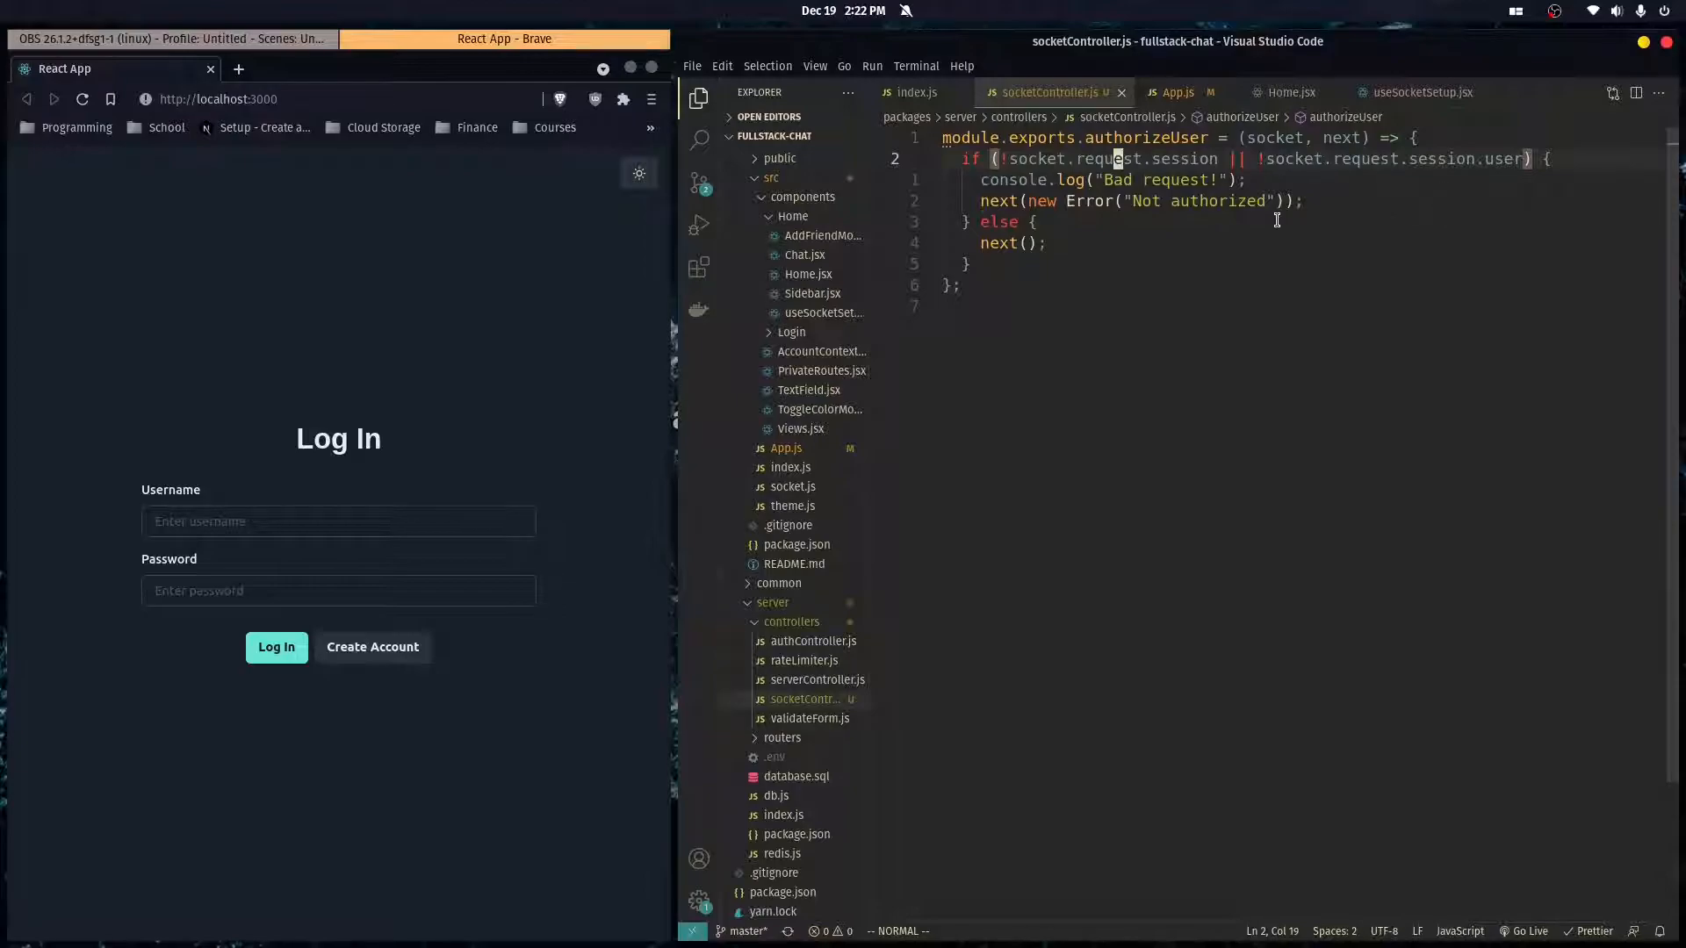
mouse_move(1221, 200)
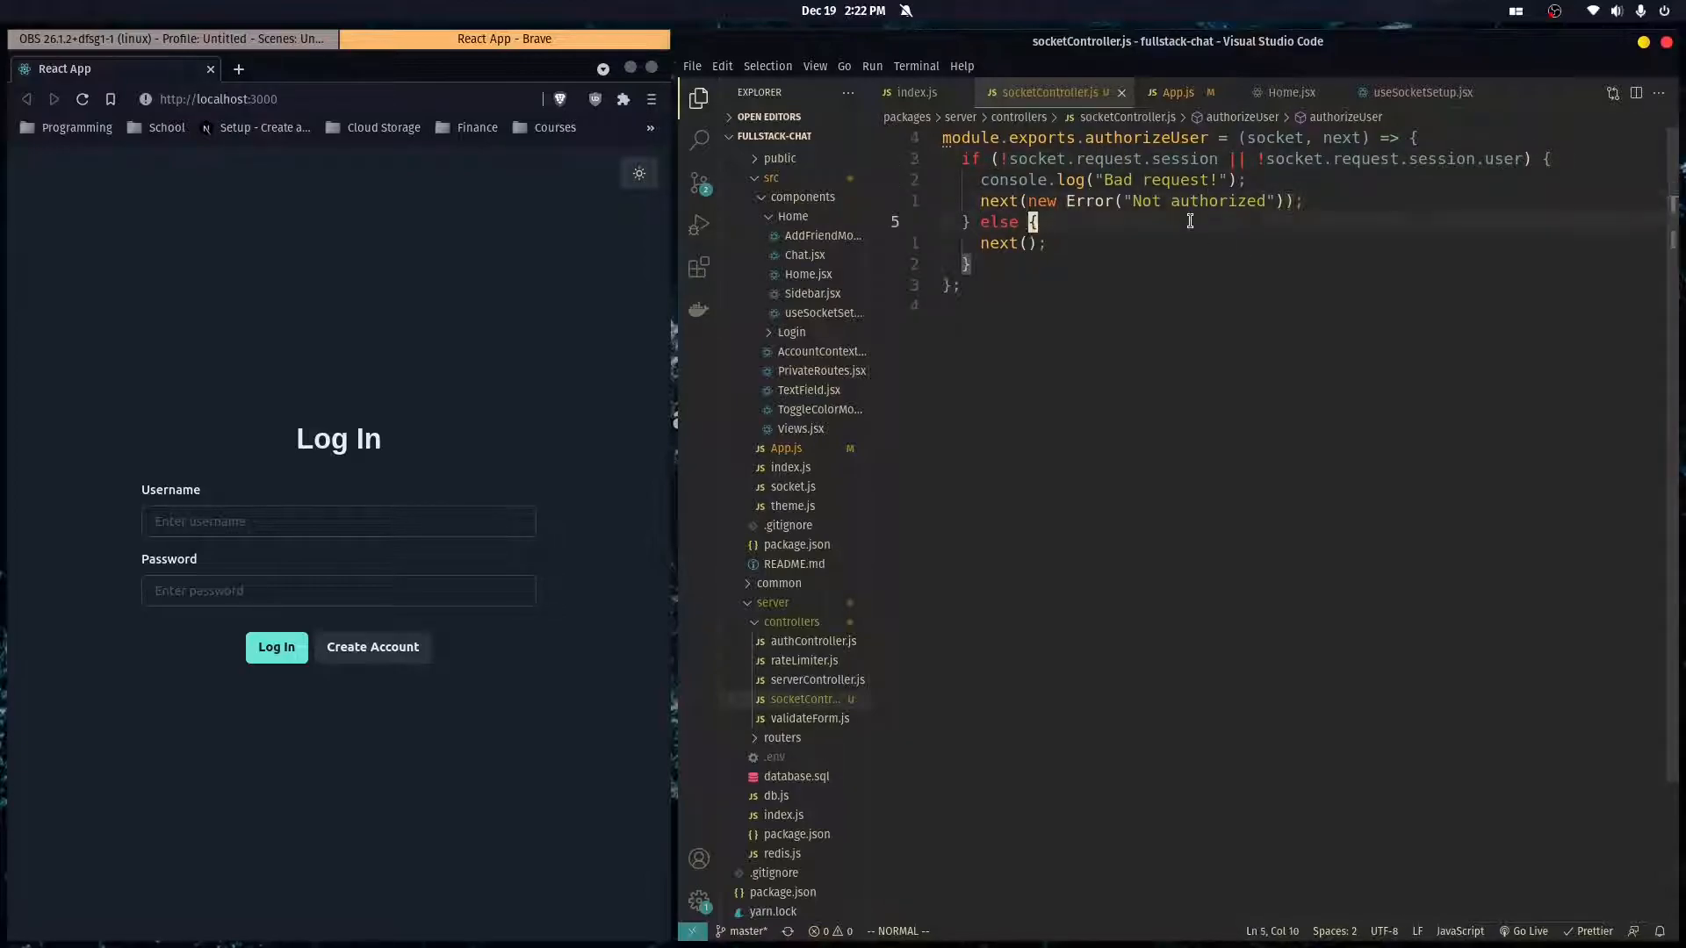
mouse_move(1474, 161)
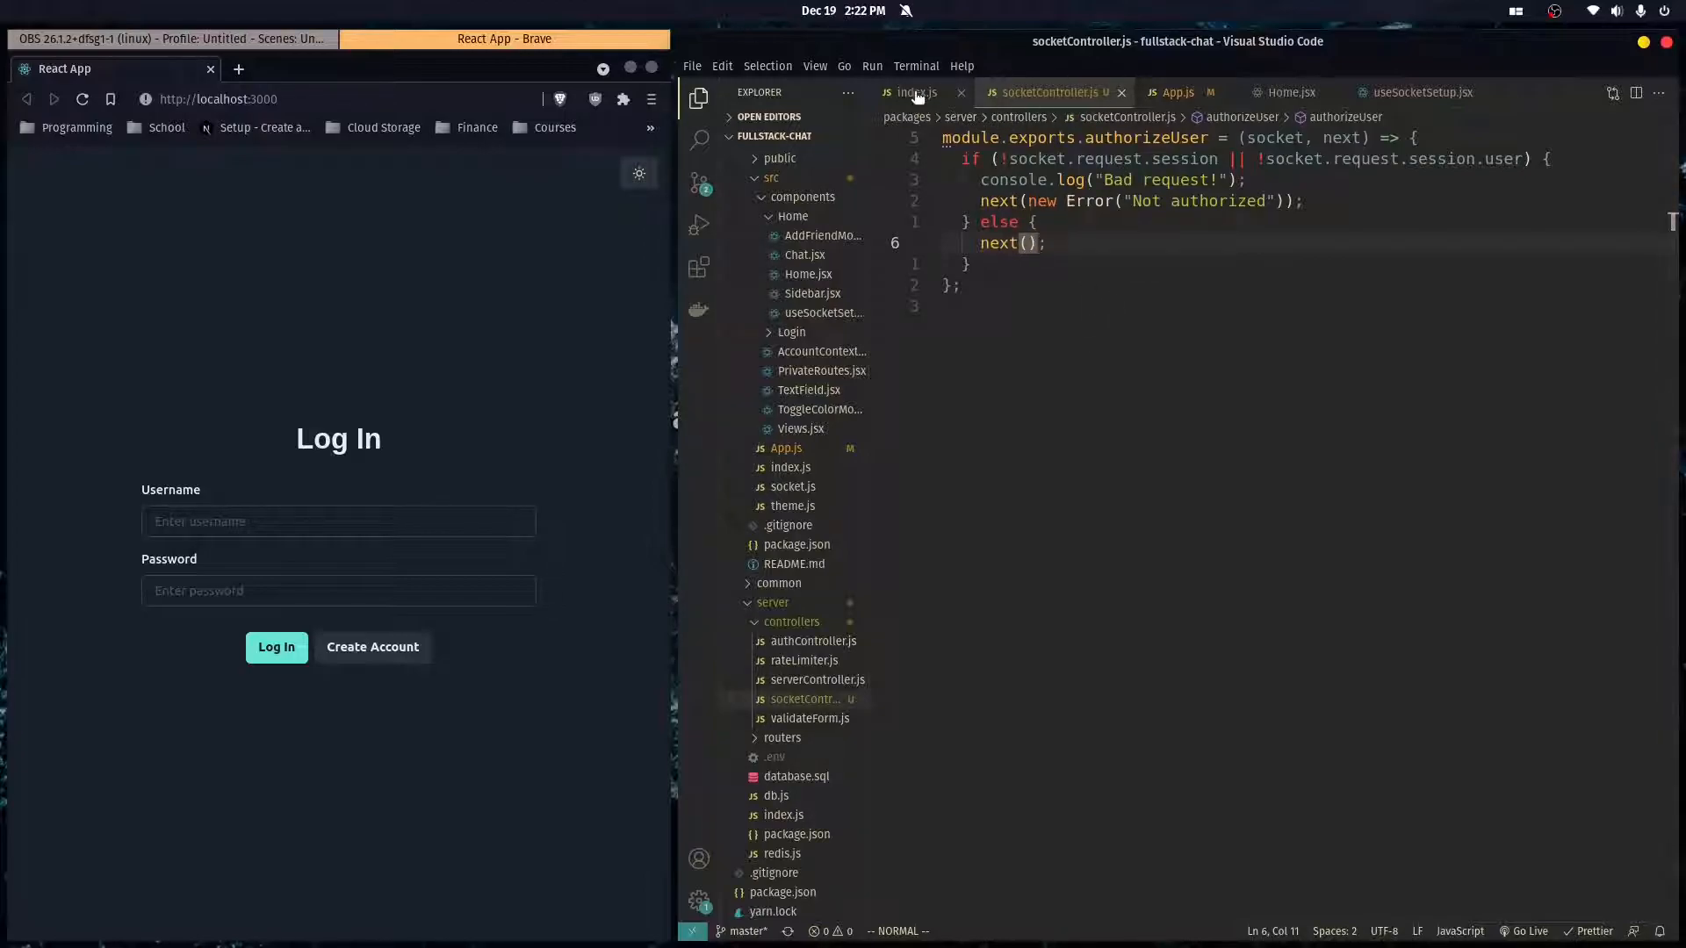
Step: Register io.use(authorizeUser) in index.js after the session middleware wrapper
click(913, 93)
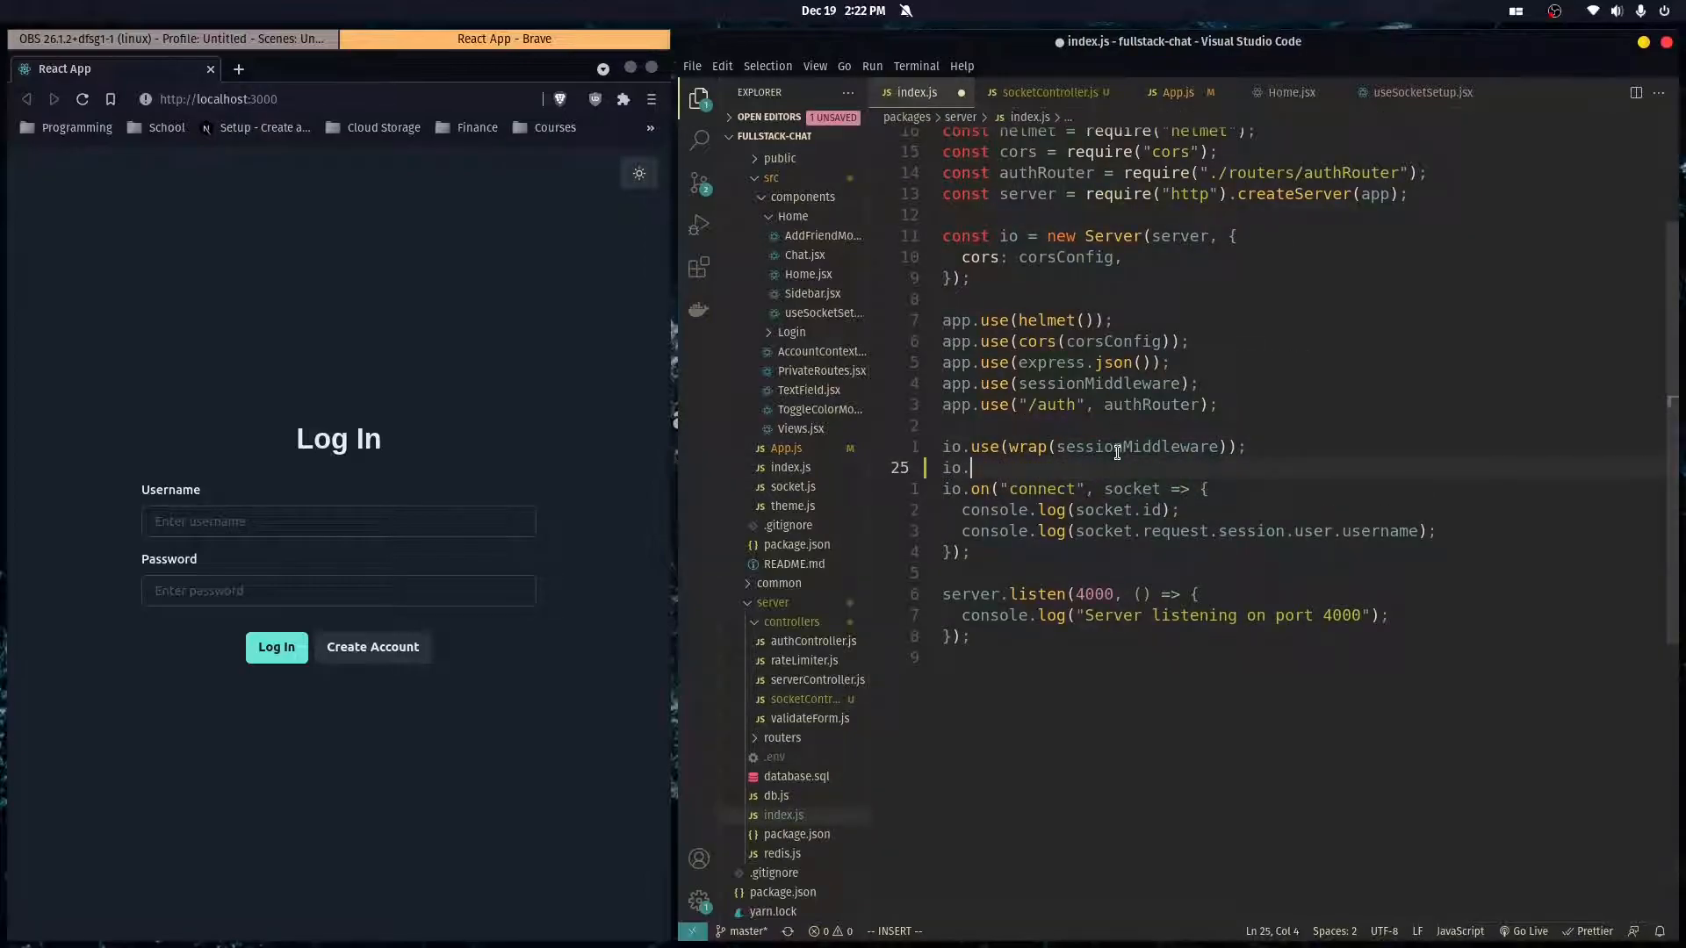
text(use())
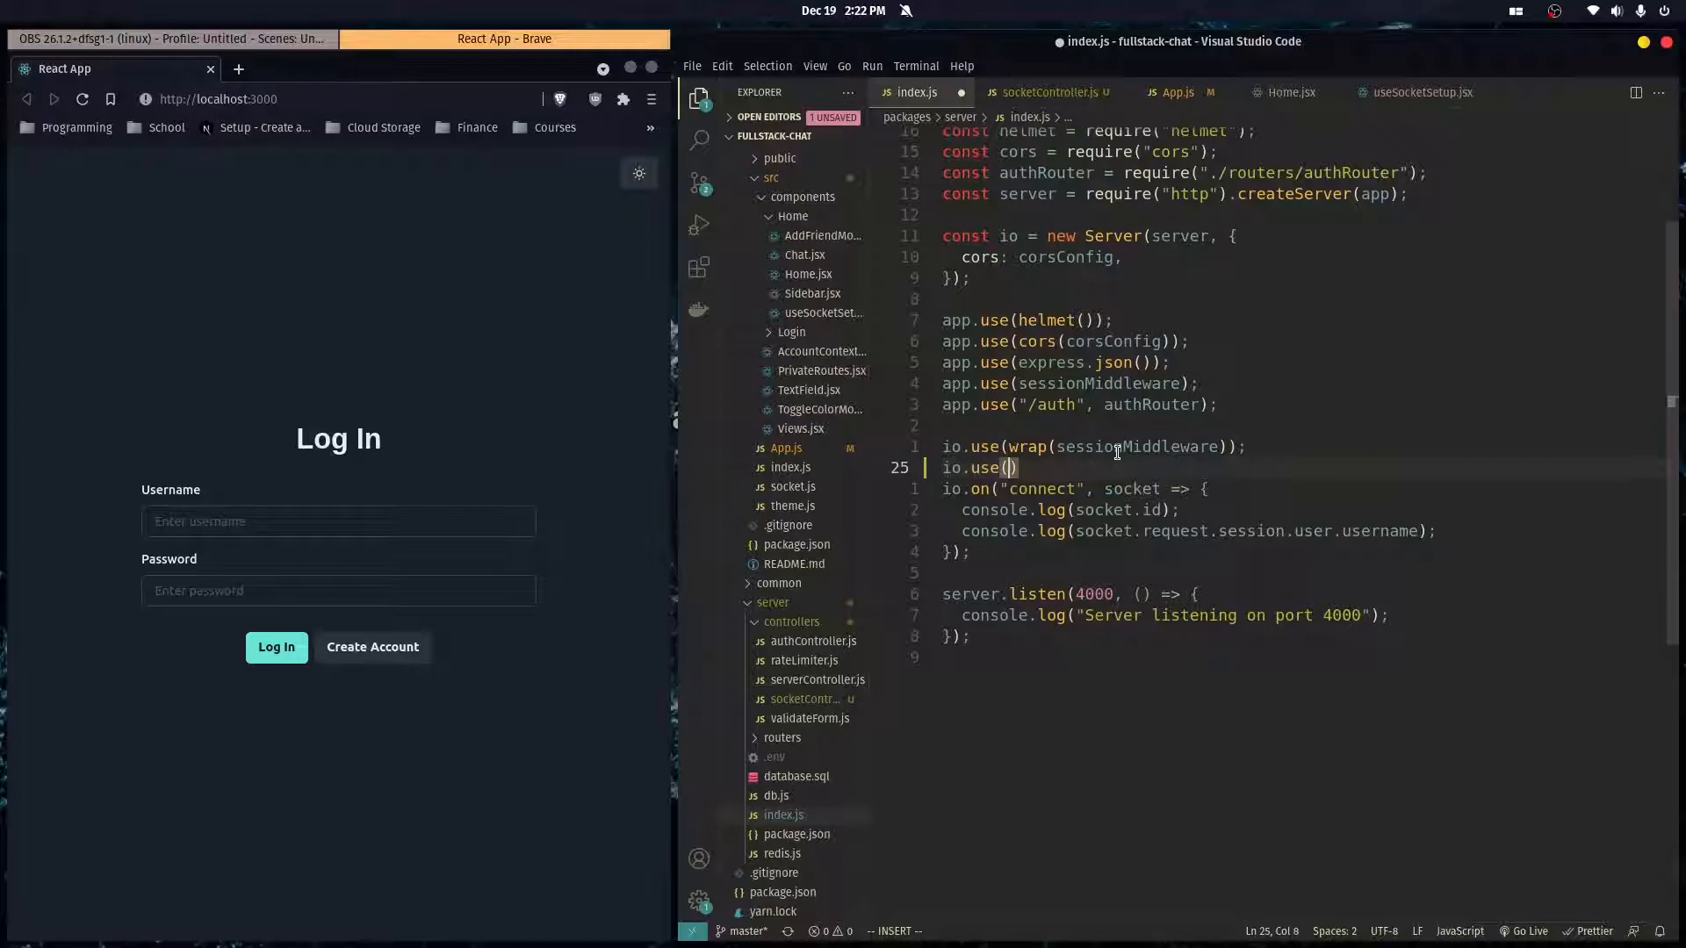
text(authorizeUser)
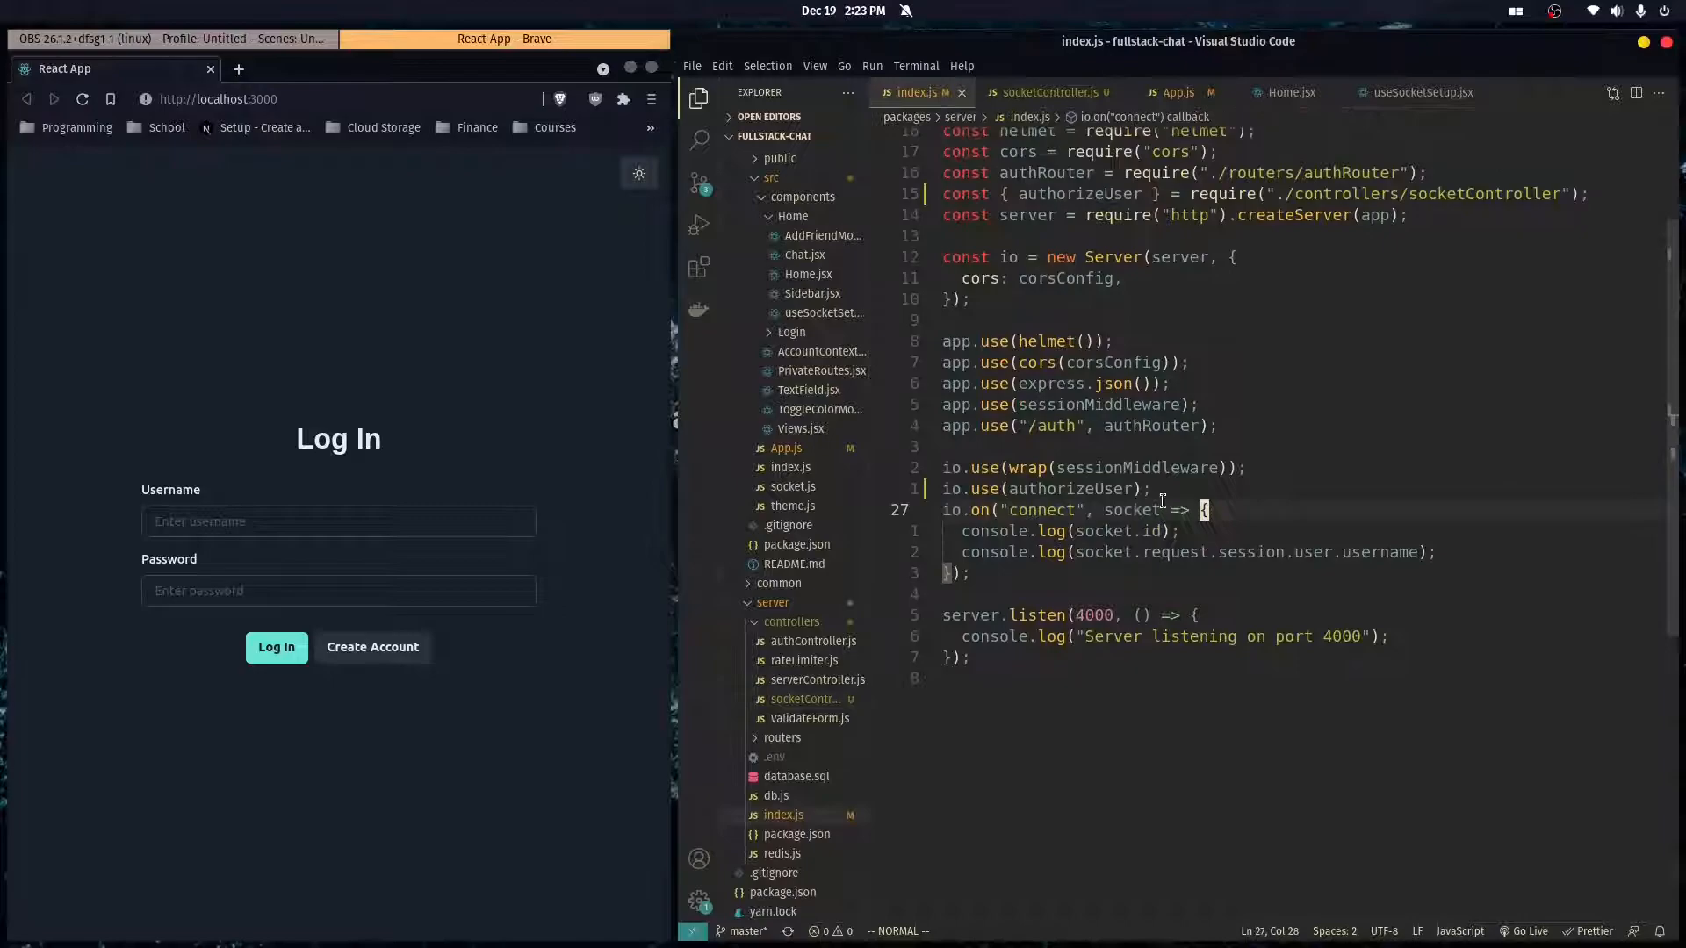
click(930, 509)
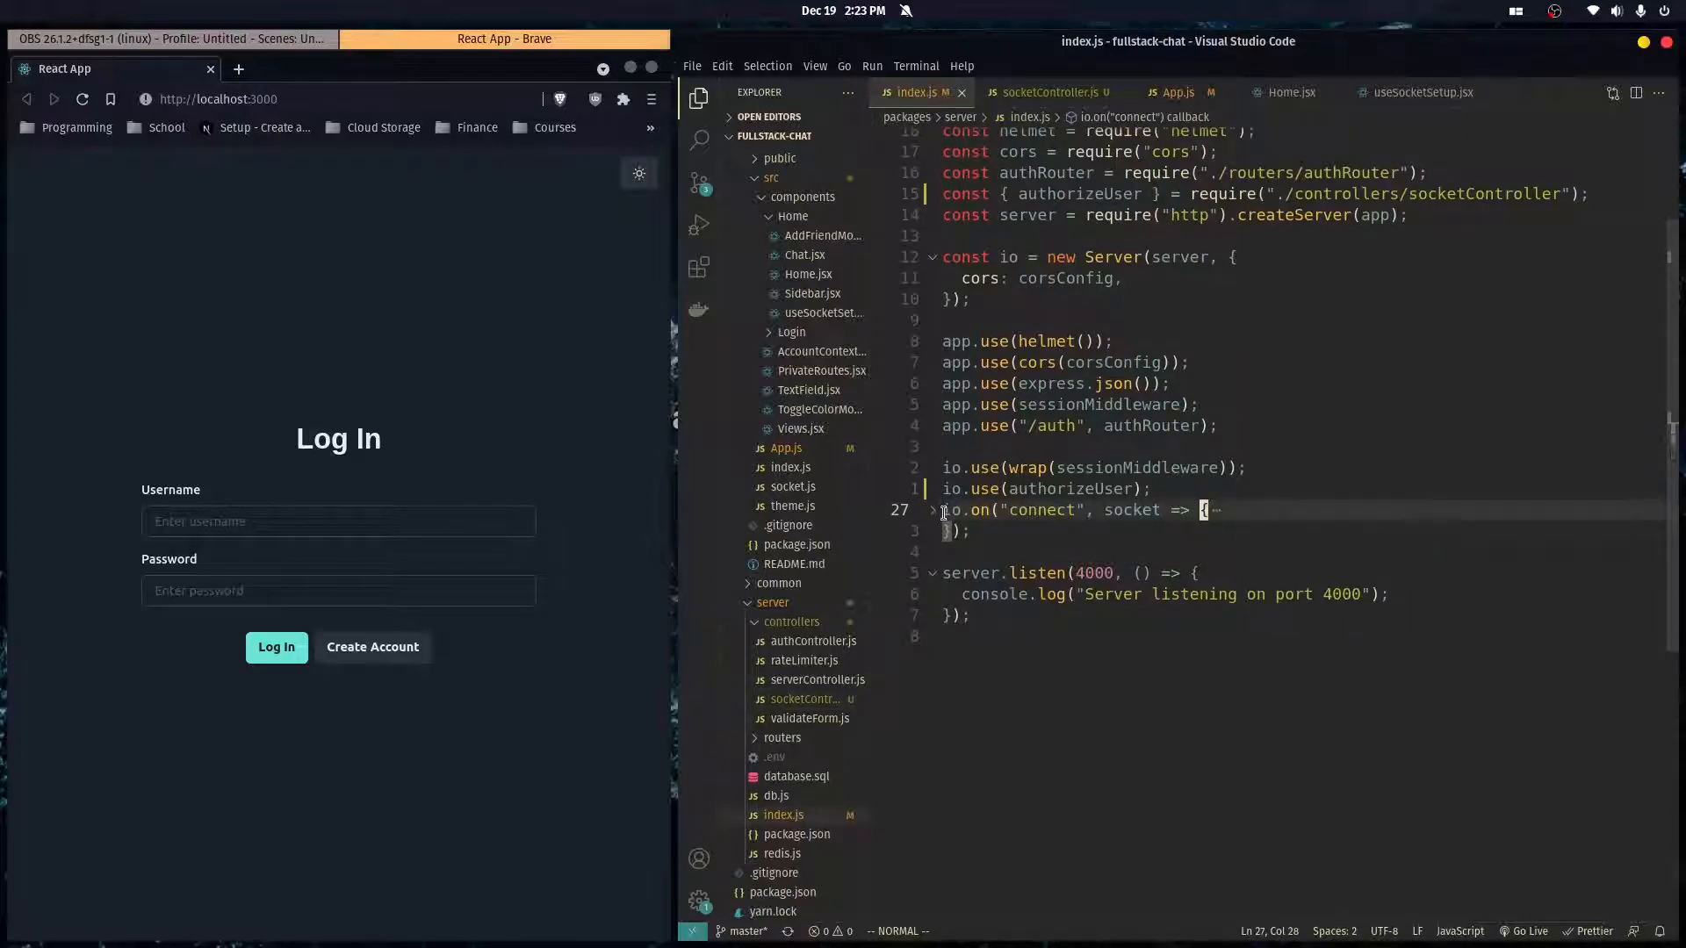
Step: Require authorizeUser from ./controllers/socketController in index.js
click(1049, 93)
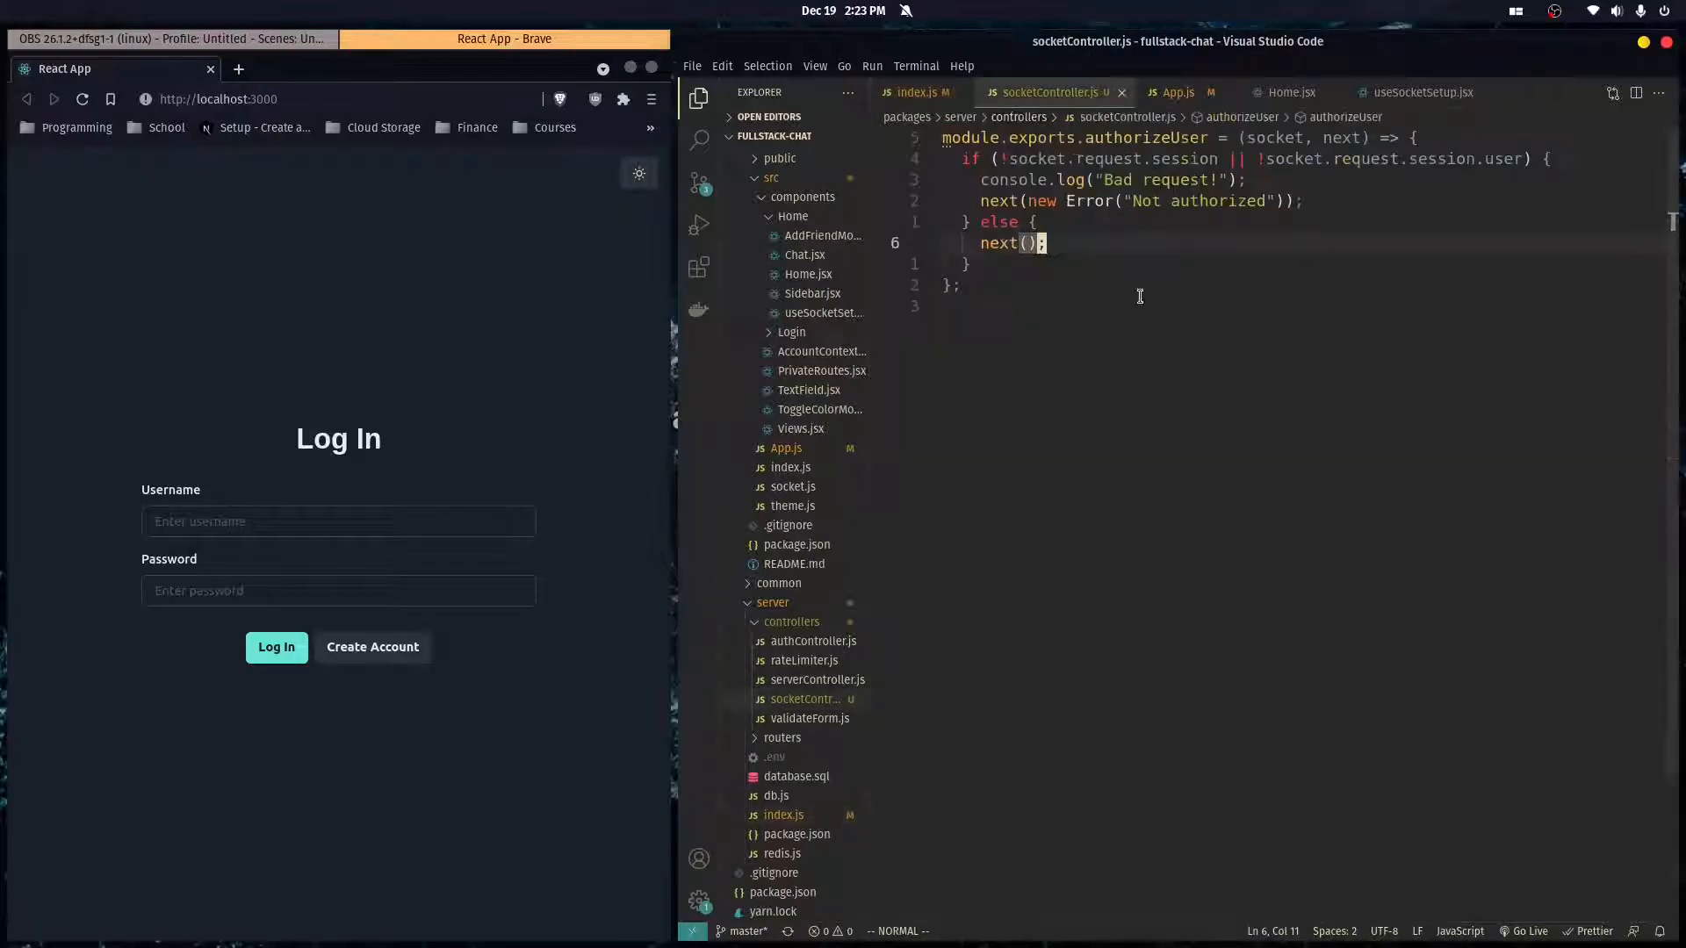
click(913, 94)
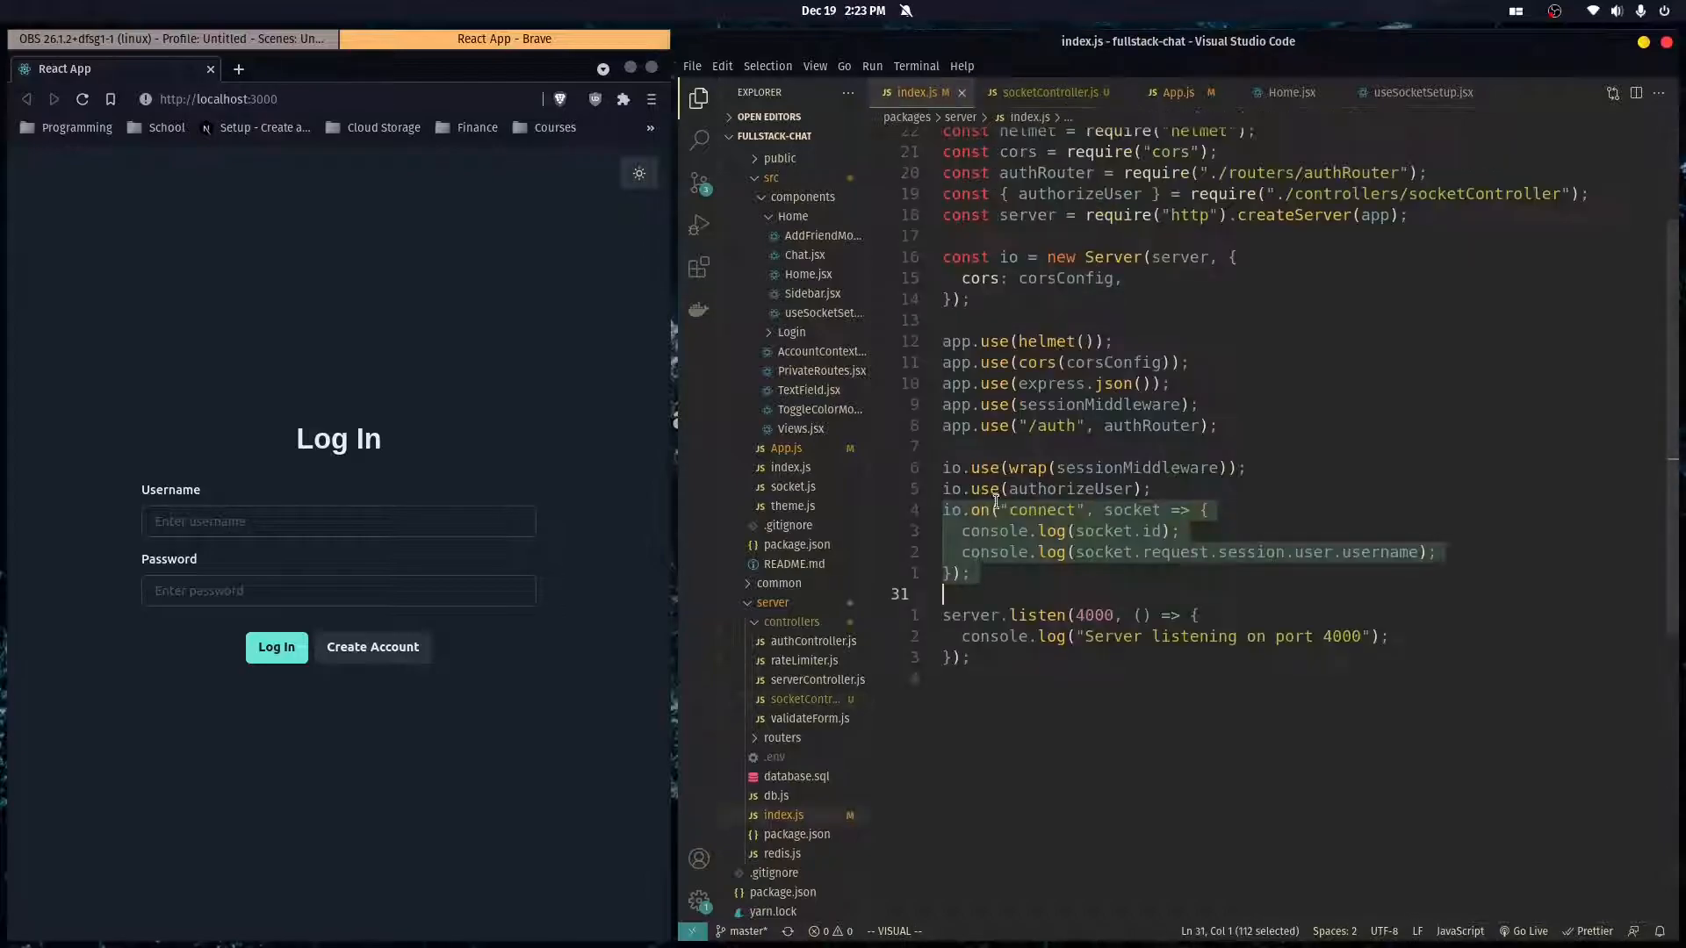
key(Escape)
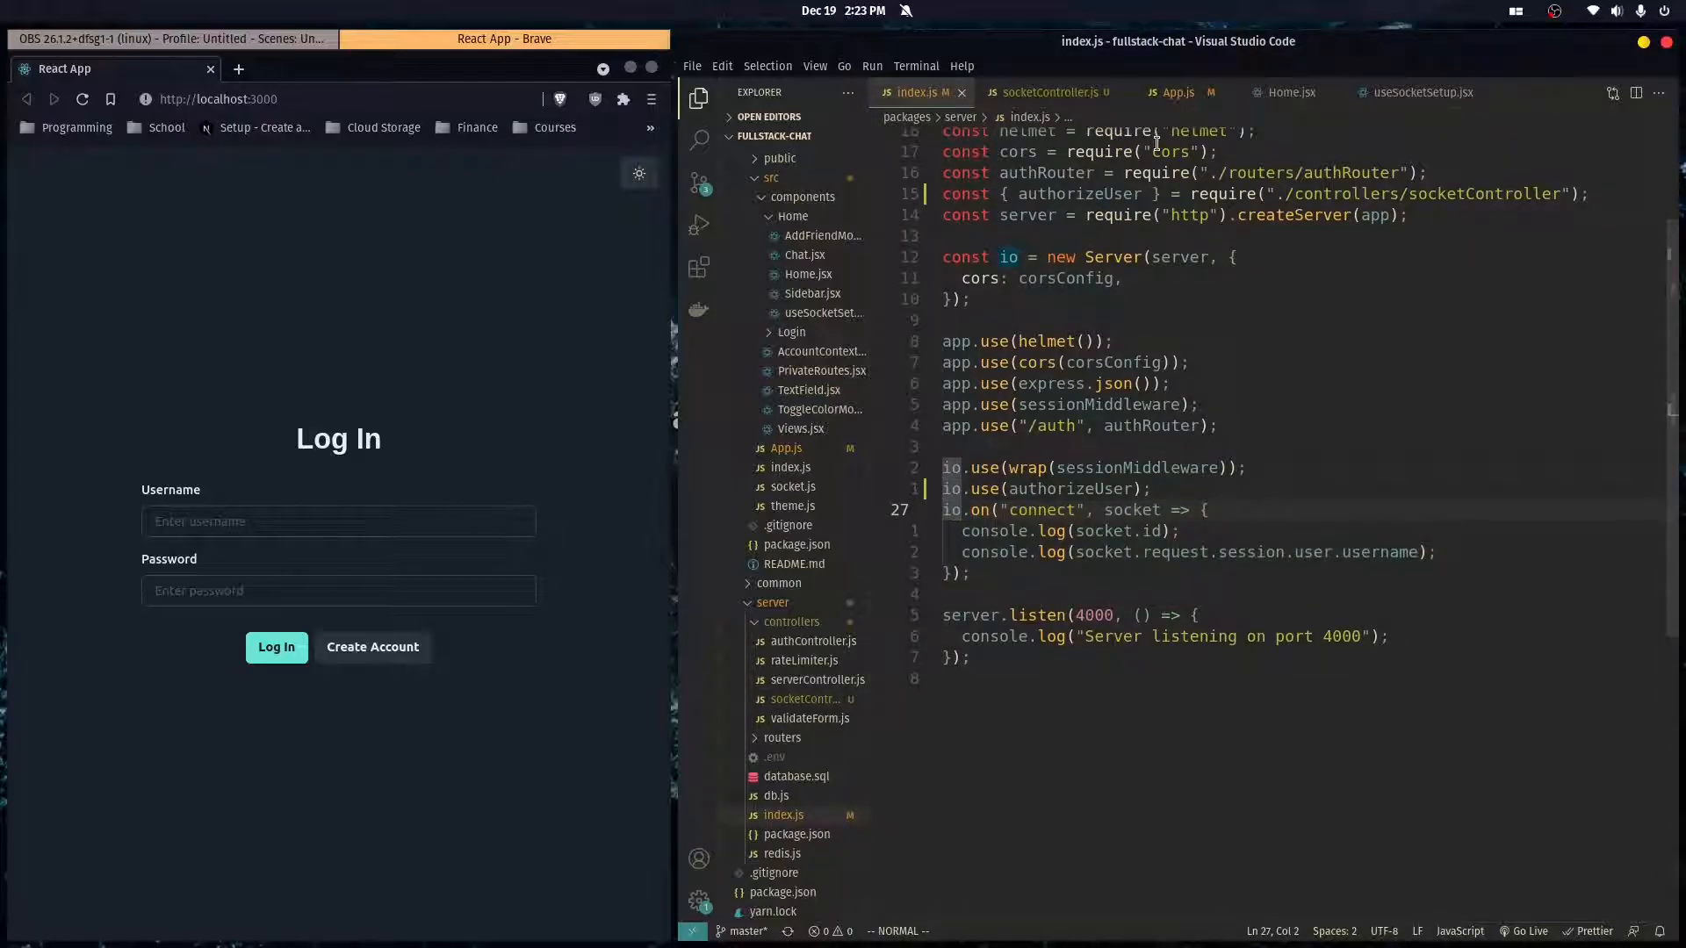
Step: Review the connect_error handler in useSocketSetup.jsx, then close the socketController.js tab
click(1177, 93)
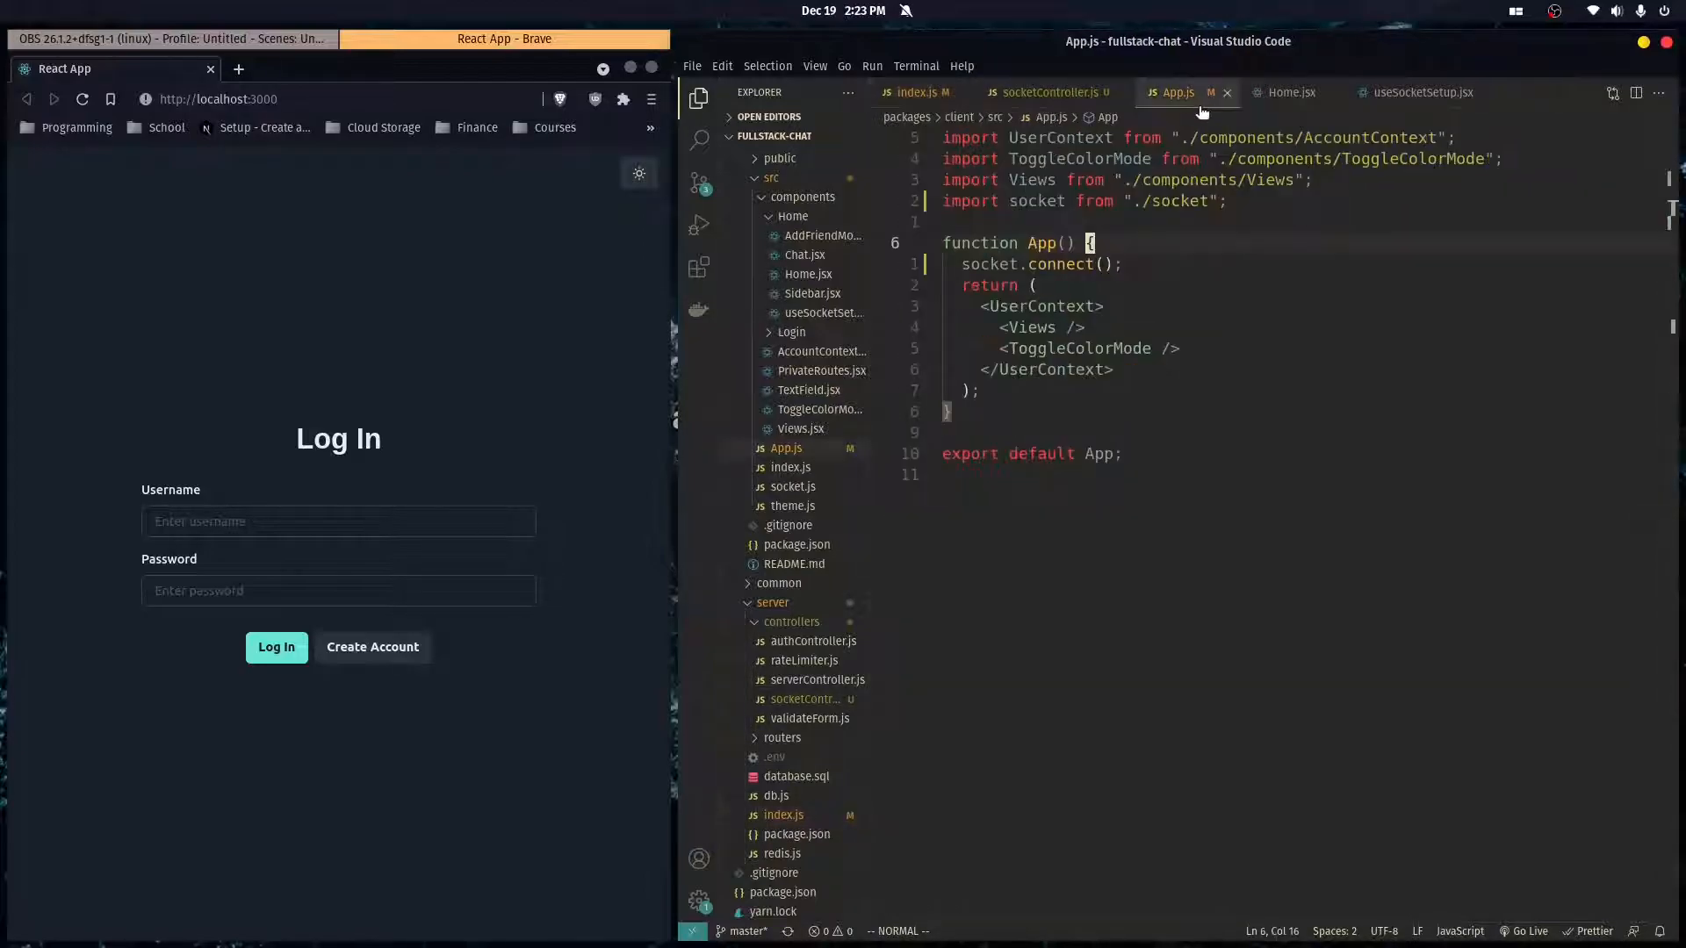
click(1420, 93)
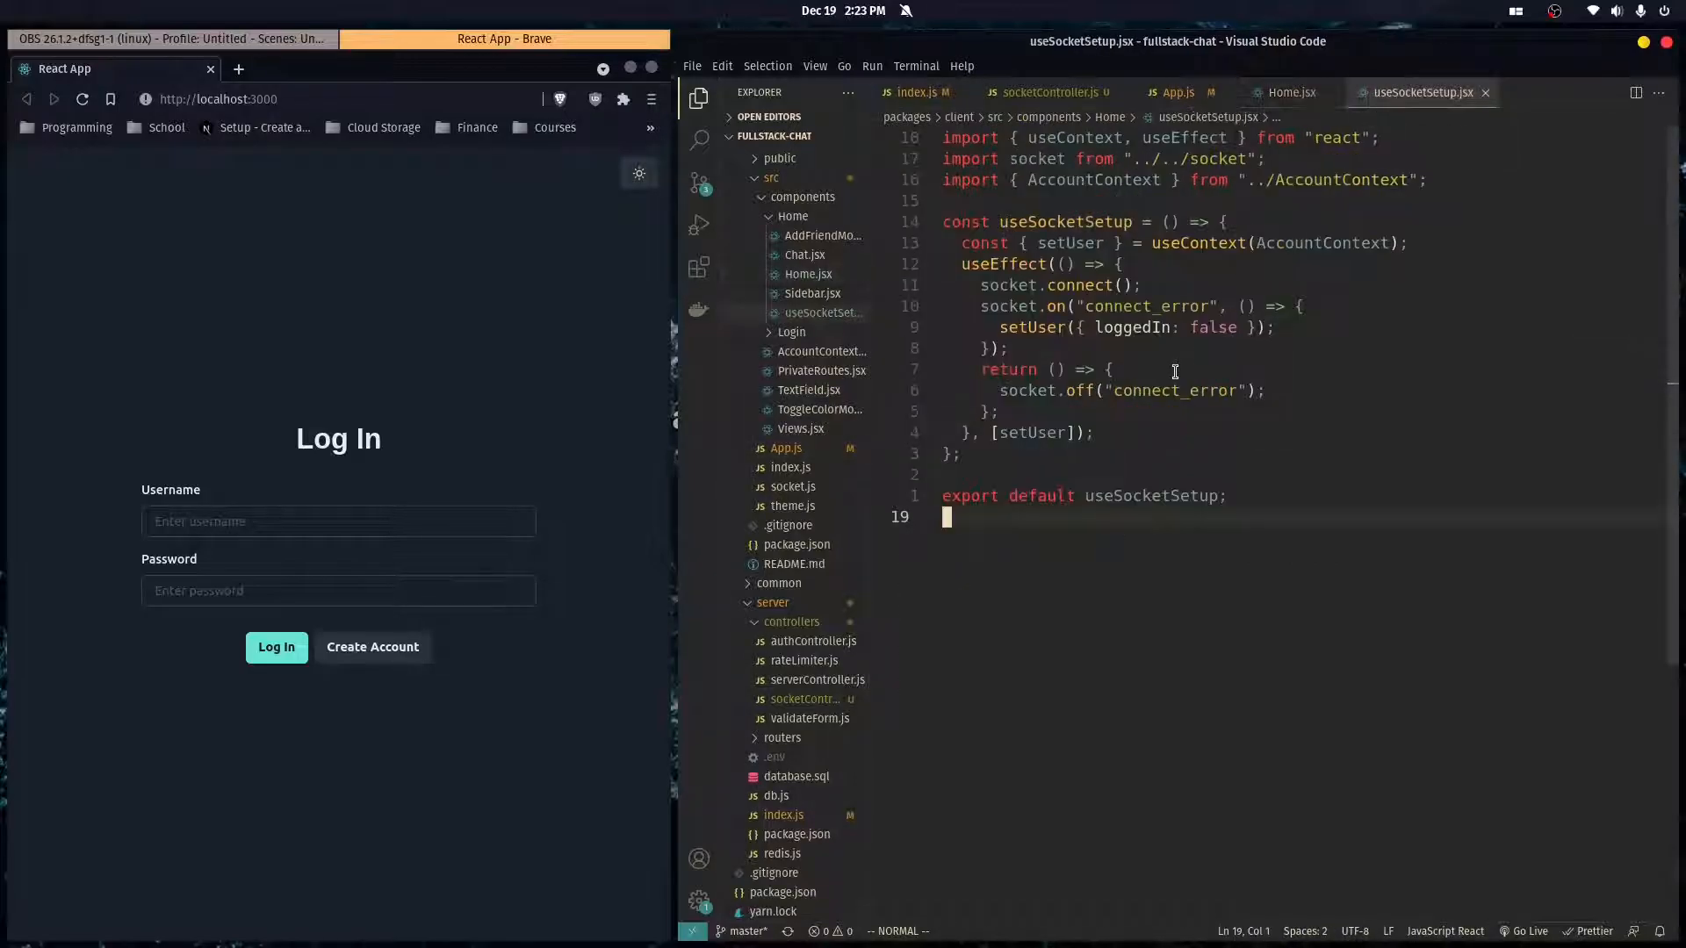
double_click(1150, 305)
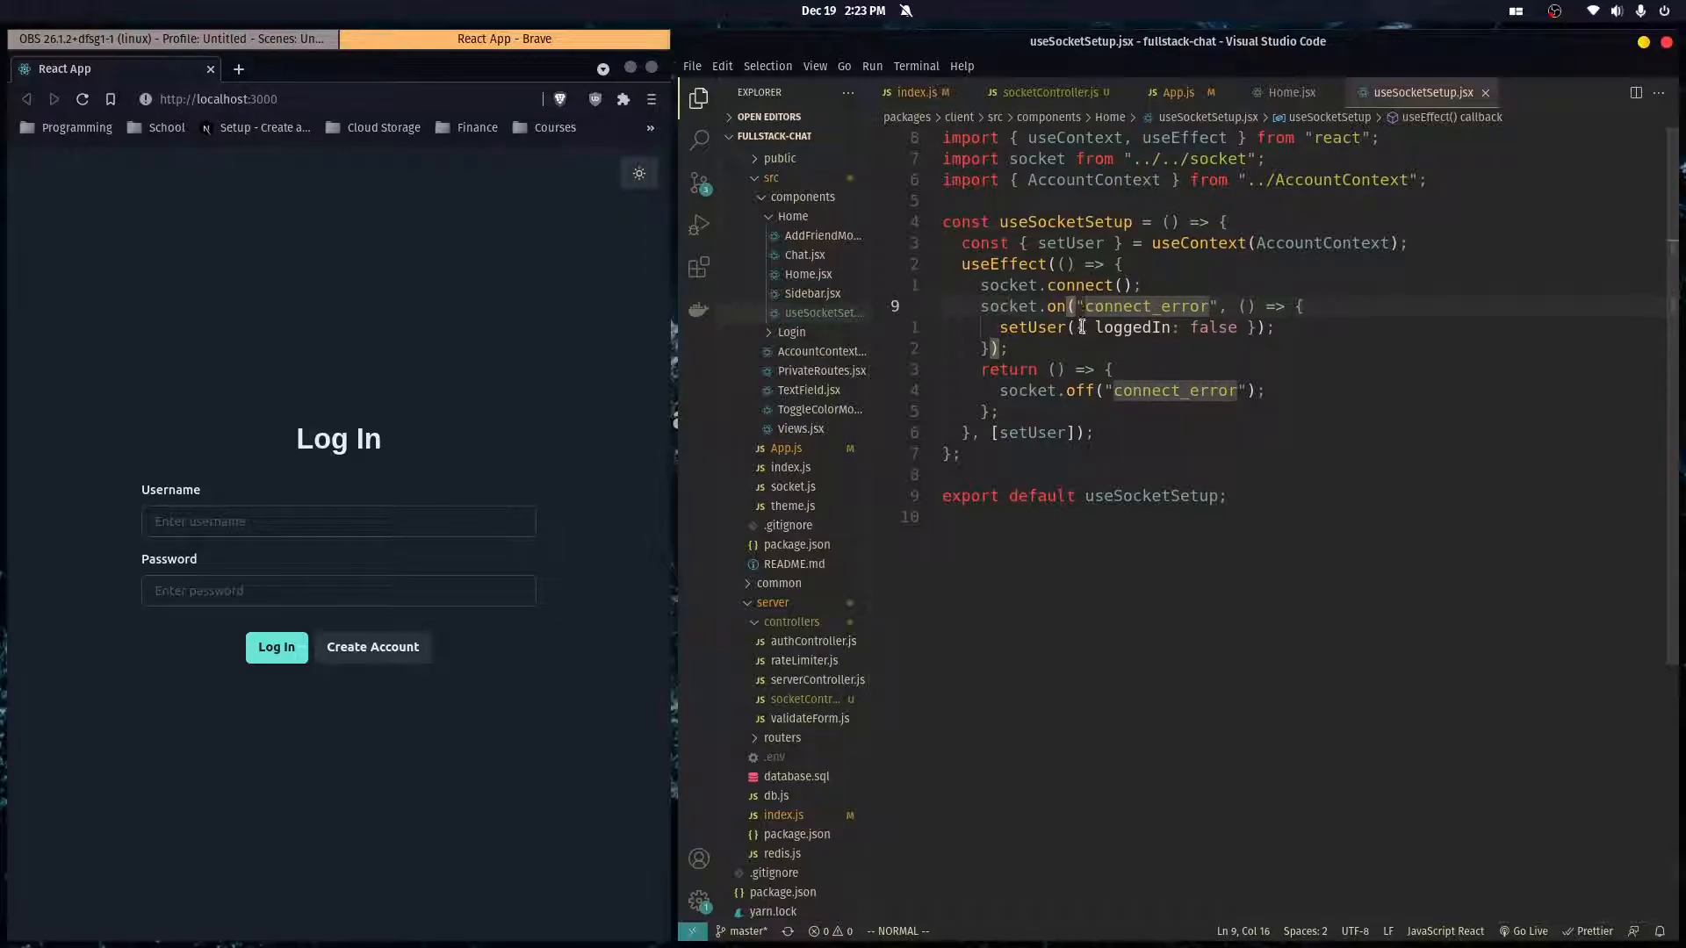
mouse_move(390, 362)
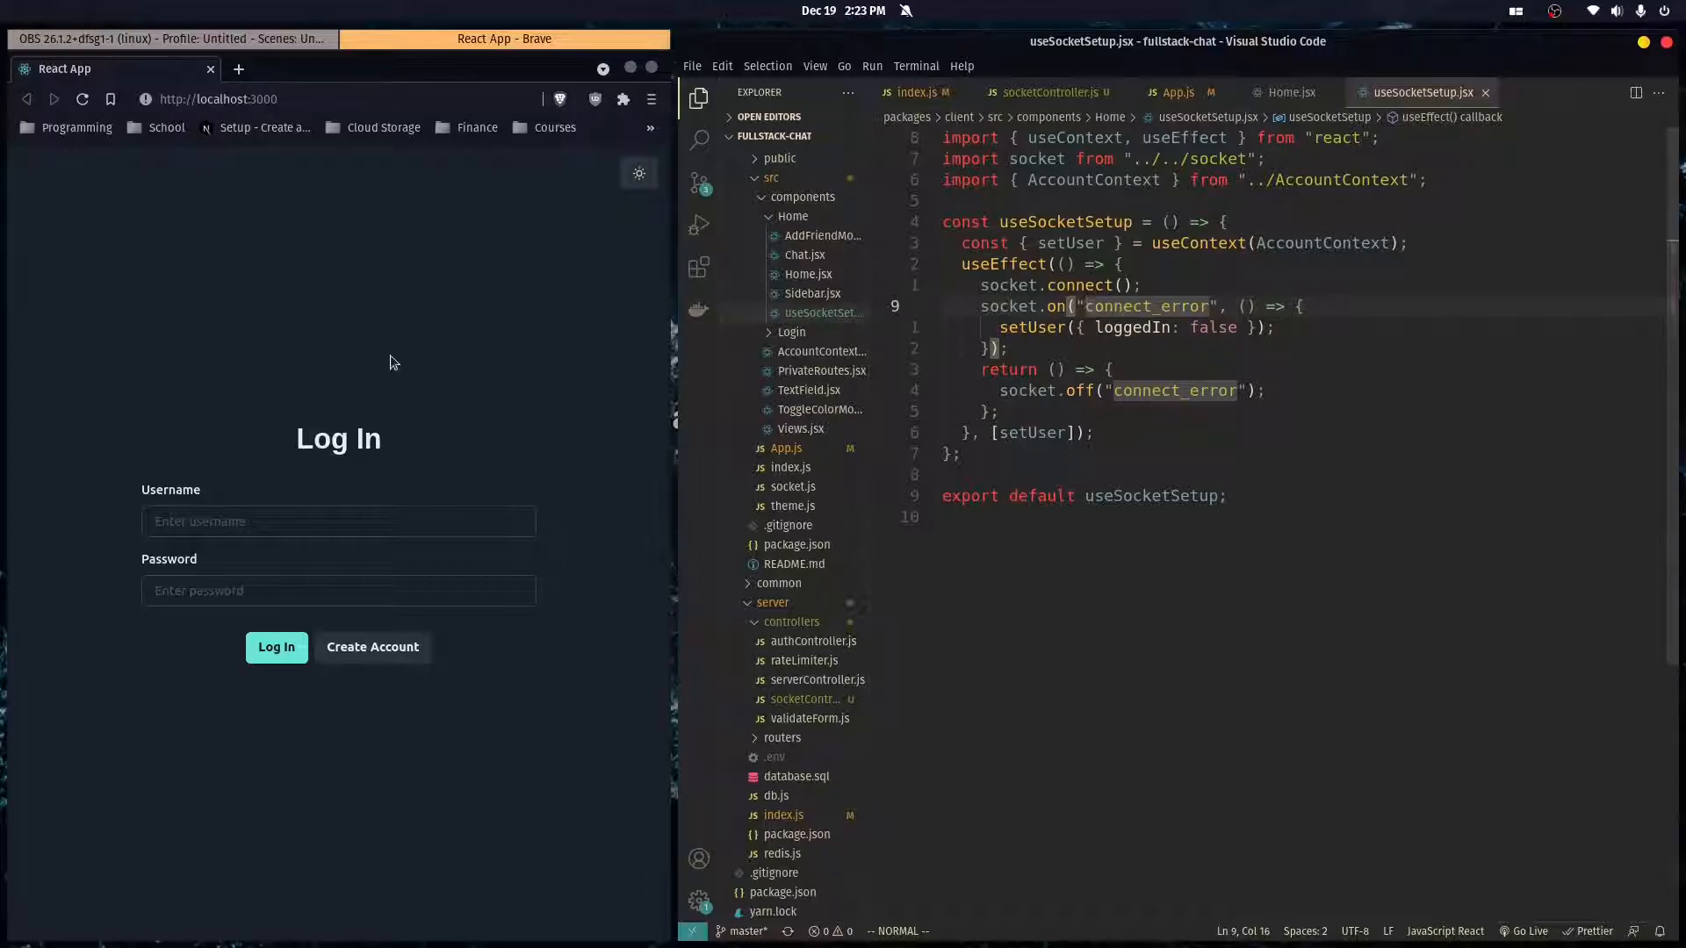
click(1048, 93)
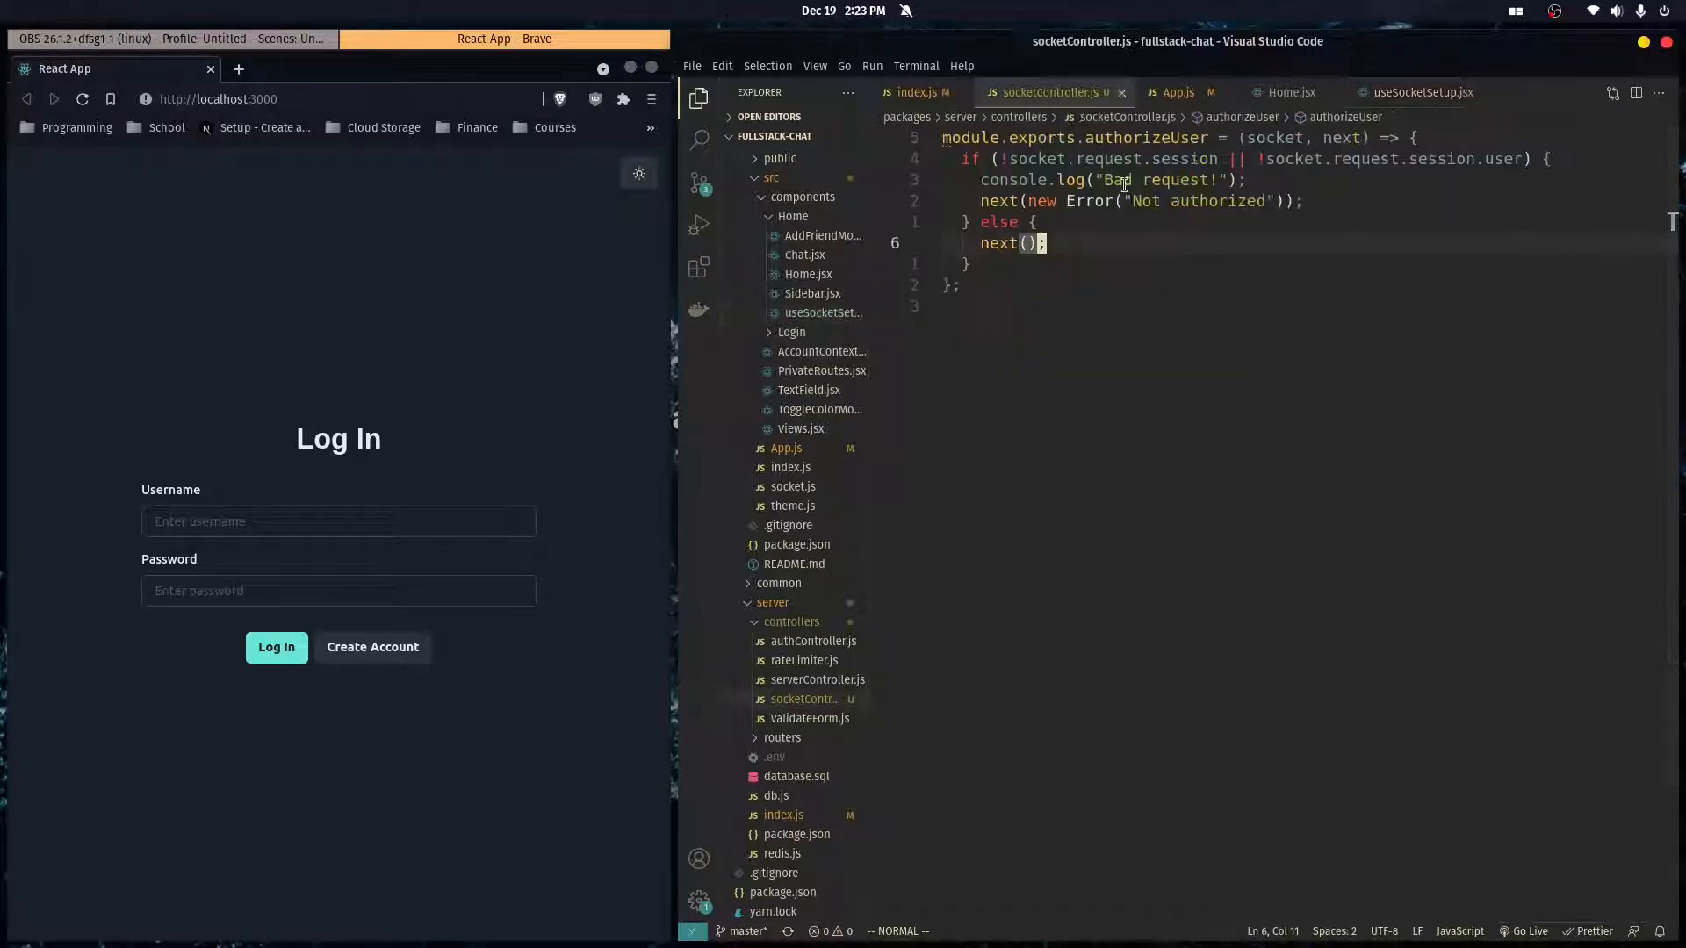
click(1427, 91)
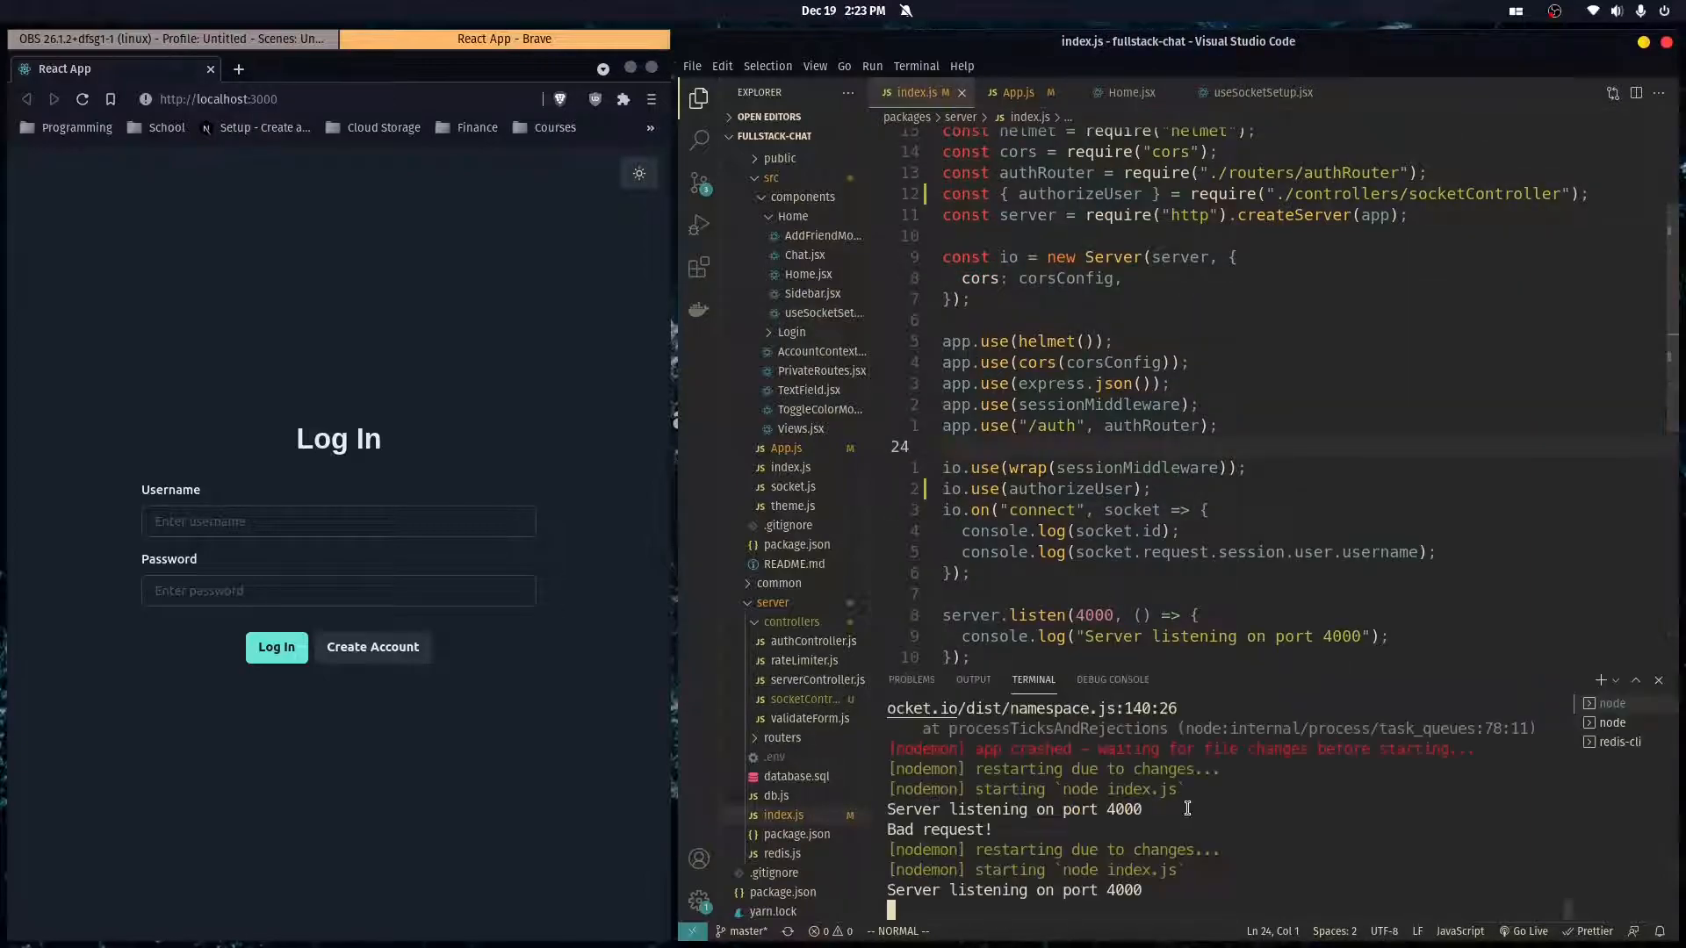
mouse_move(83, 99)
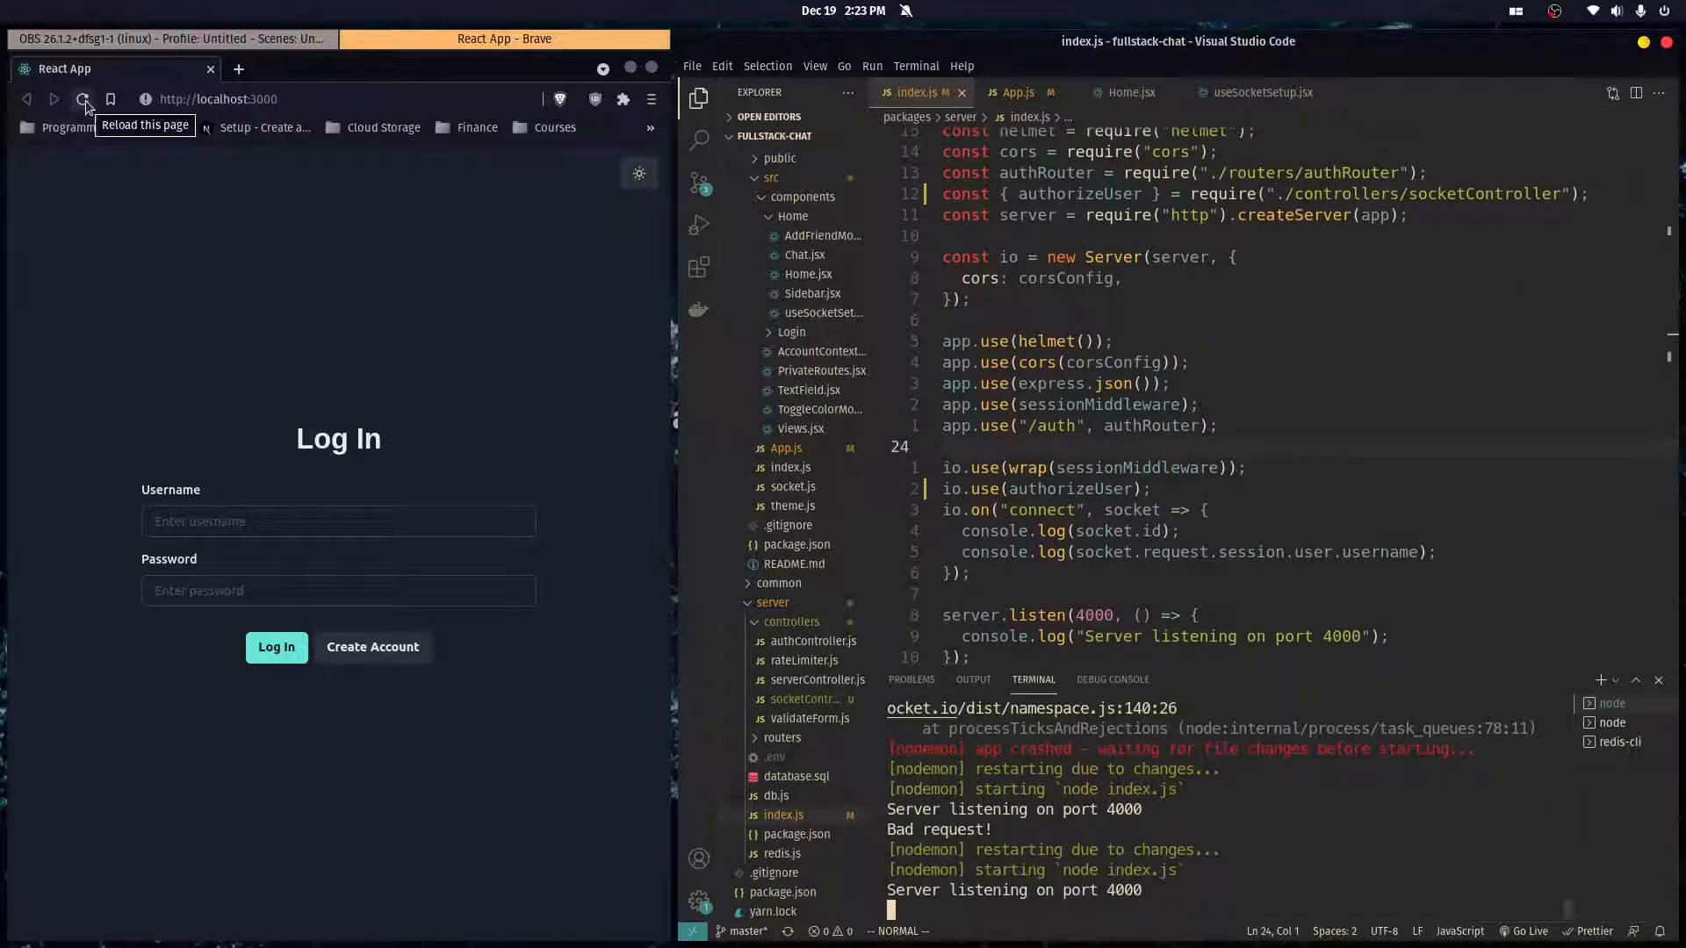
Step: Reload the React app and log in as lester with password 'password'
click(82, 98)
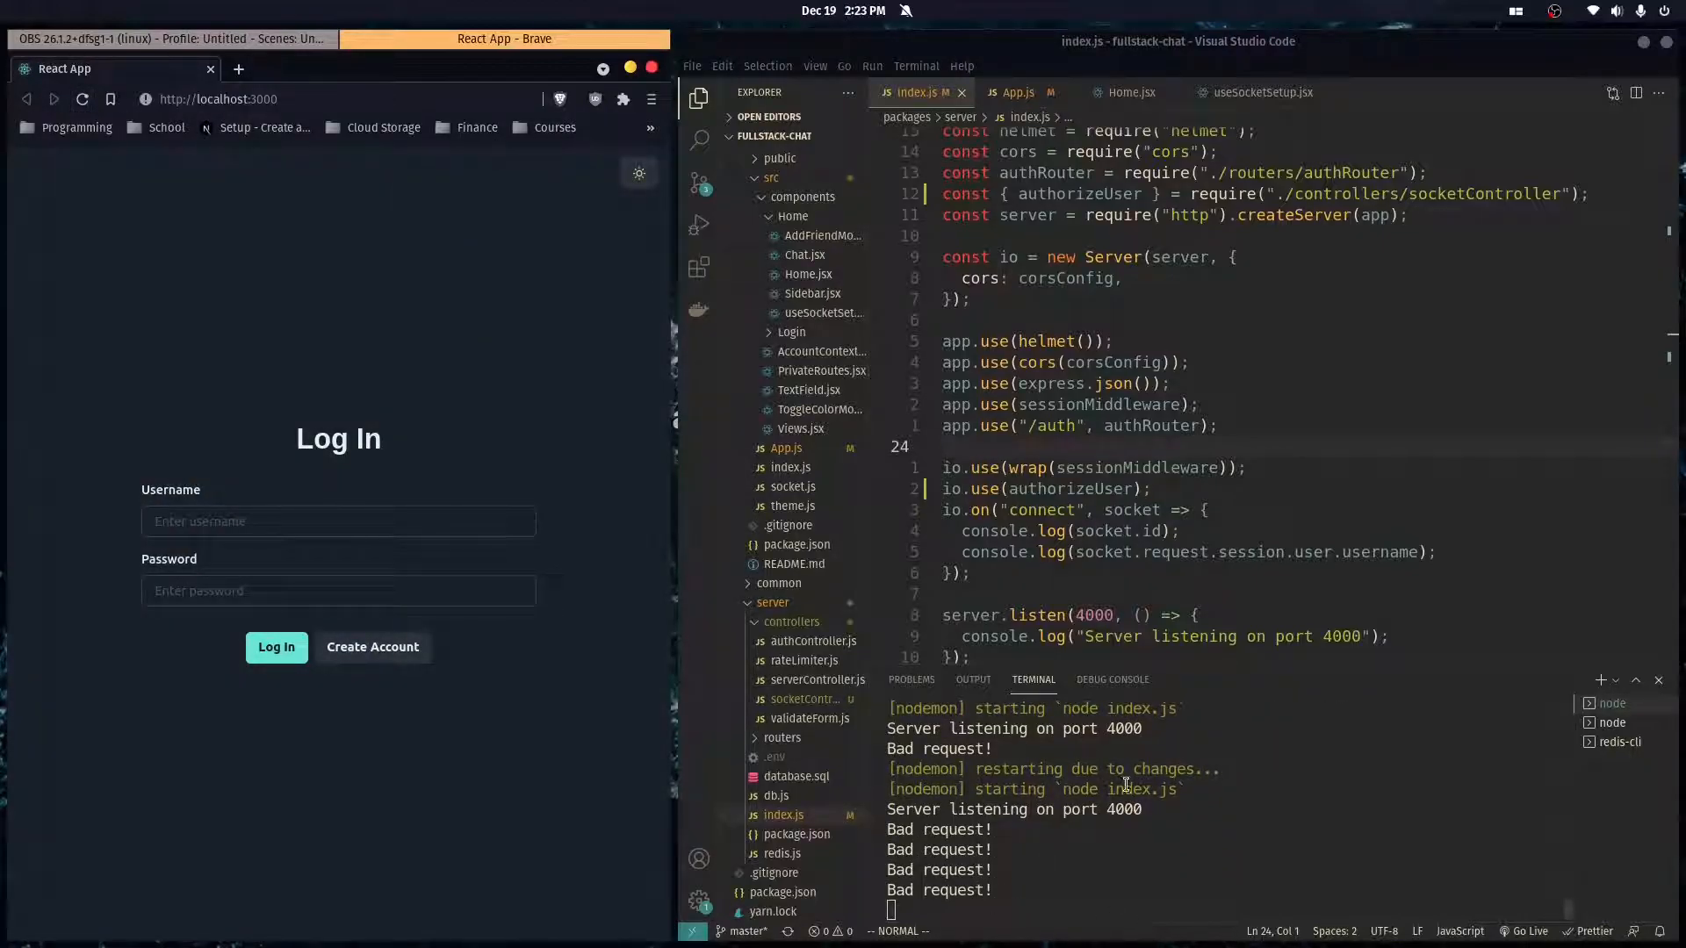
click(337, 521)
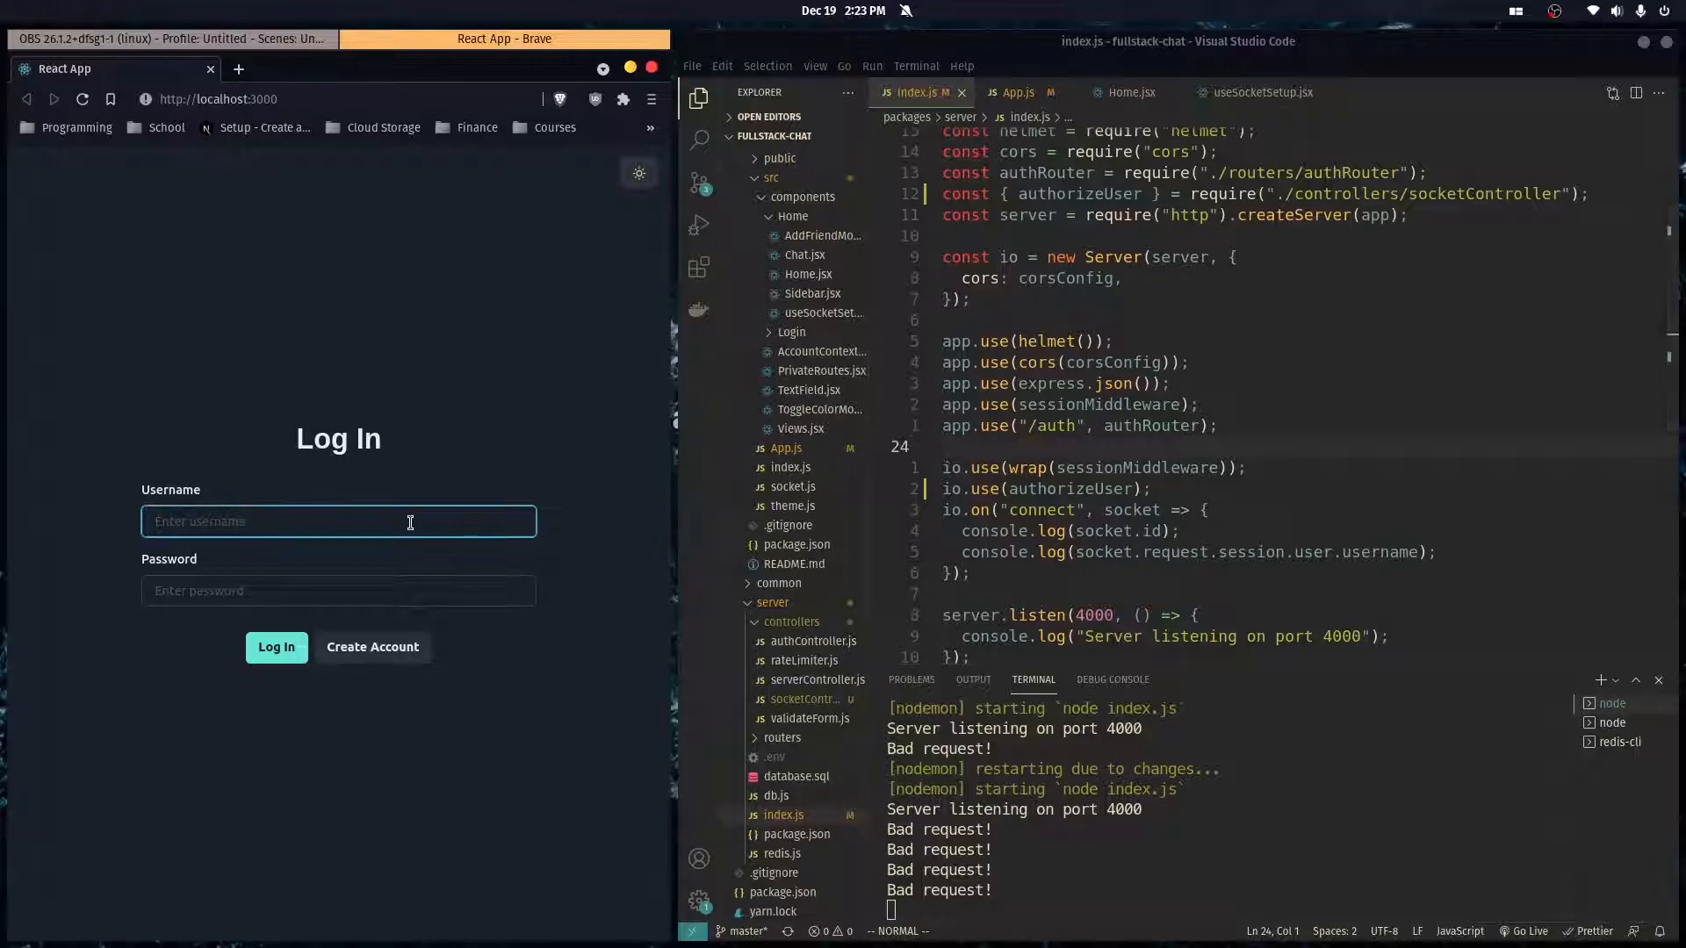
click(276, 646)
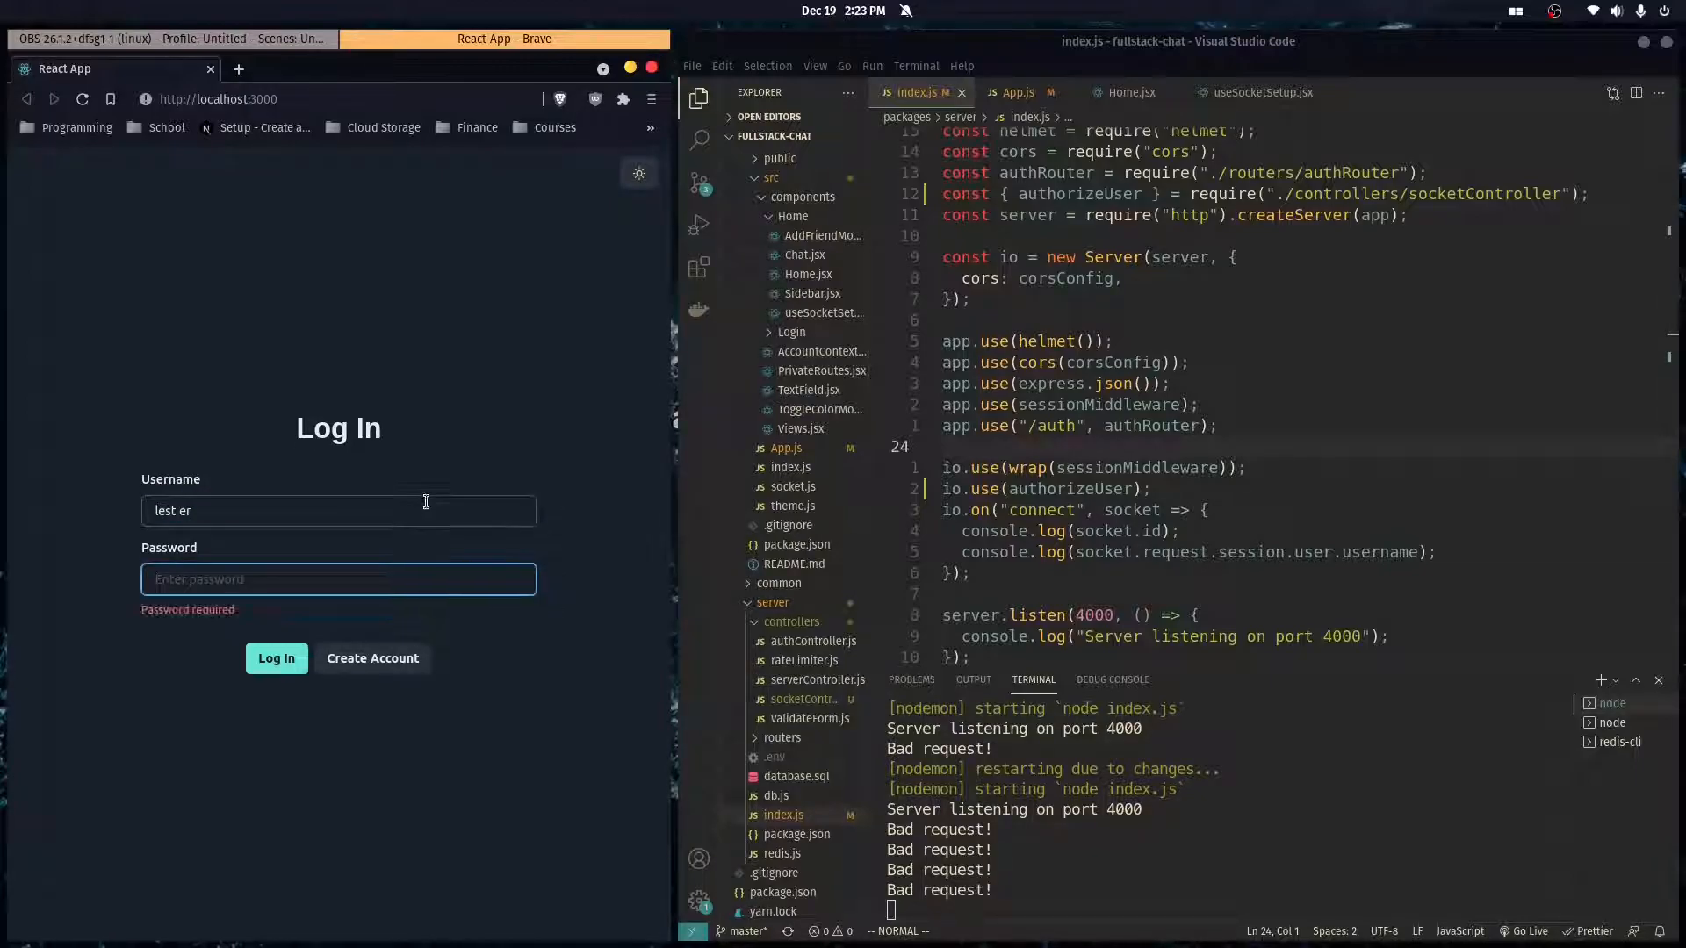
text(lester)
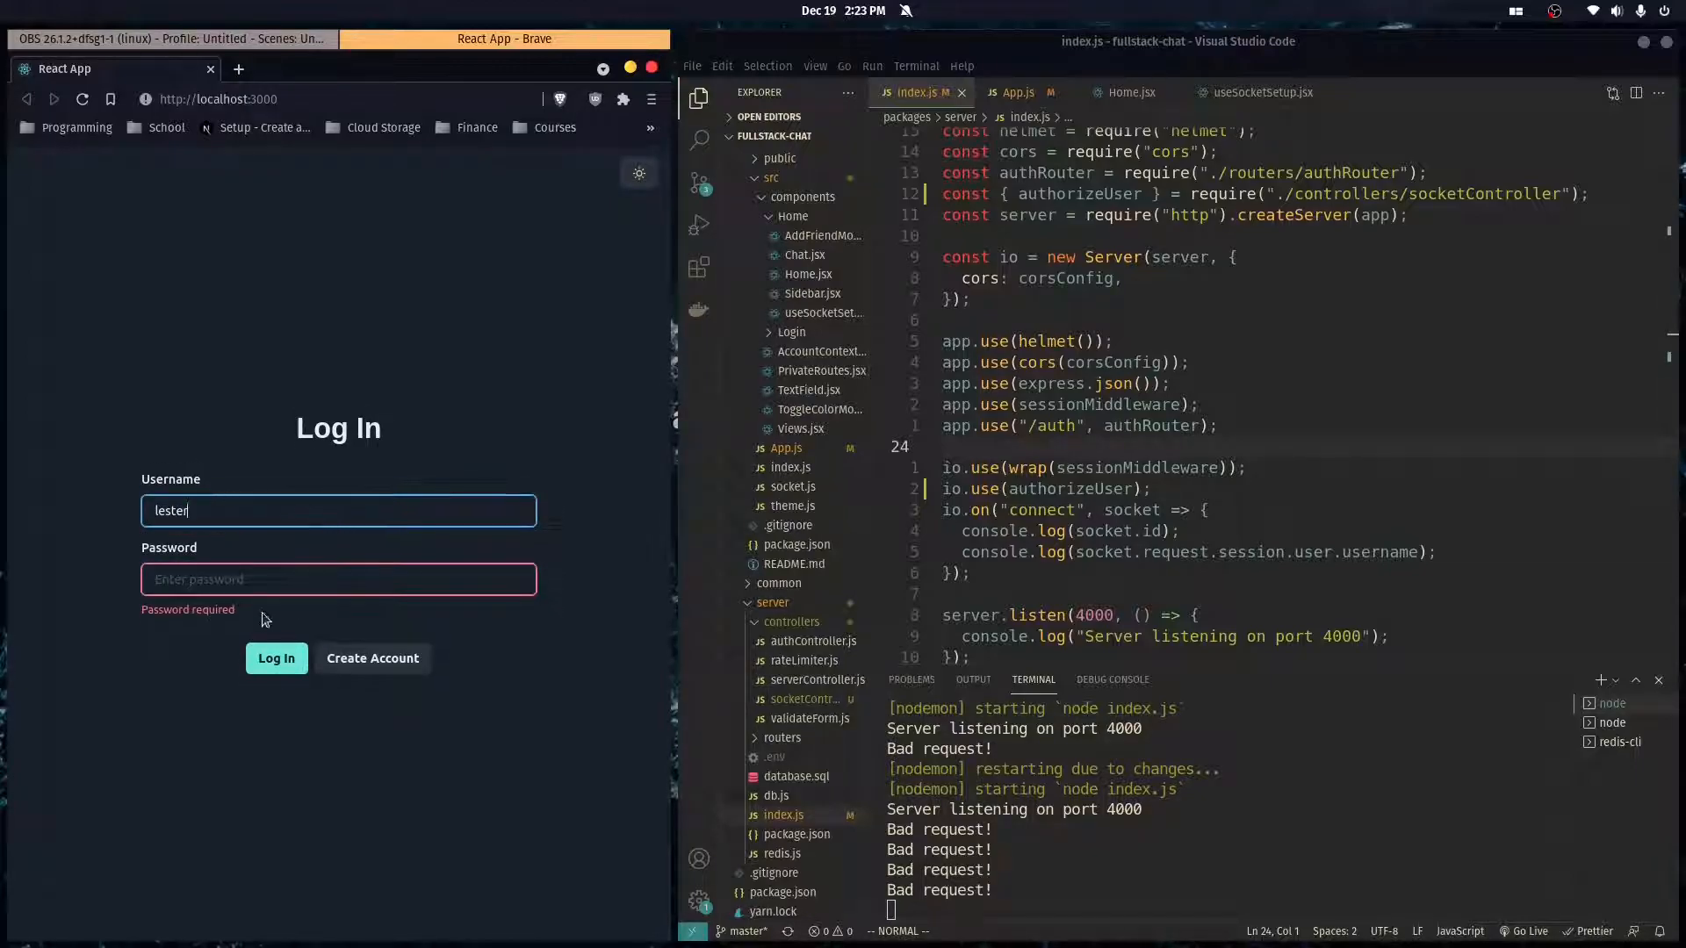
text(password)
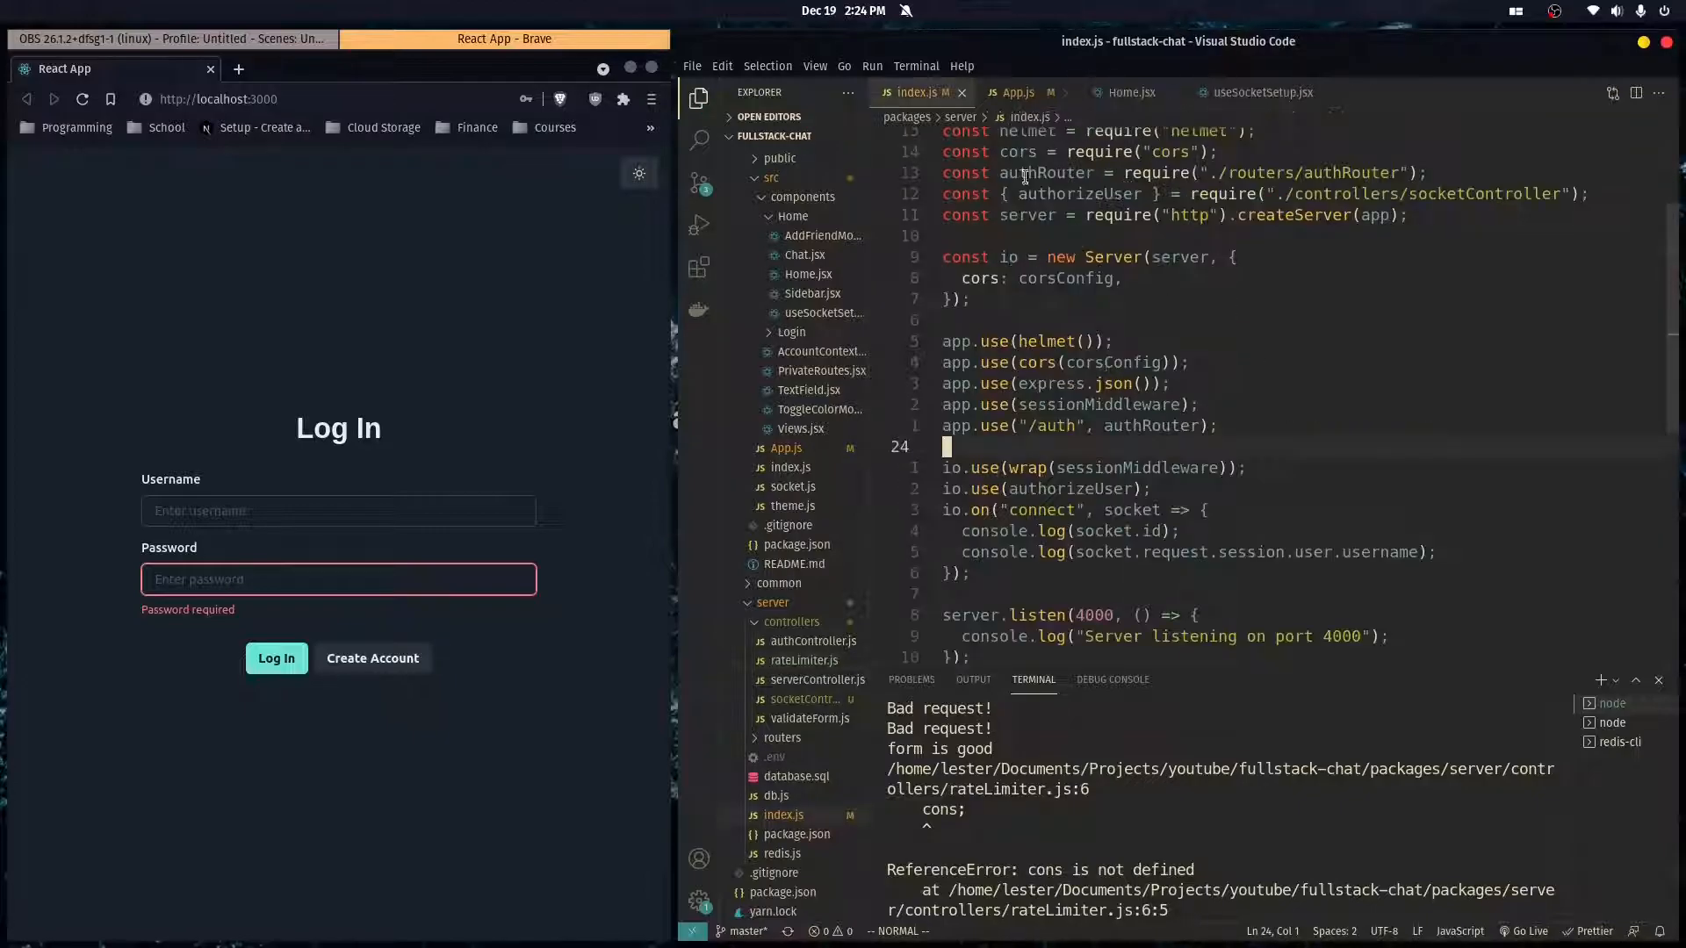
text(lester)
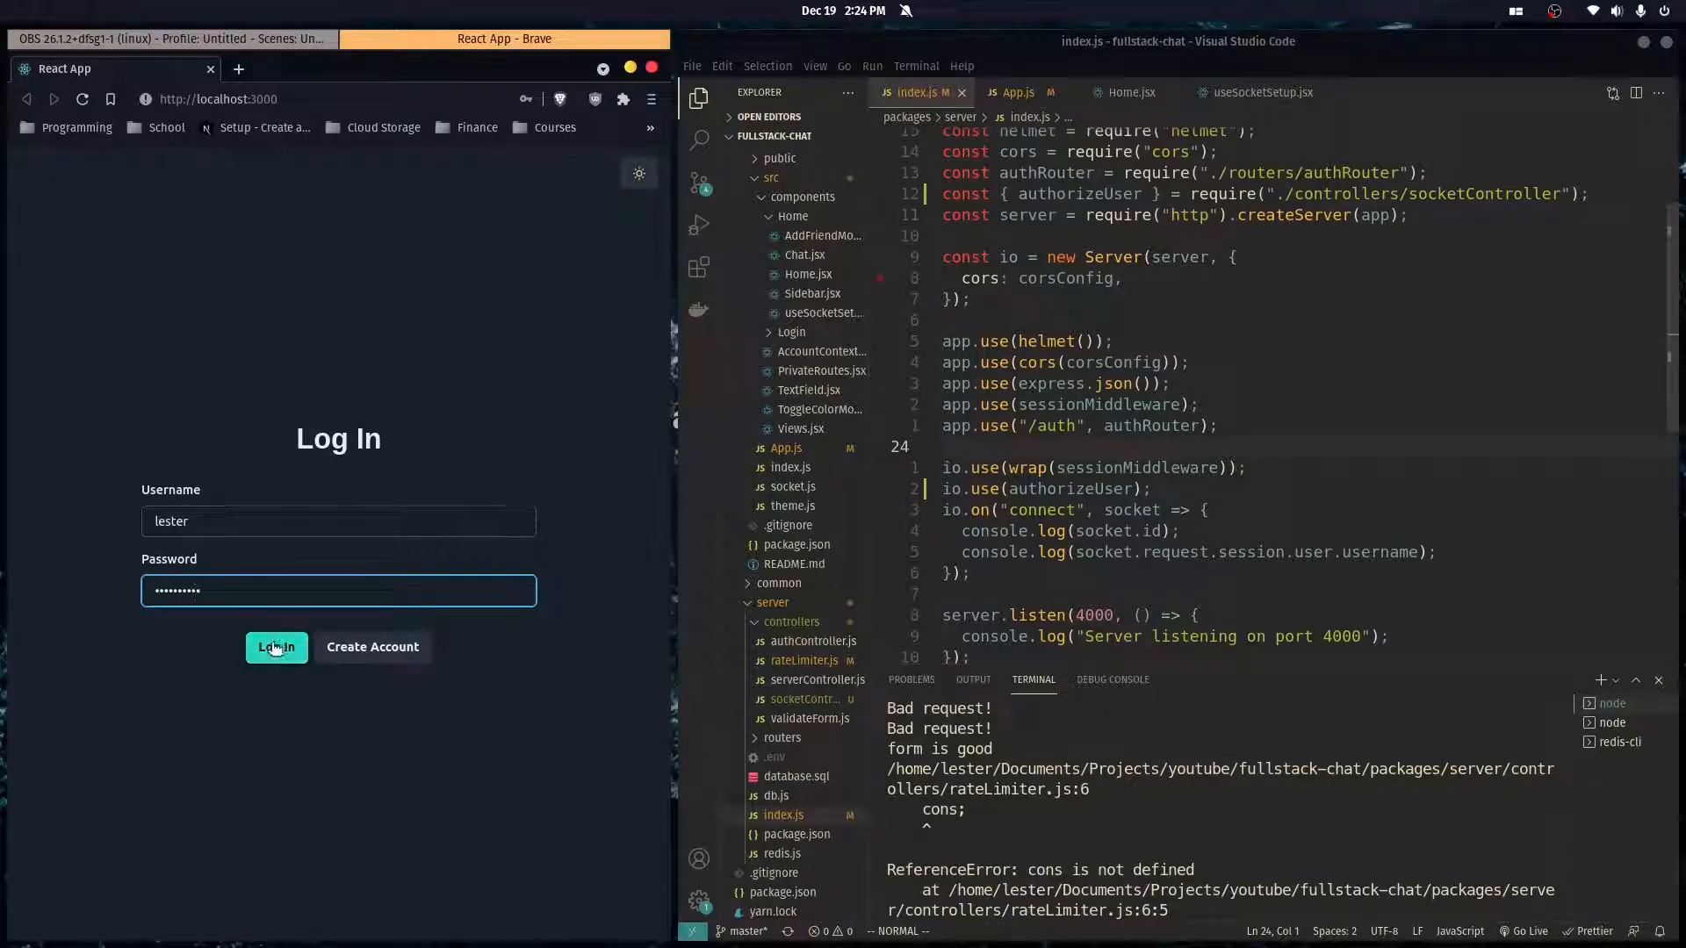
click(276, 646)
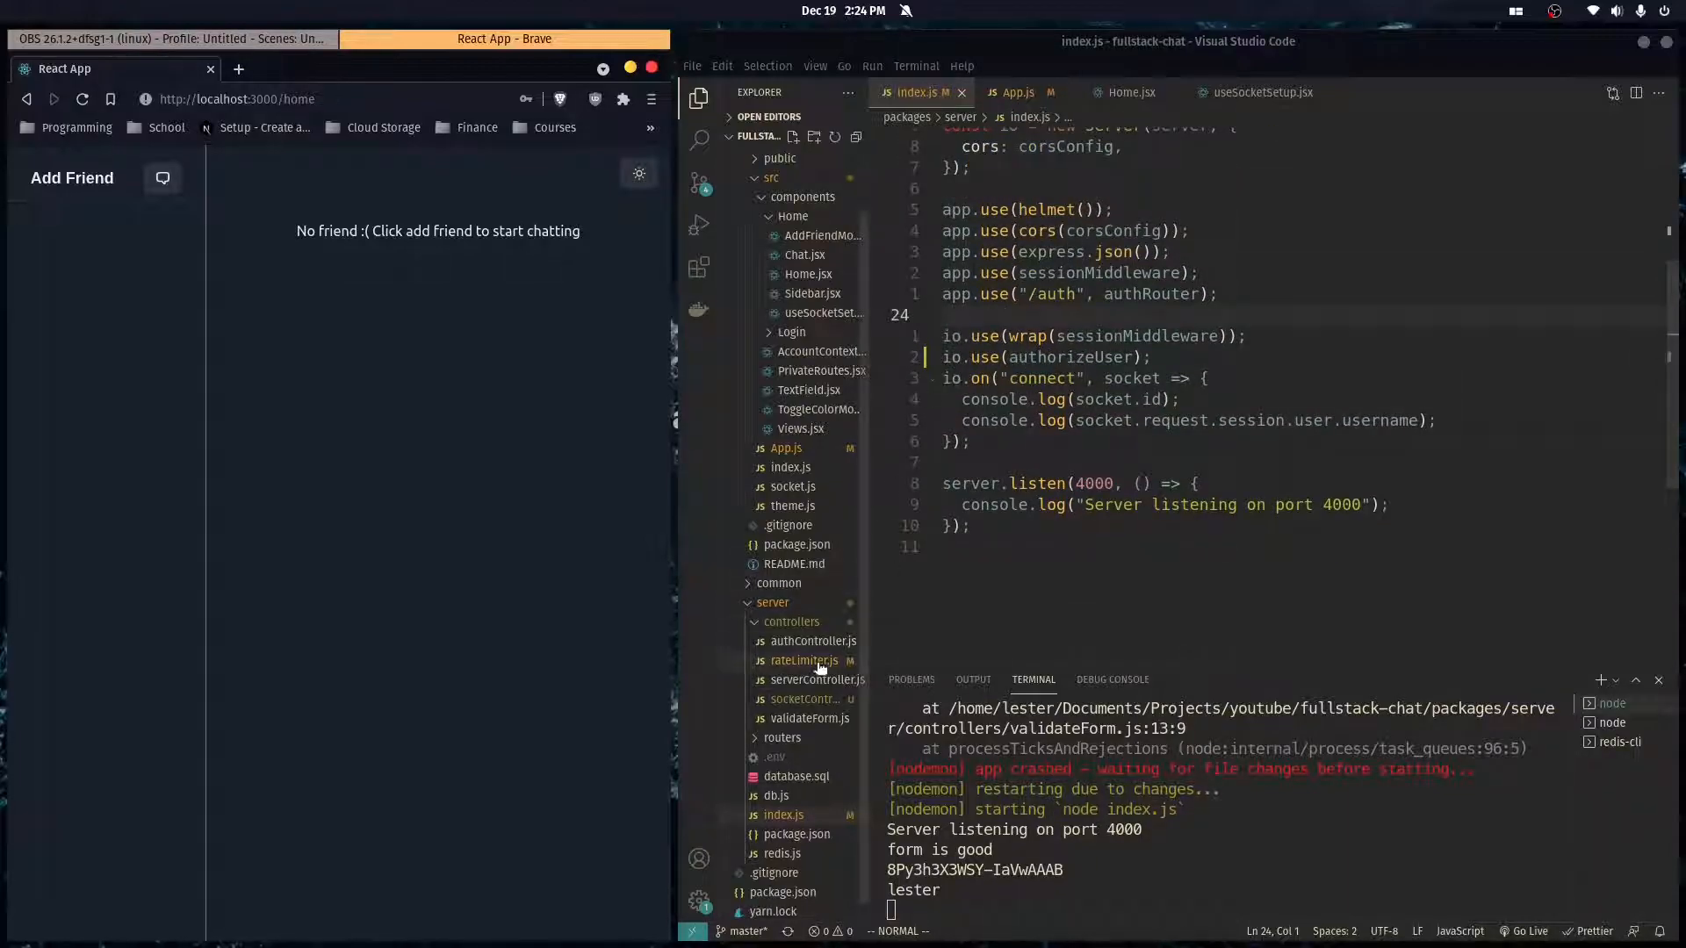
Step: Check socketController.js and index.js against the terminal's logged socket id and username
click(810, 641)
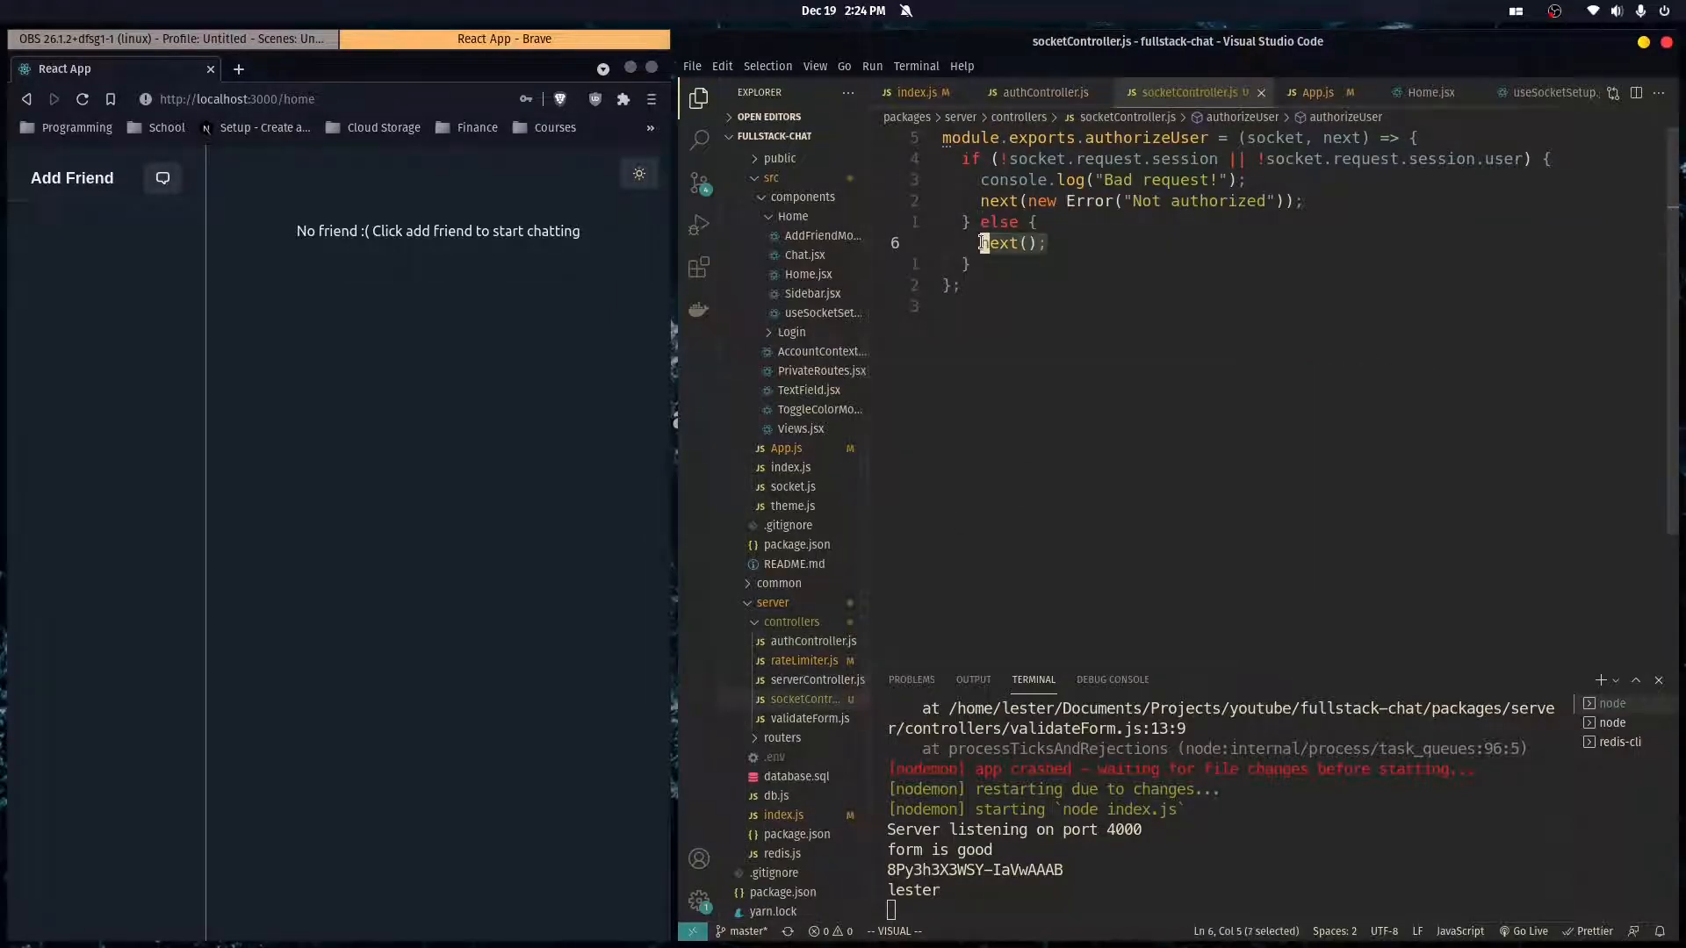
click(915, 93)
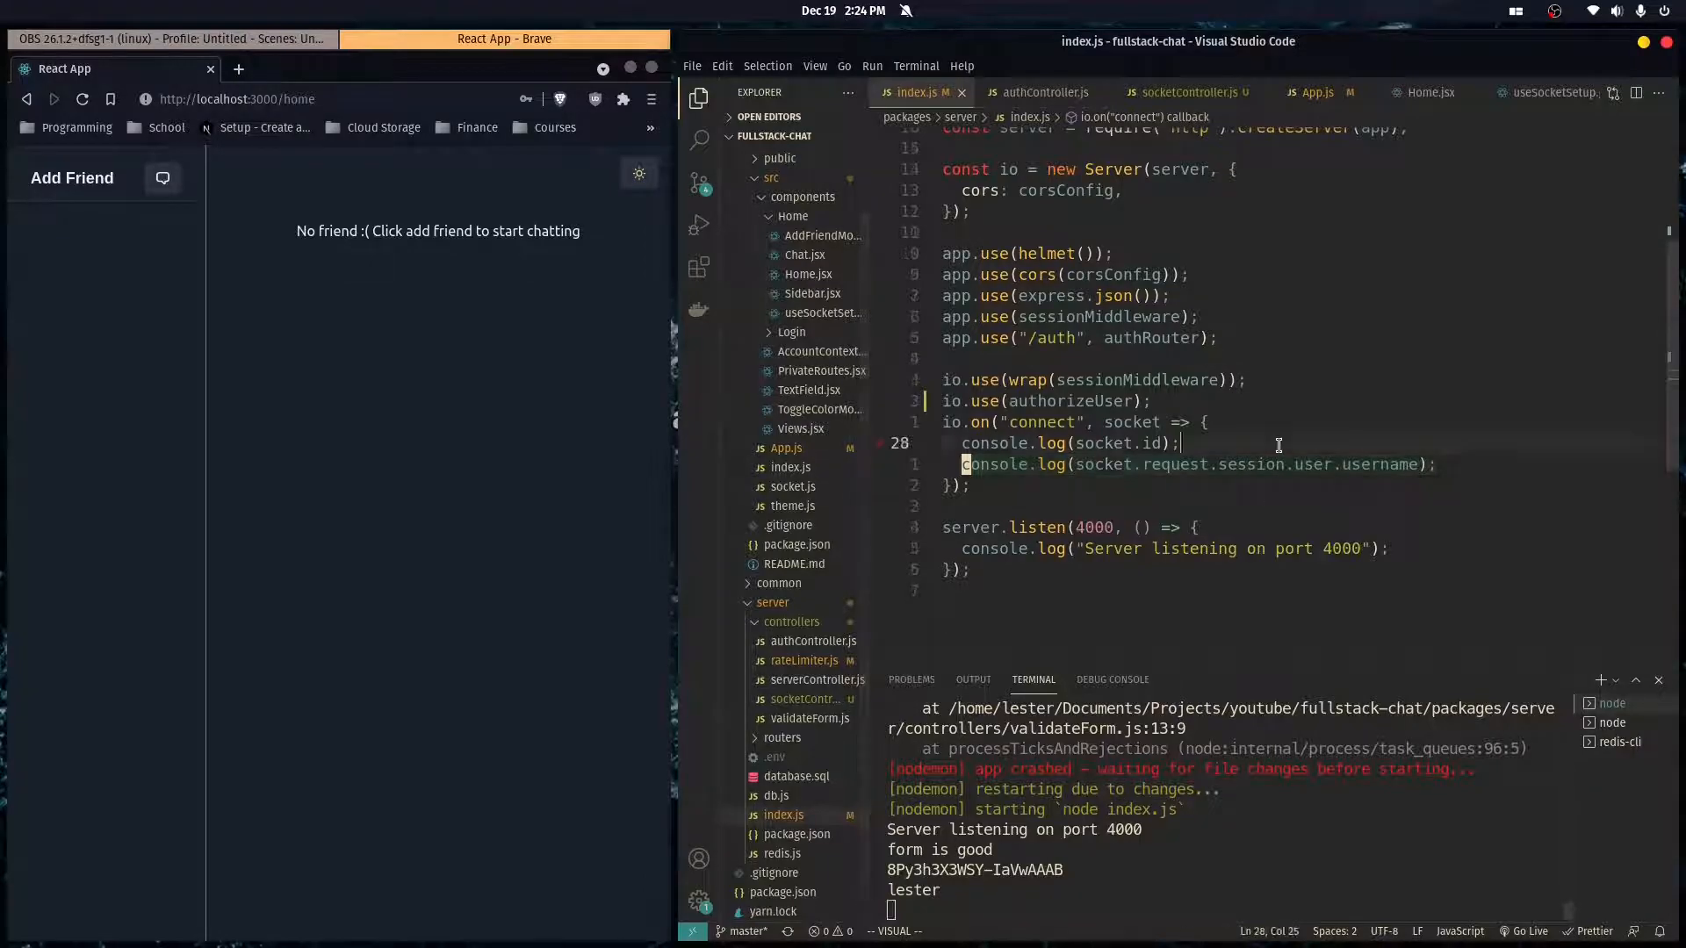
key(Escape)
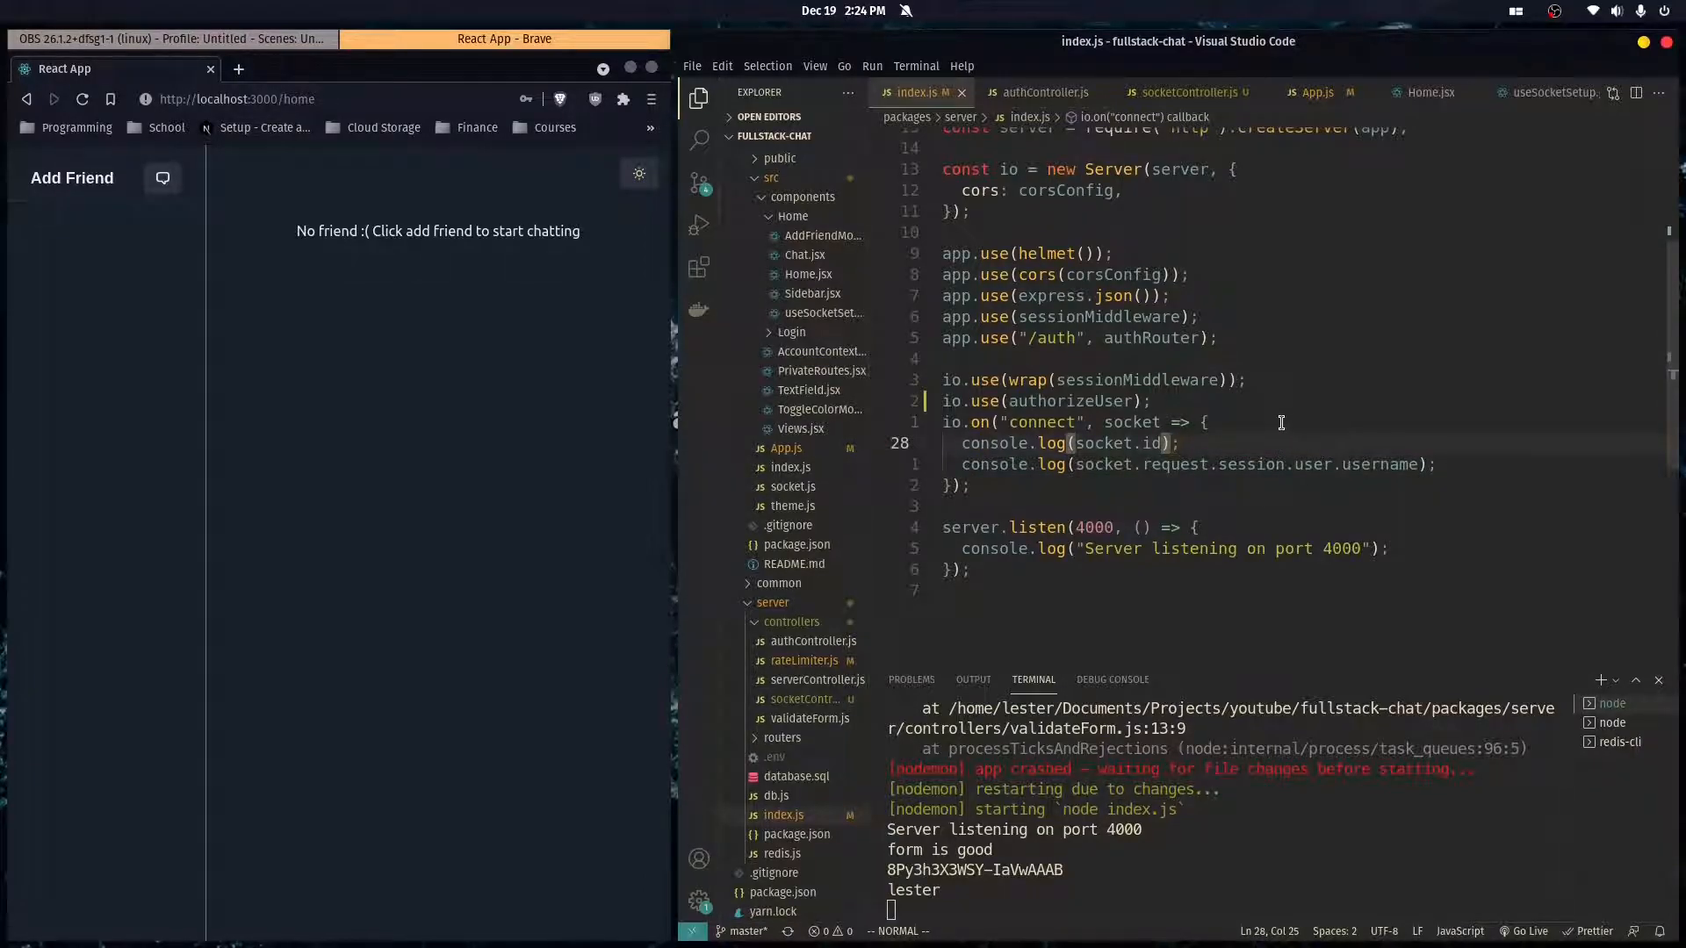